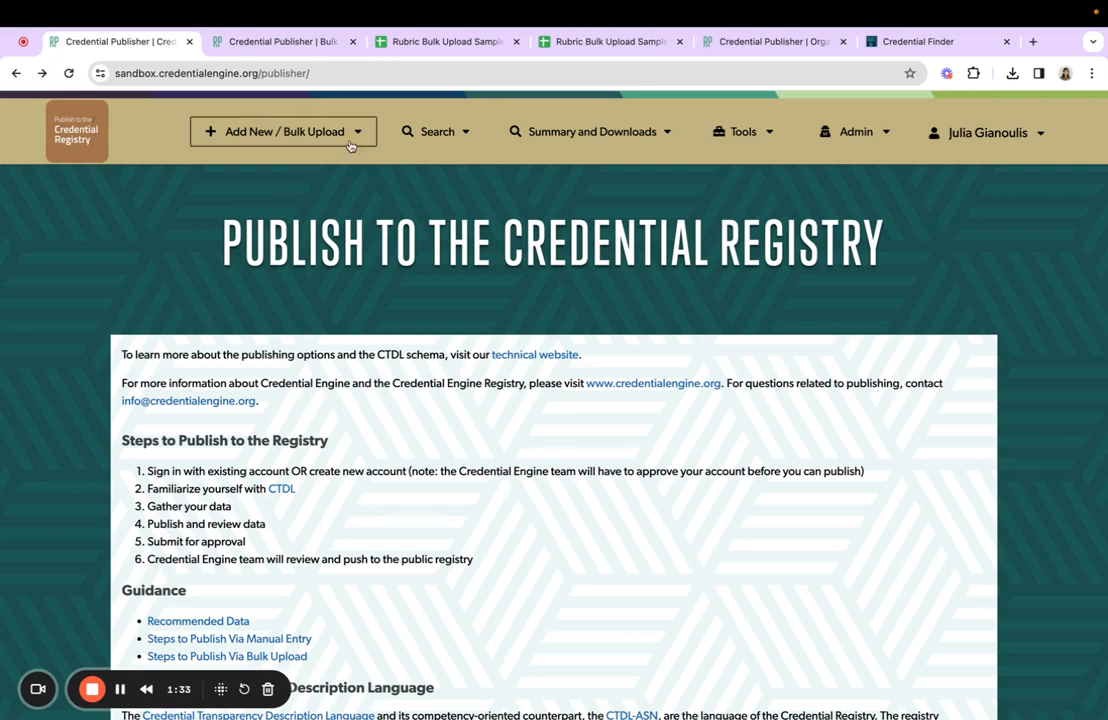
- Go to the Rubrics bulk CSV upload page from the Add New / Bulk Upload menu
click(284, 132)
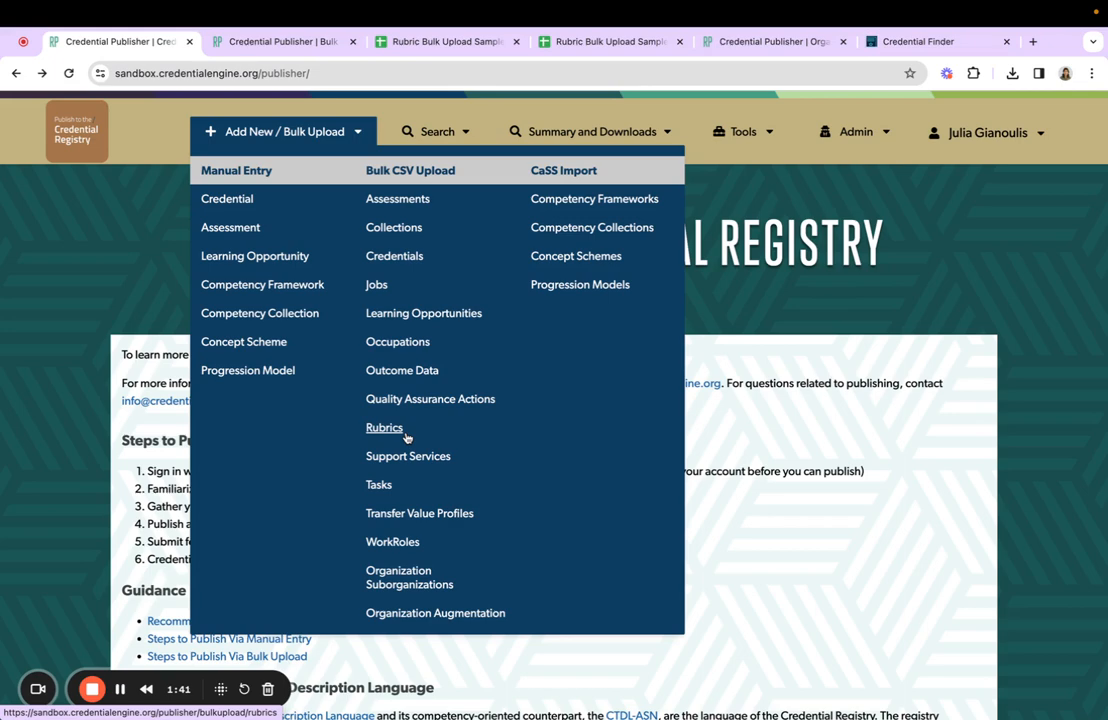
click(384, 428)
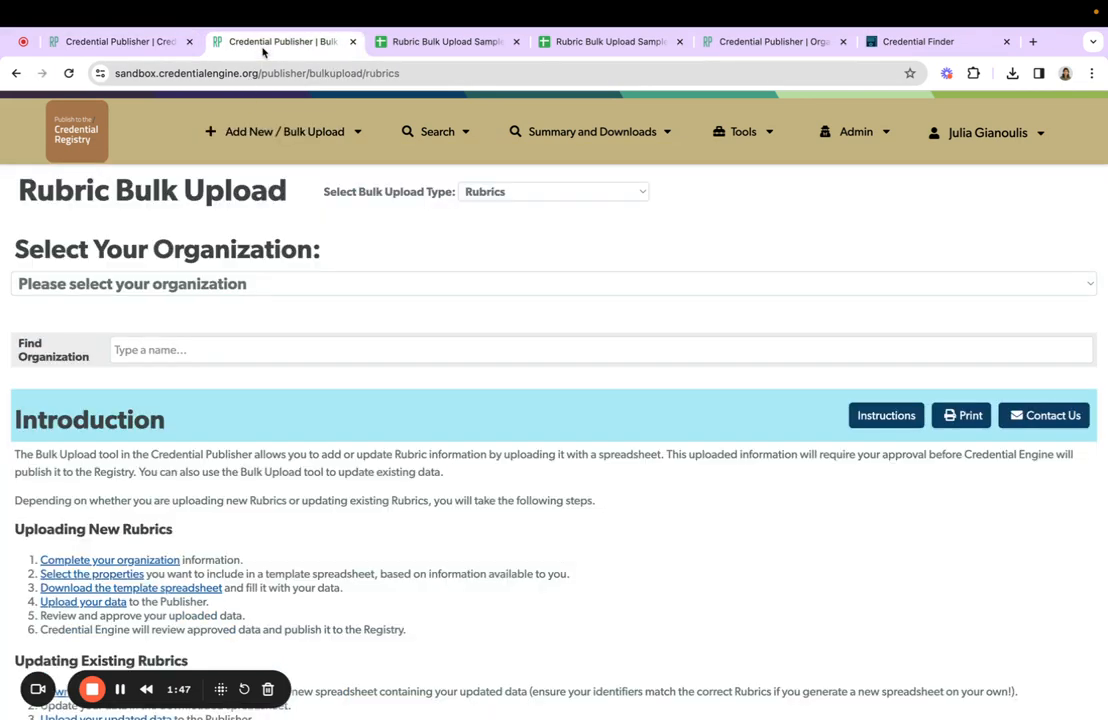
mouse_move(282, 390)
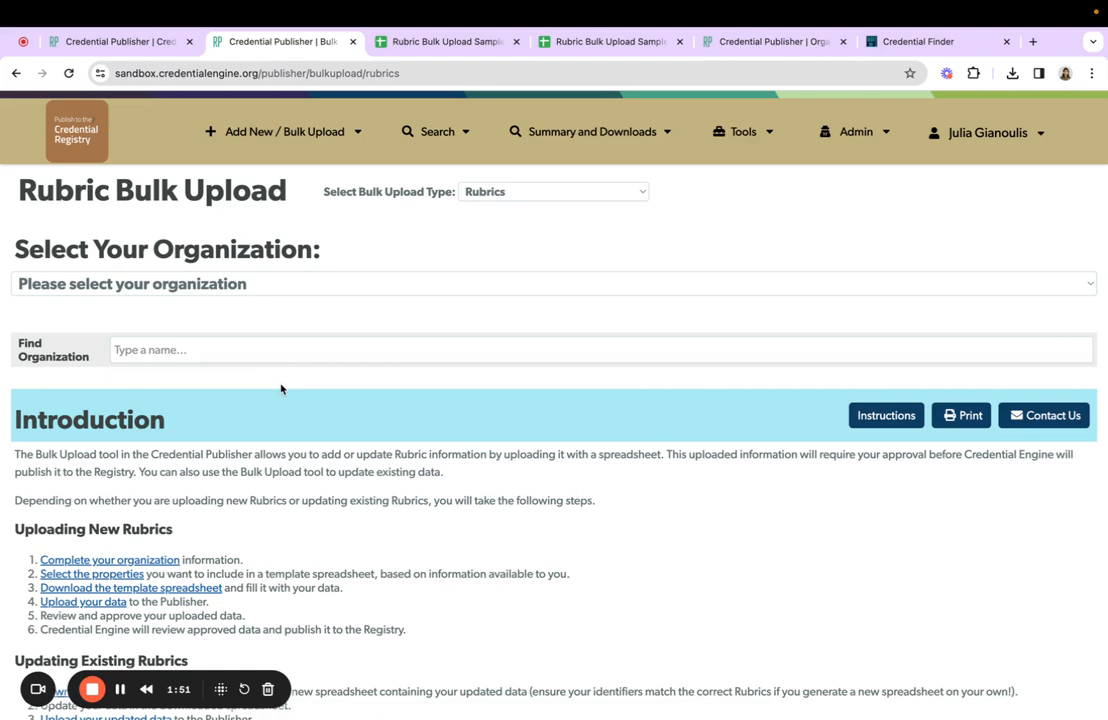
mouse_move(348, 302)
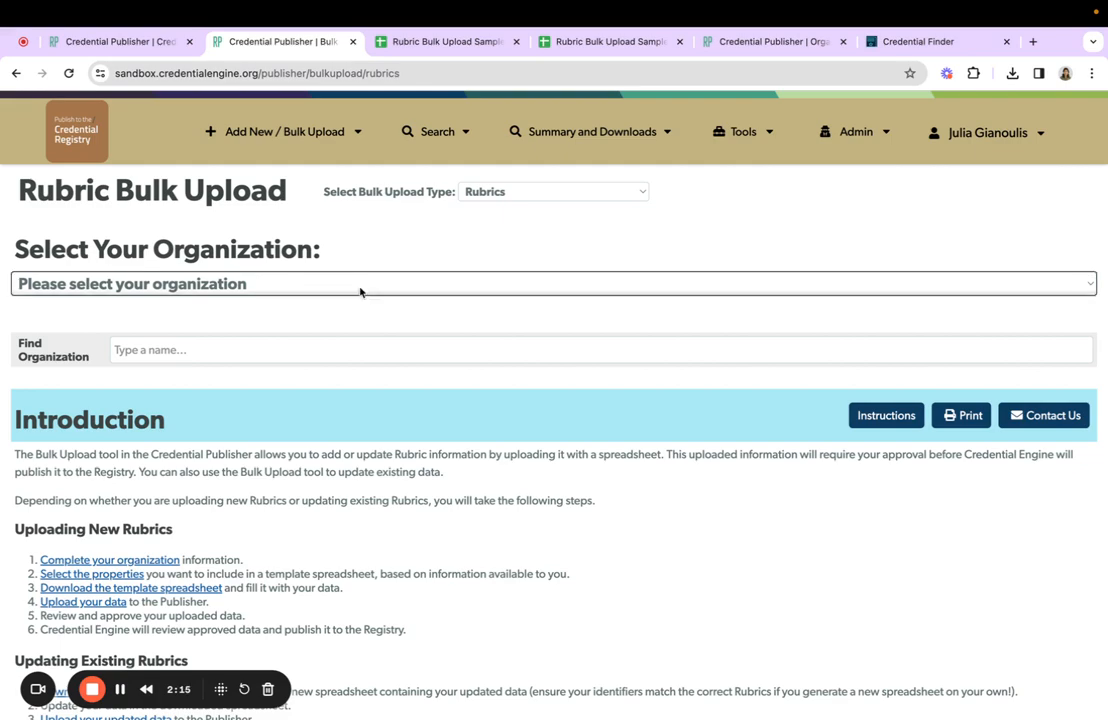
- Choose Credential Engine Administration - Sandbox as the organization for the rubric upload
click(552, 284)
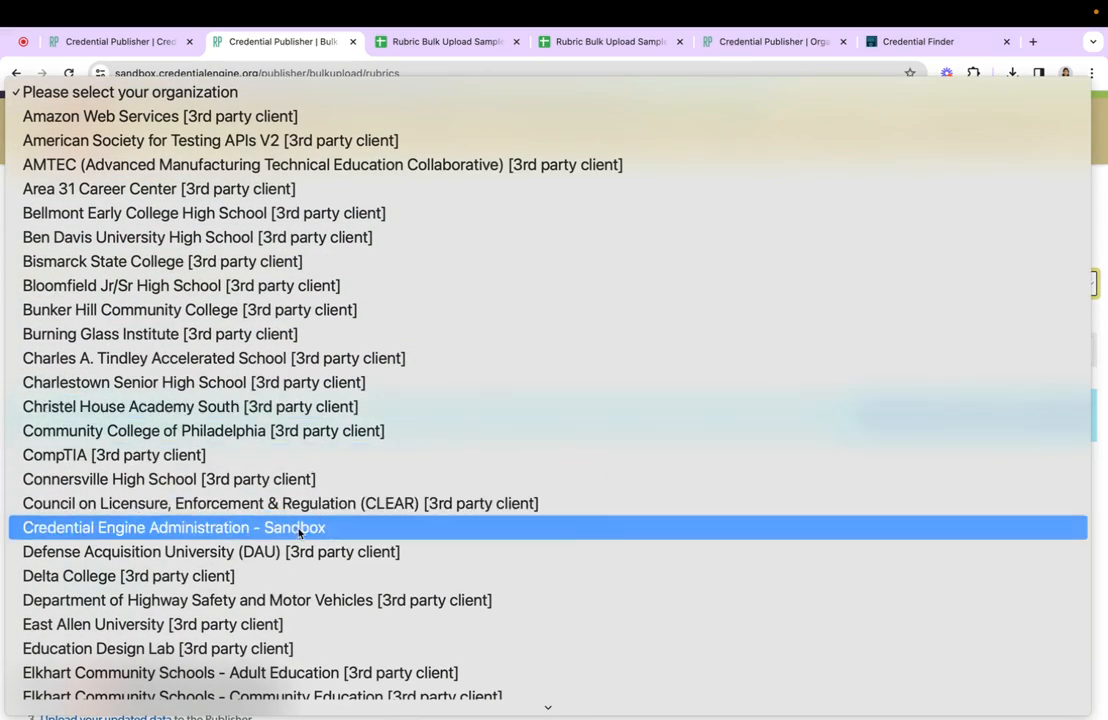
click(172, 528)
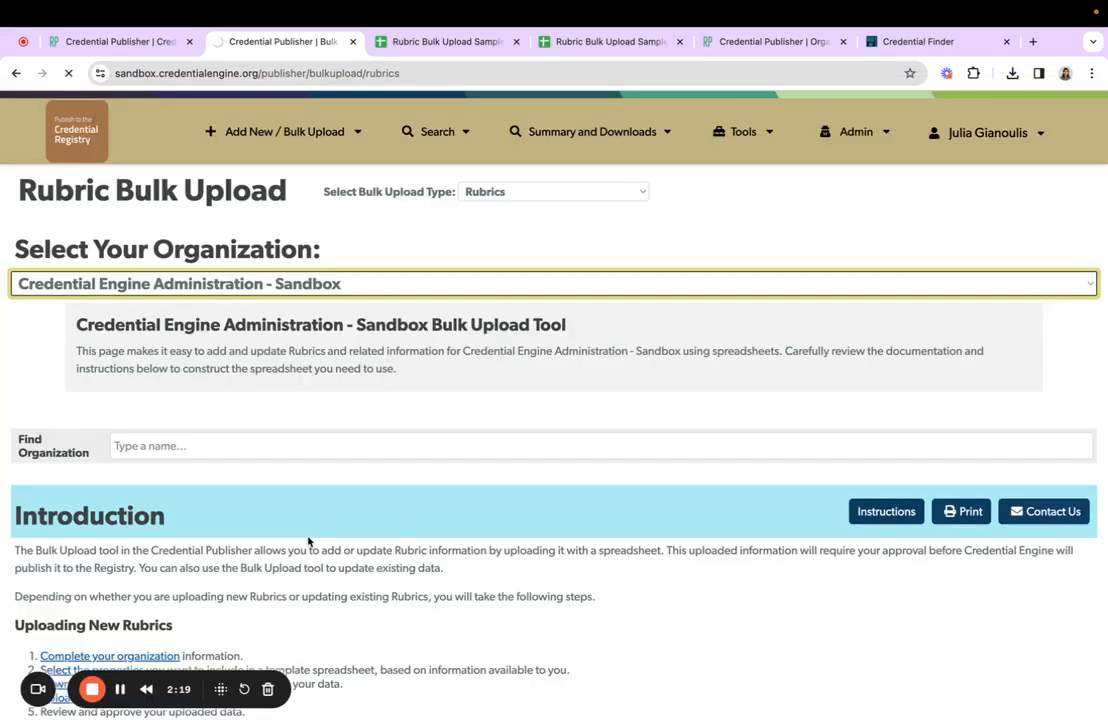
scroll(down, 3)
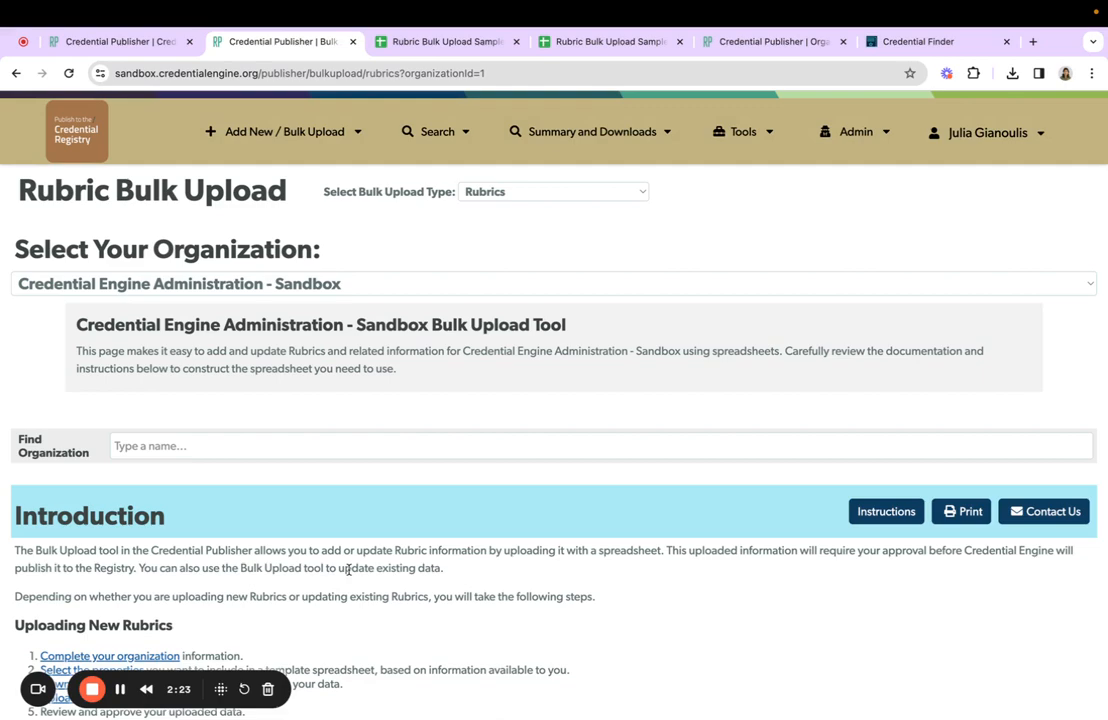
scroll(down, 3)
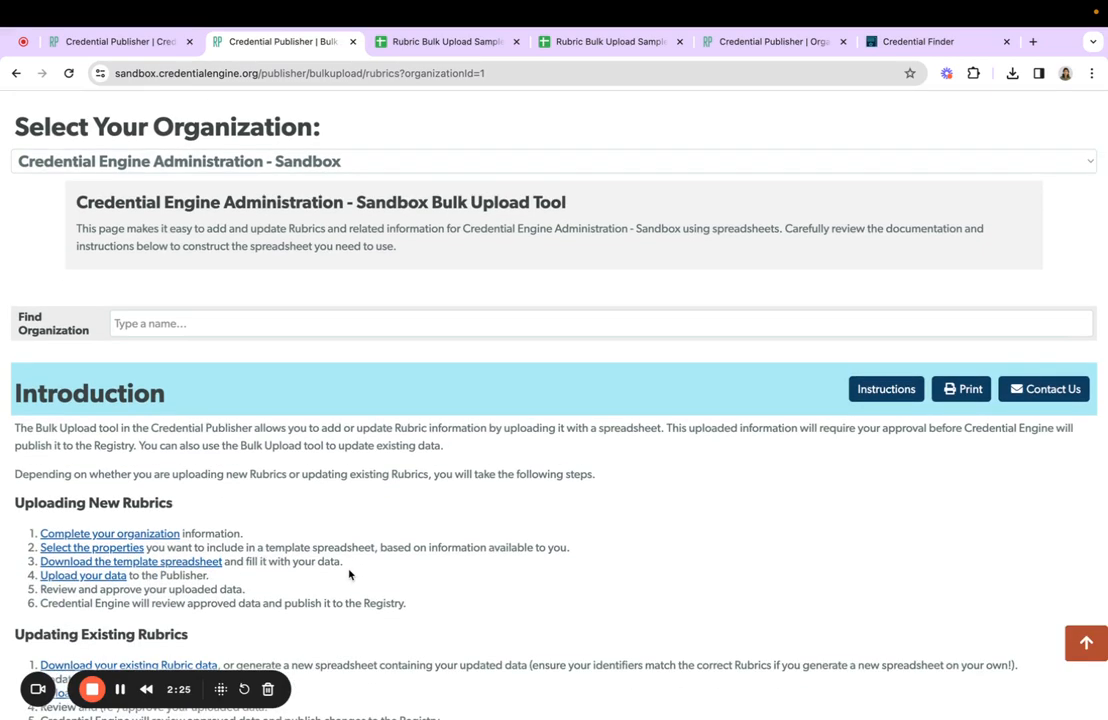
scroll(down, 3)
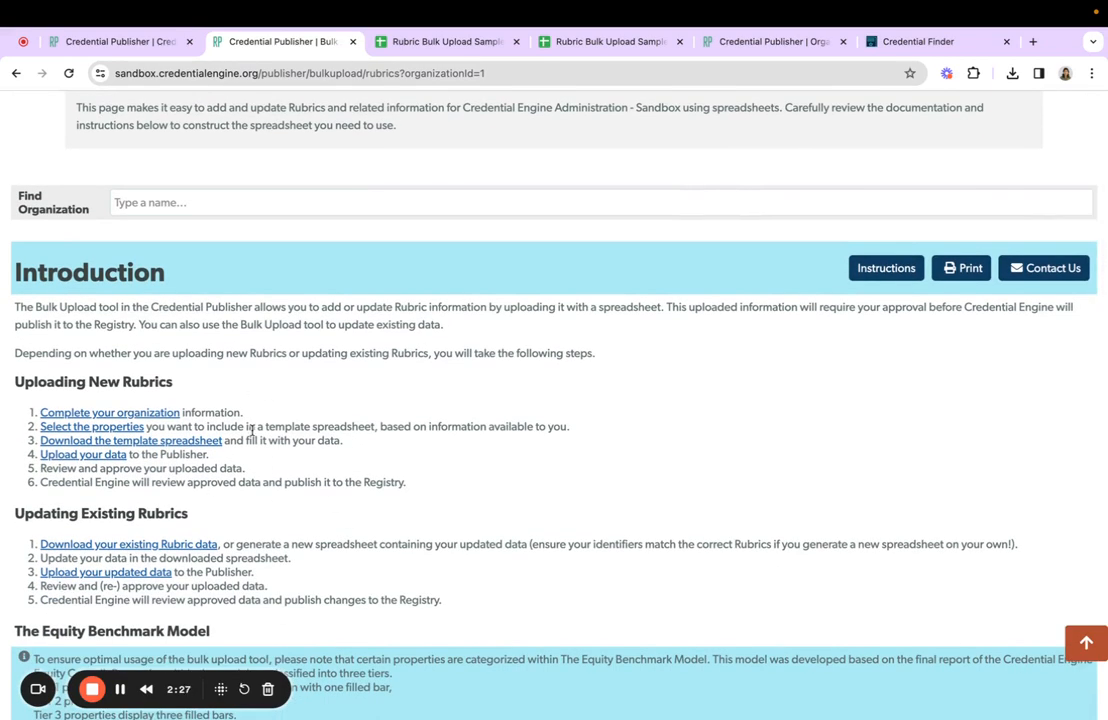
mouse_move(252, 528)
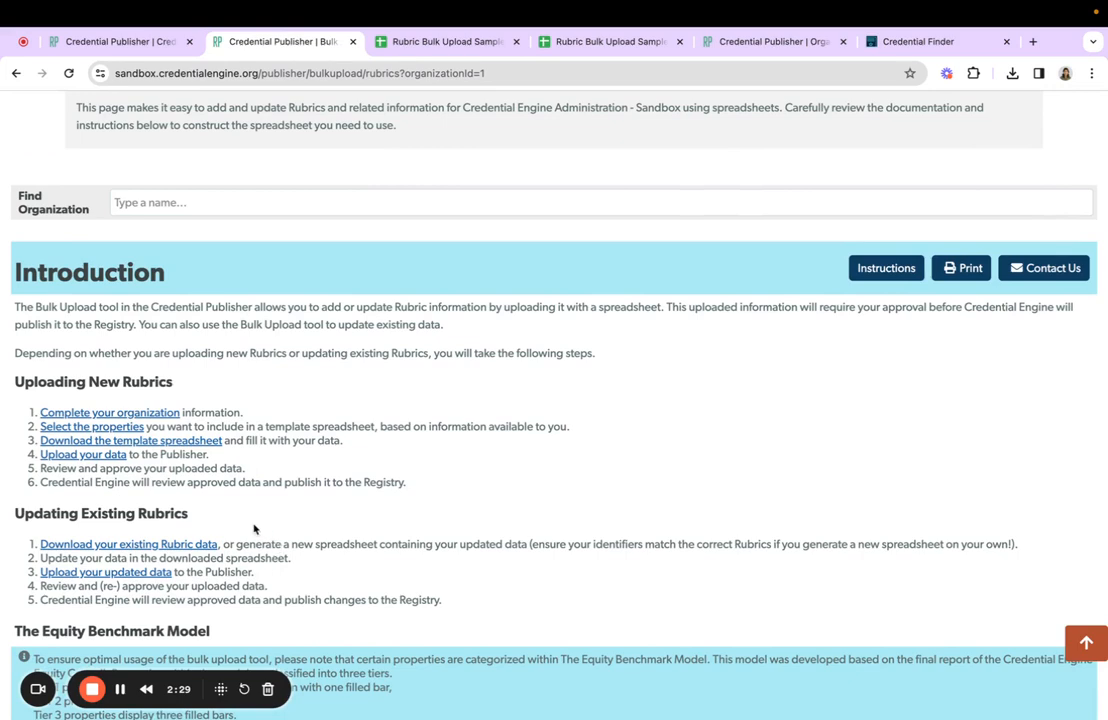
mouse_move(338, 524)
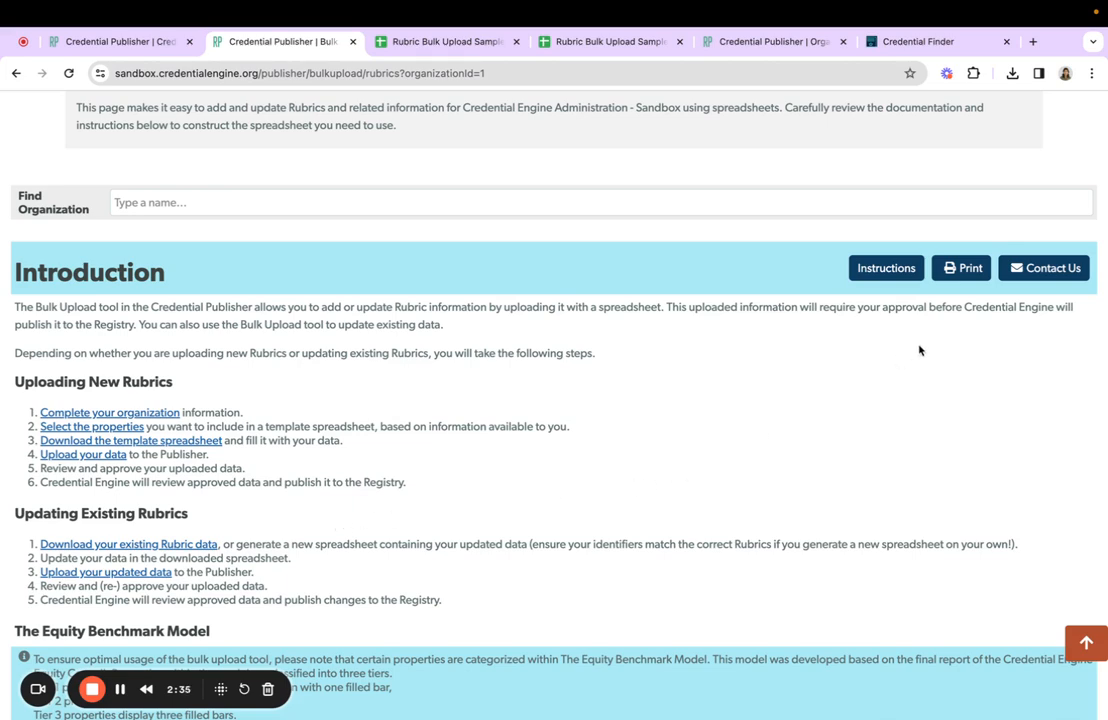
mouse_move(968, 268)
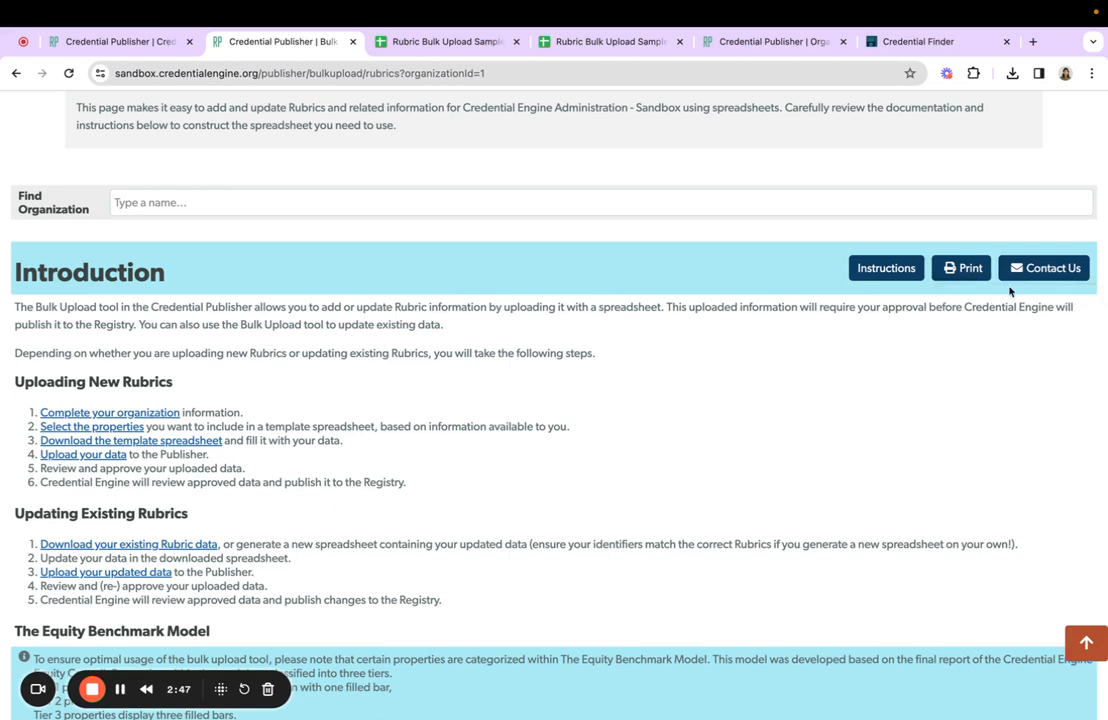
mouse_move(1044, 268)
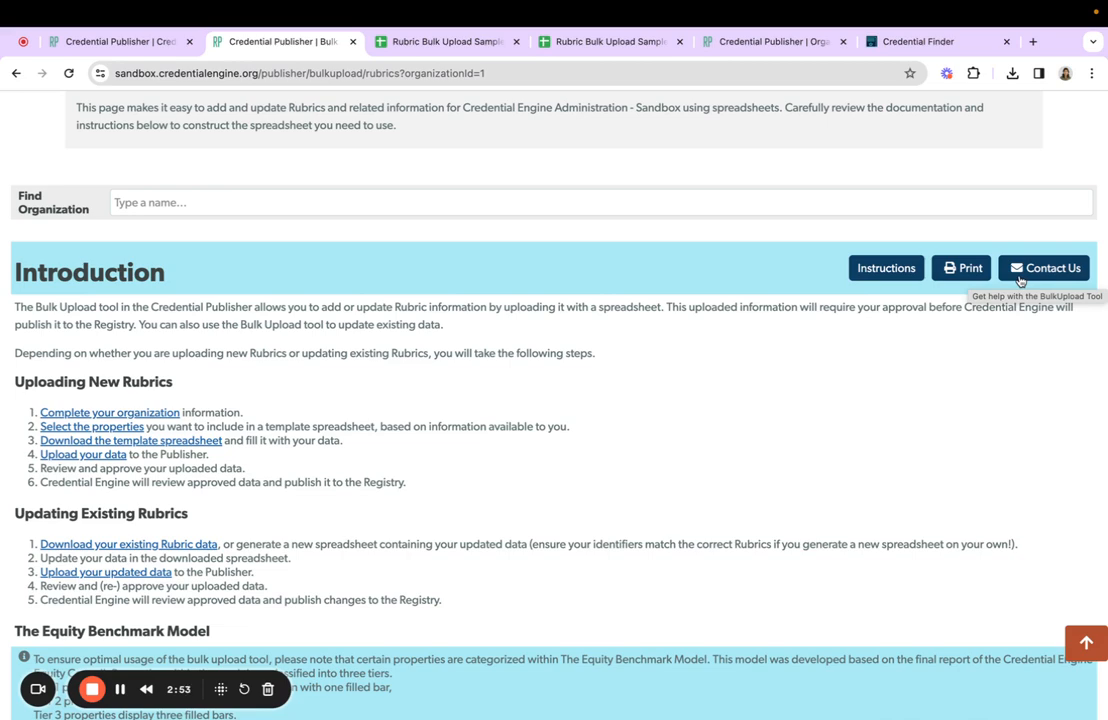
scroll(down, 3)
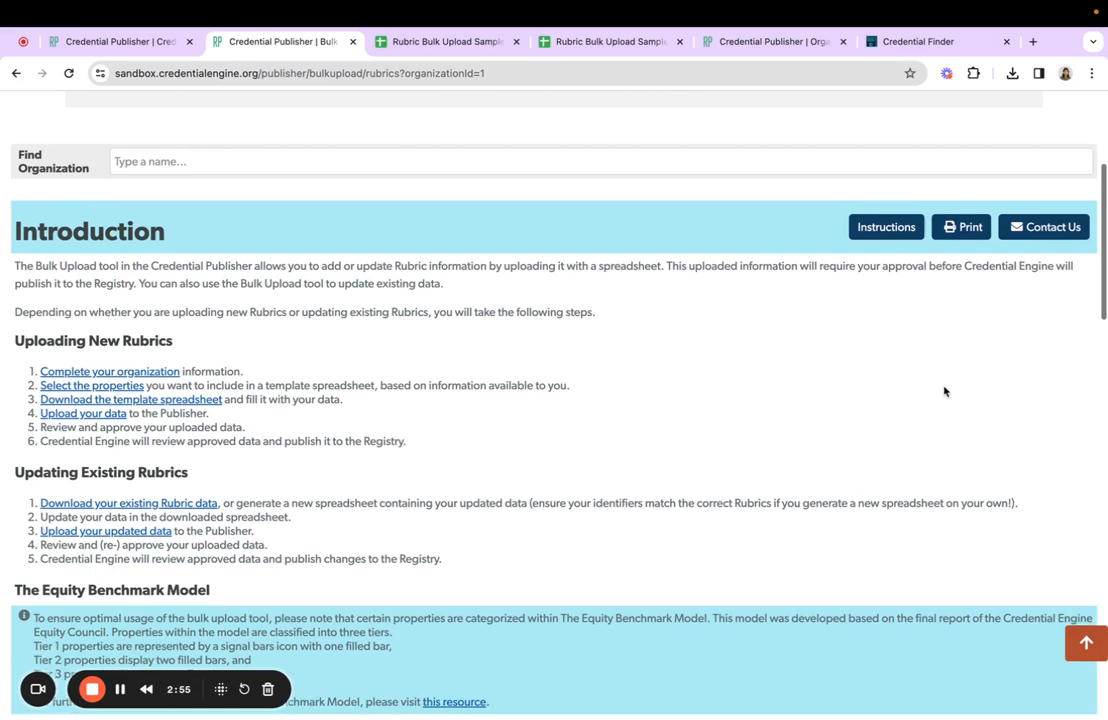
scroll(down, 3)
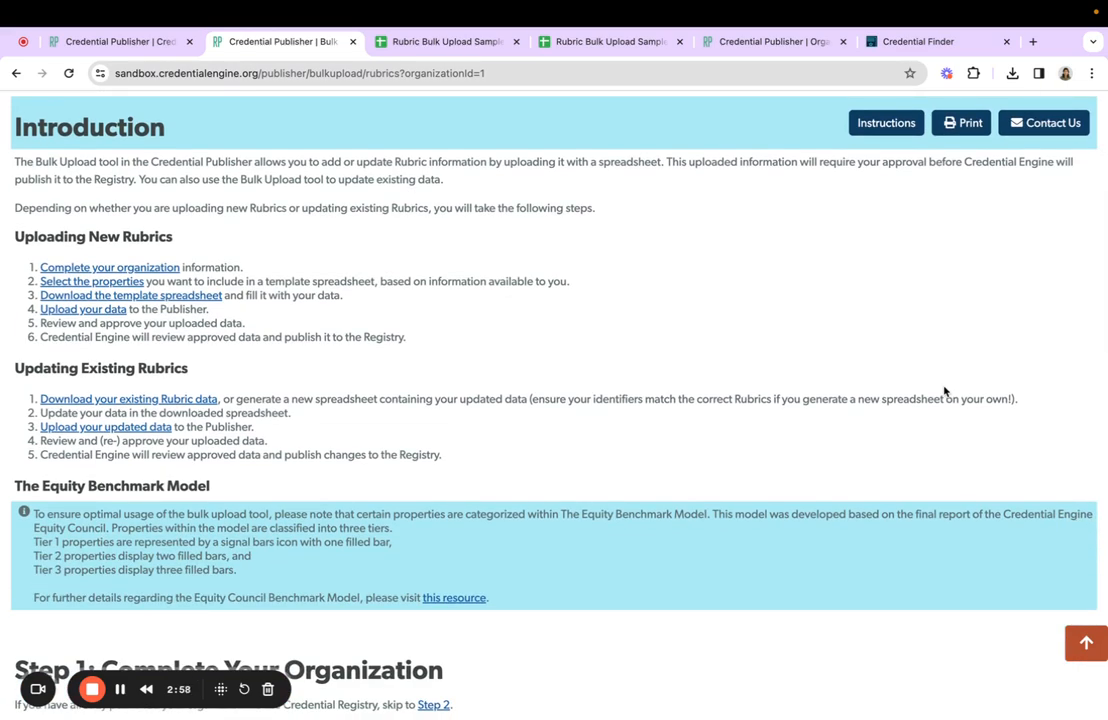
mouse_move(642, 570)
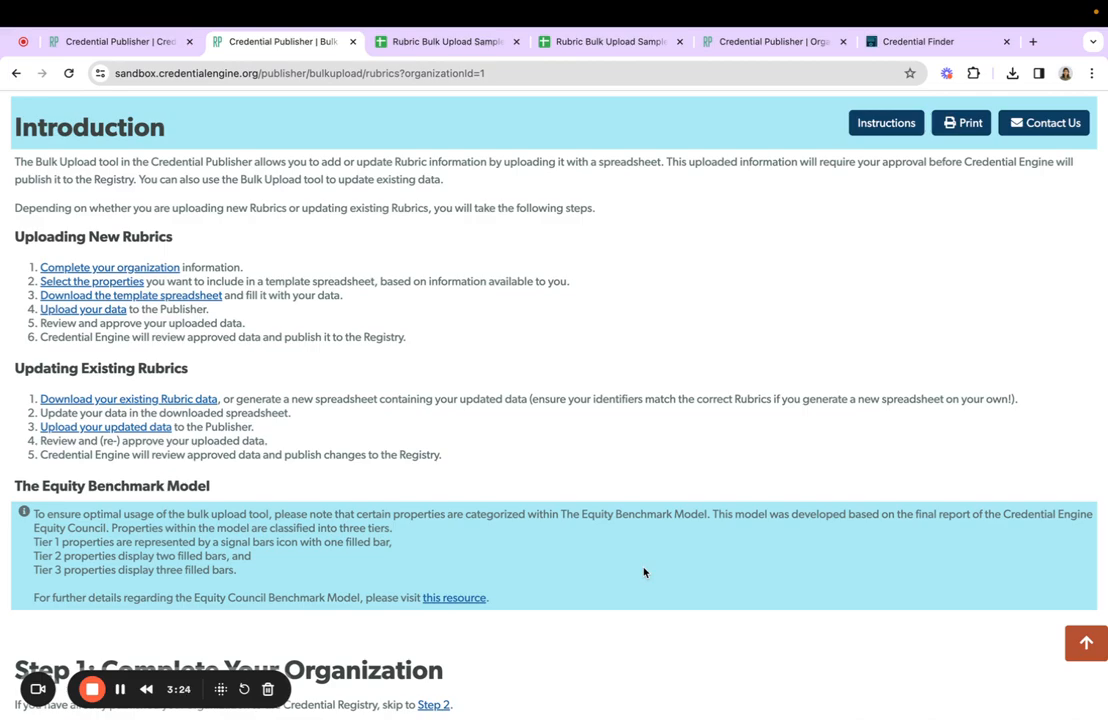
scroll(down, 3)
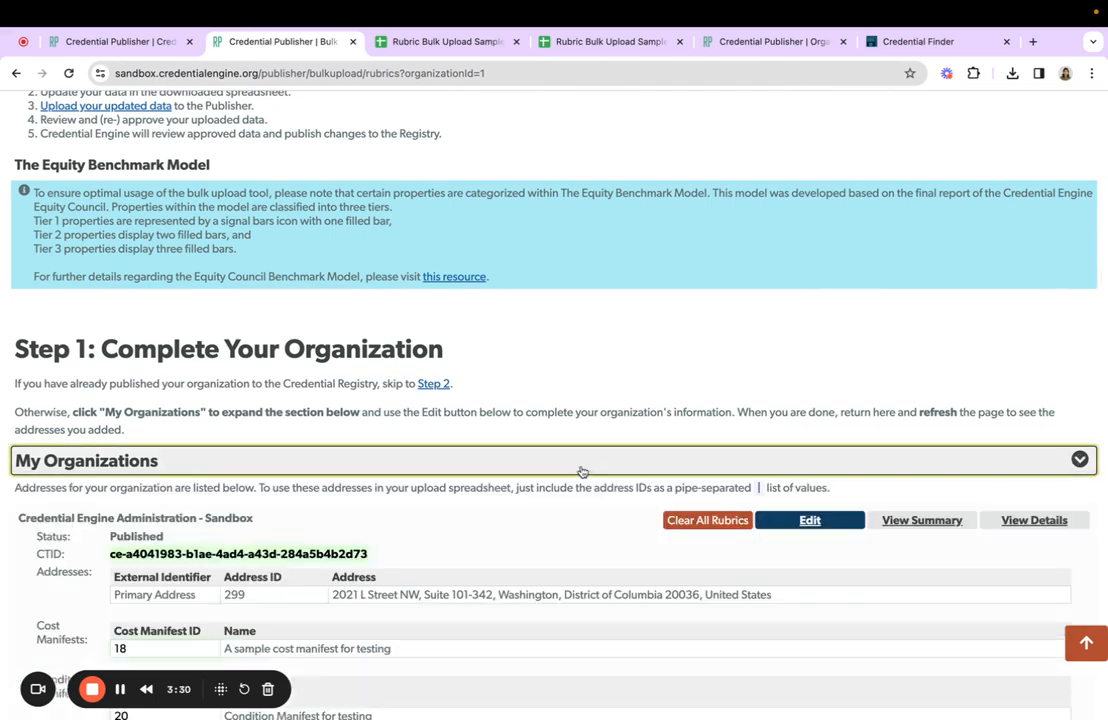
mouse_move(784, 536)
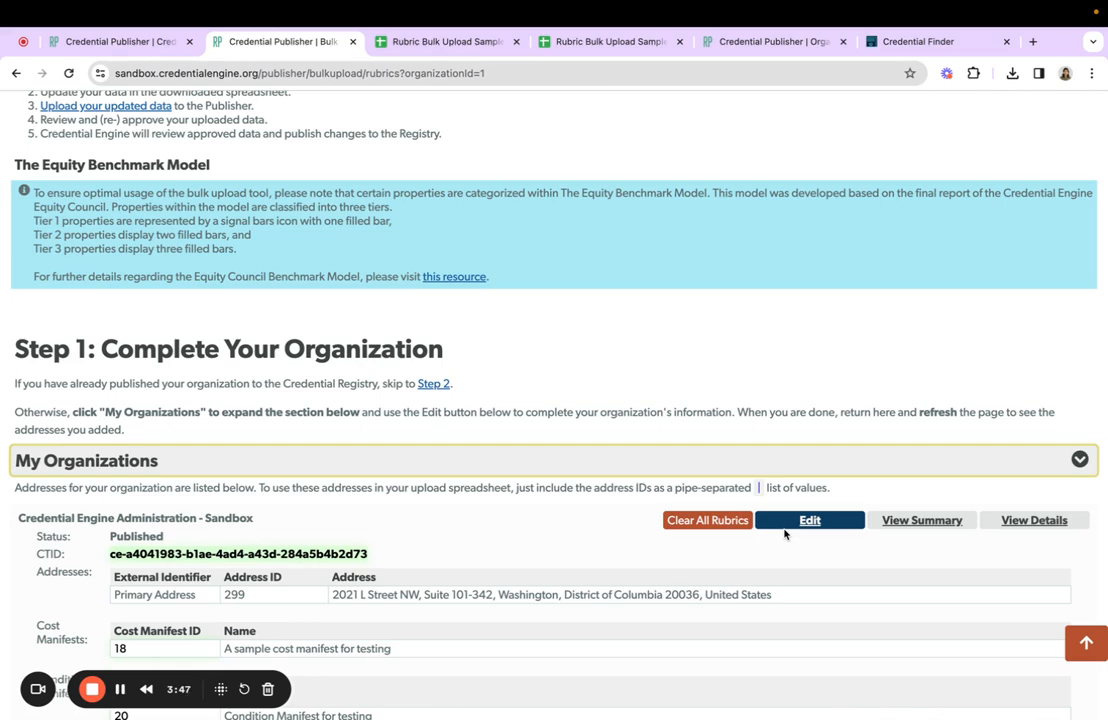
mouse_move(296, 588)
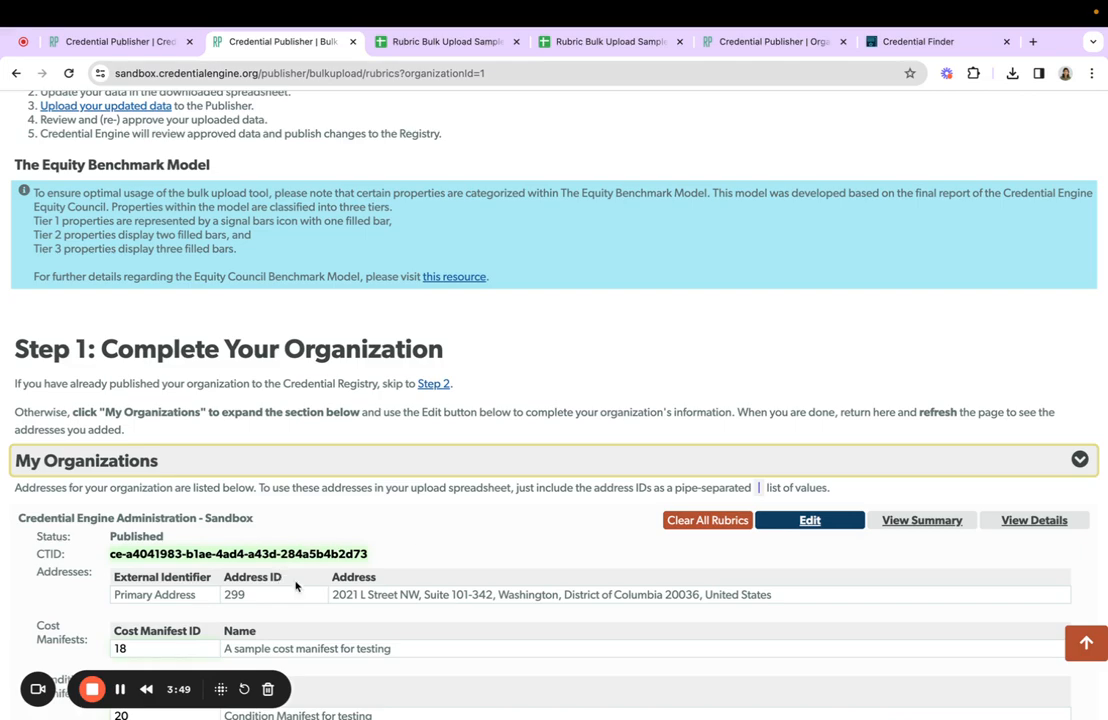
mouse_move(456, 564)
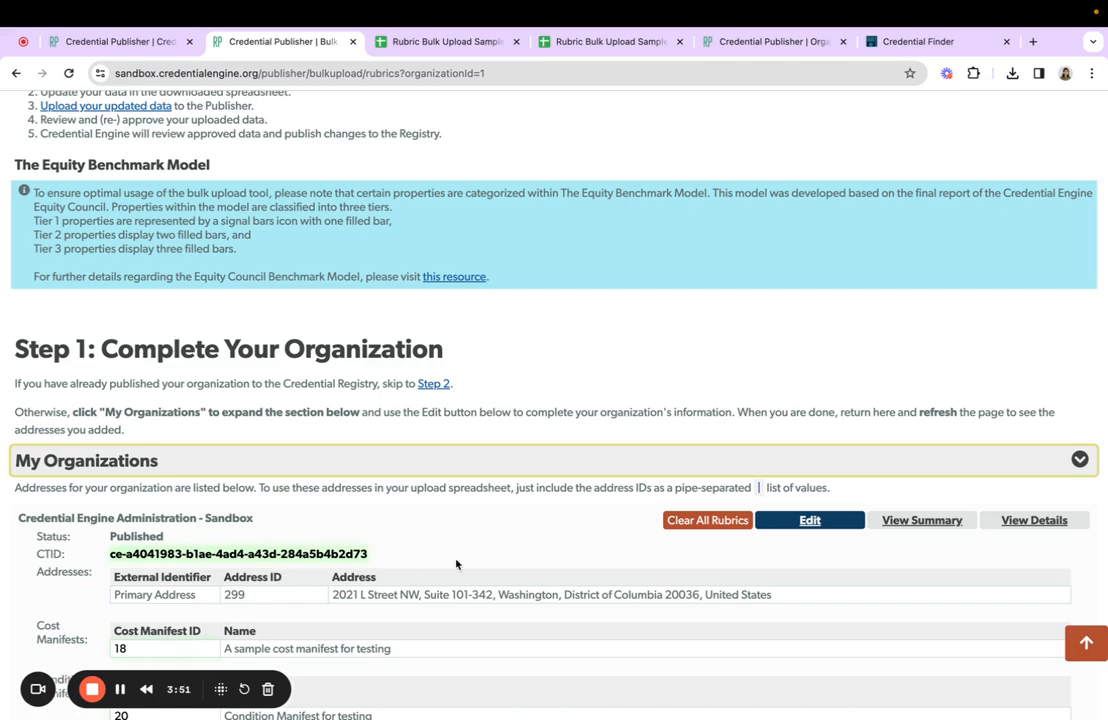
scroll(down, 3)
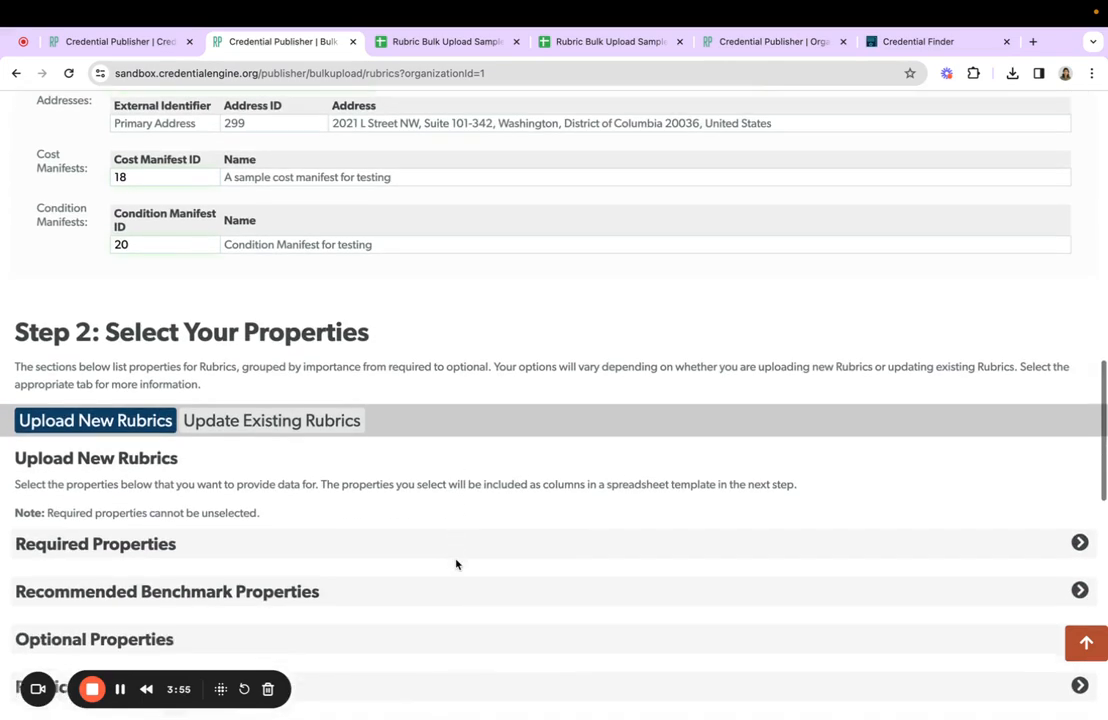
scroll(down, 3)
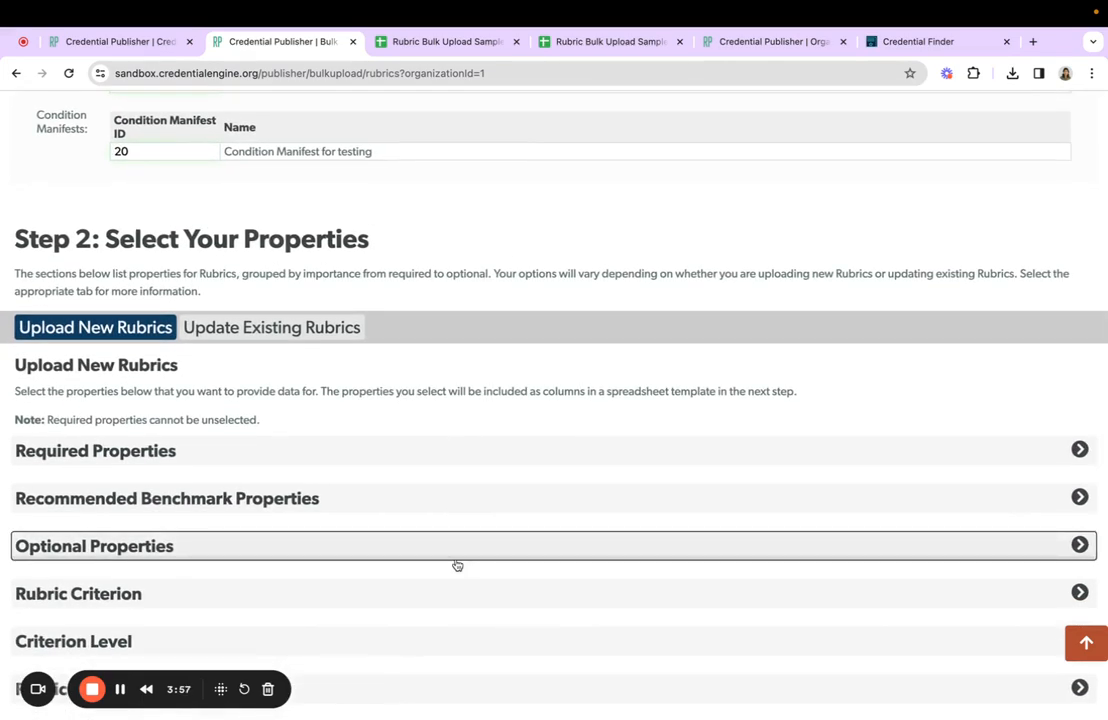
mouse_move(192, 364)
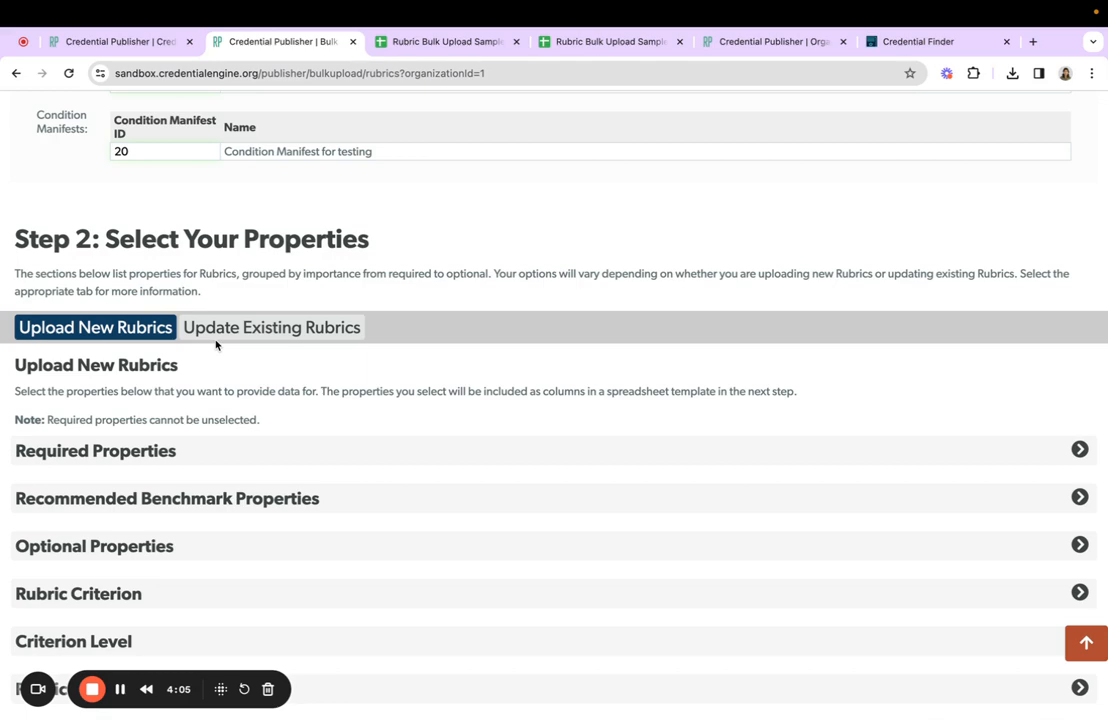
mouse_move(296, 458)
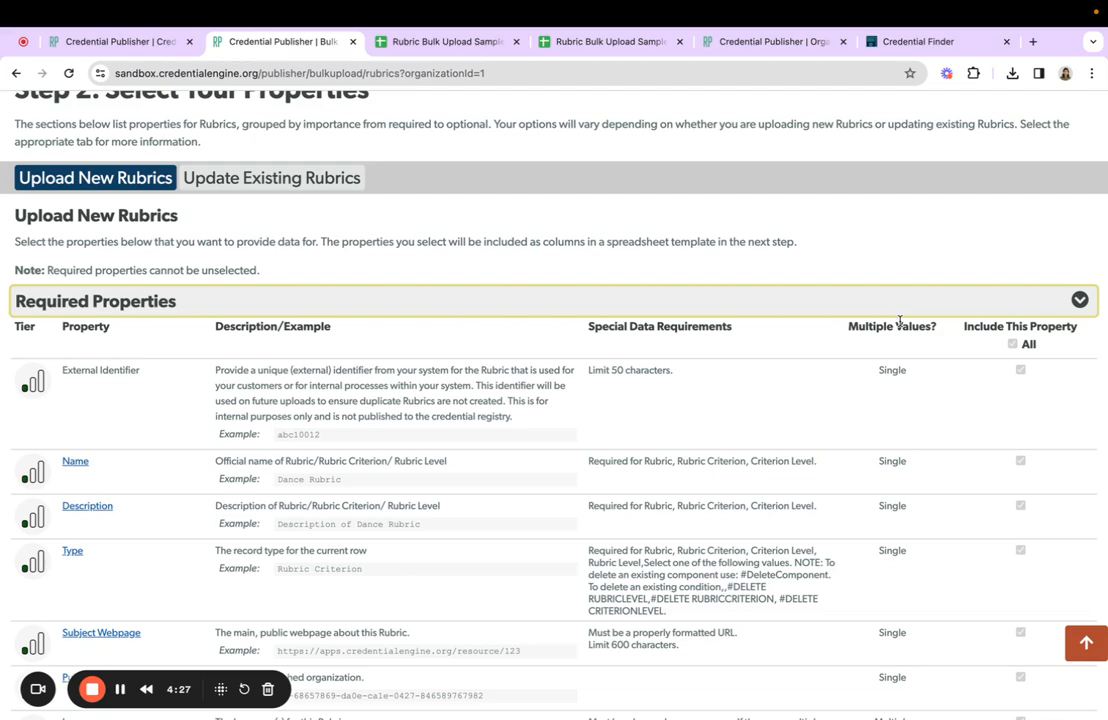
mouse_move(264, 344)
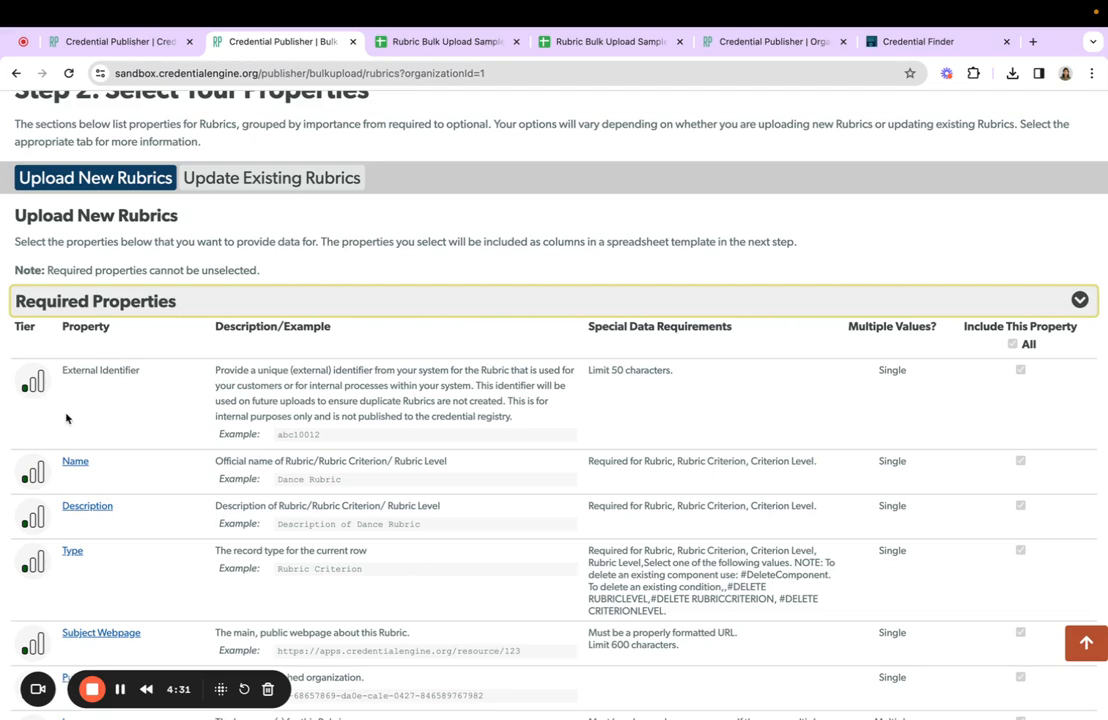
mouse_move(112, 418)
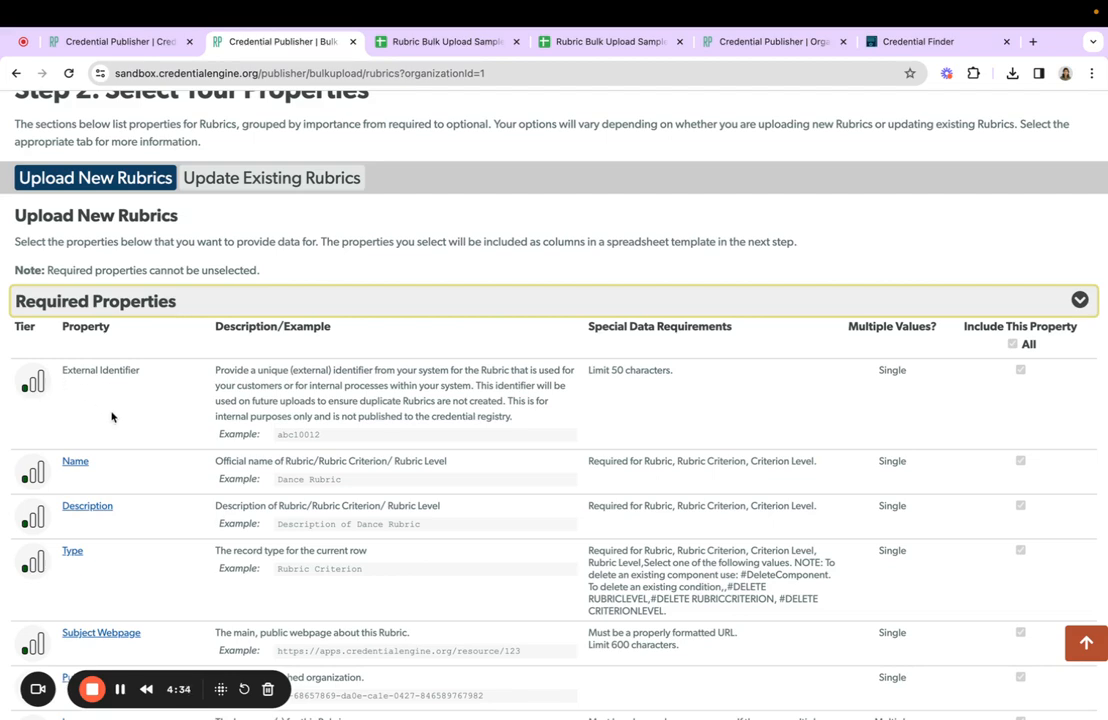
mouse_move(156, 432)
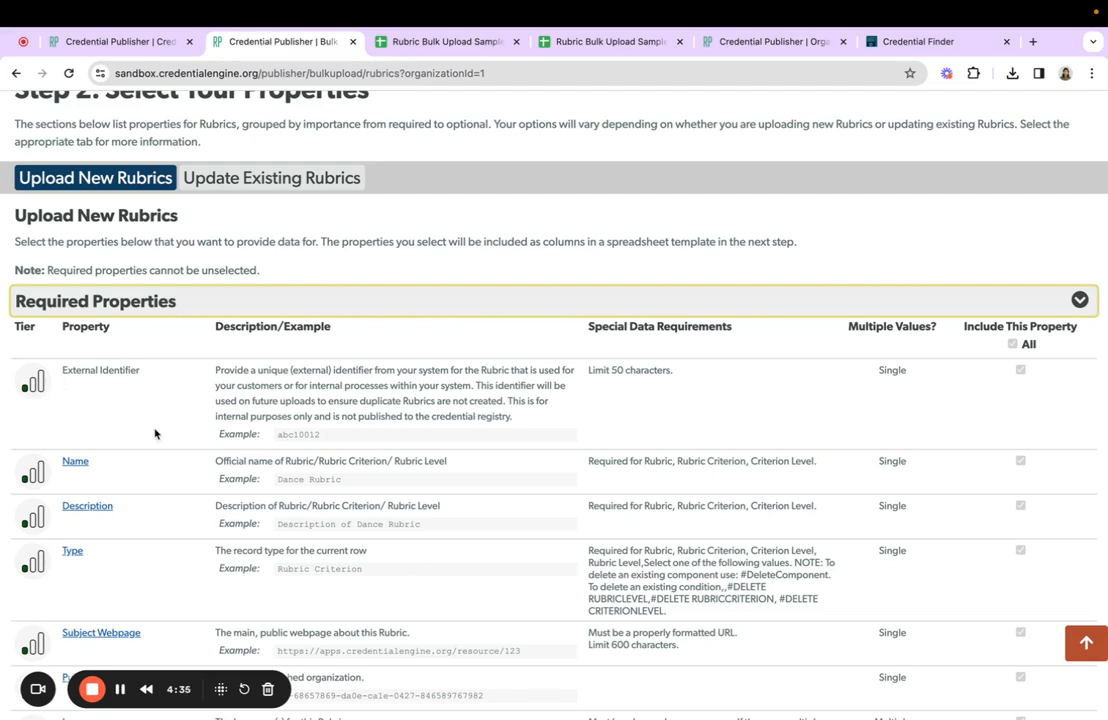
scroll(down, 3)
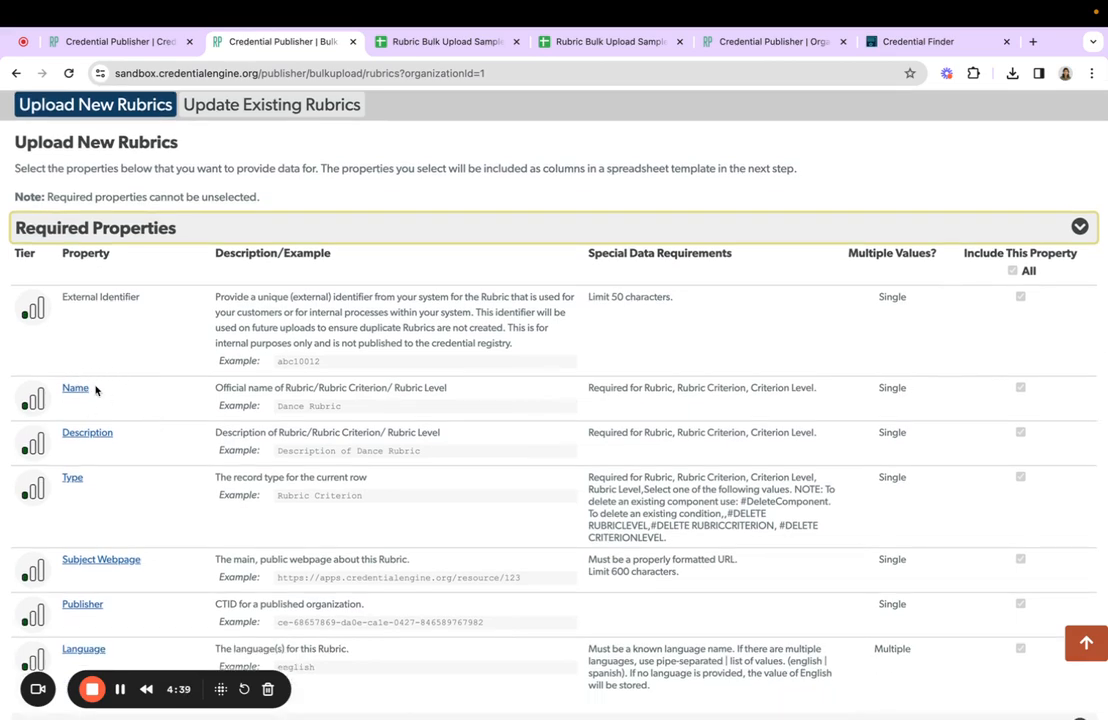
mouse_move(100, 492)
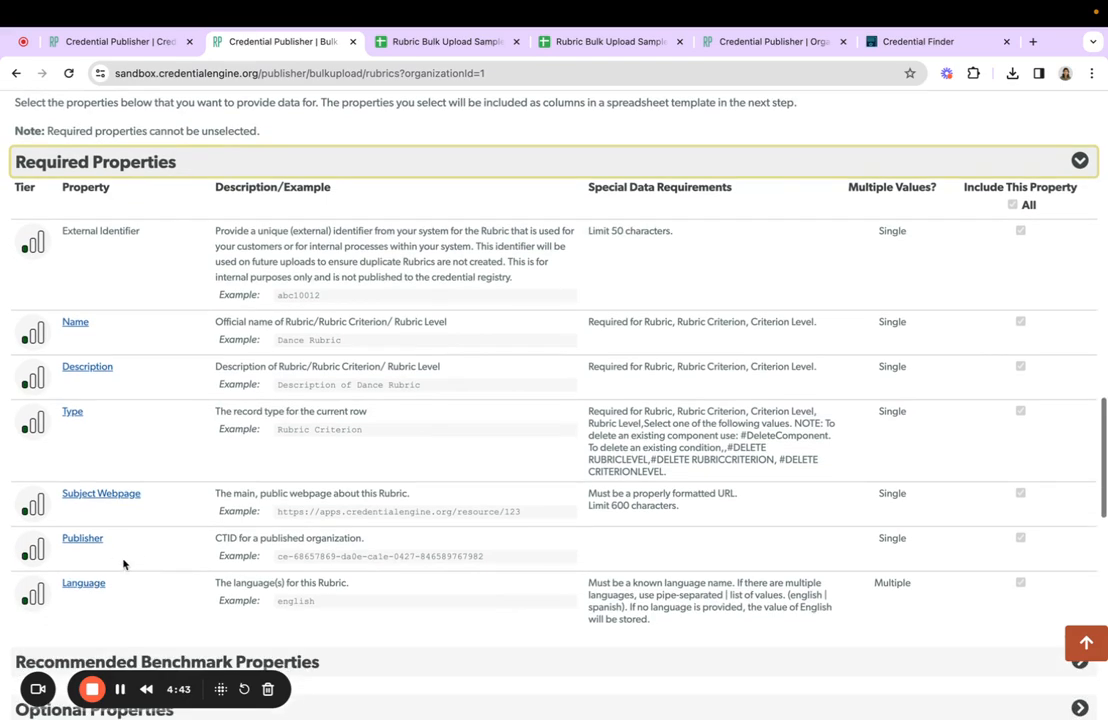
mouse_move(124, 612)
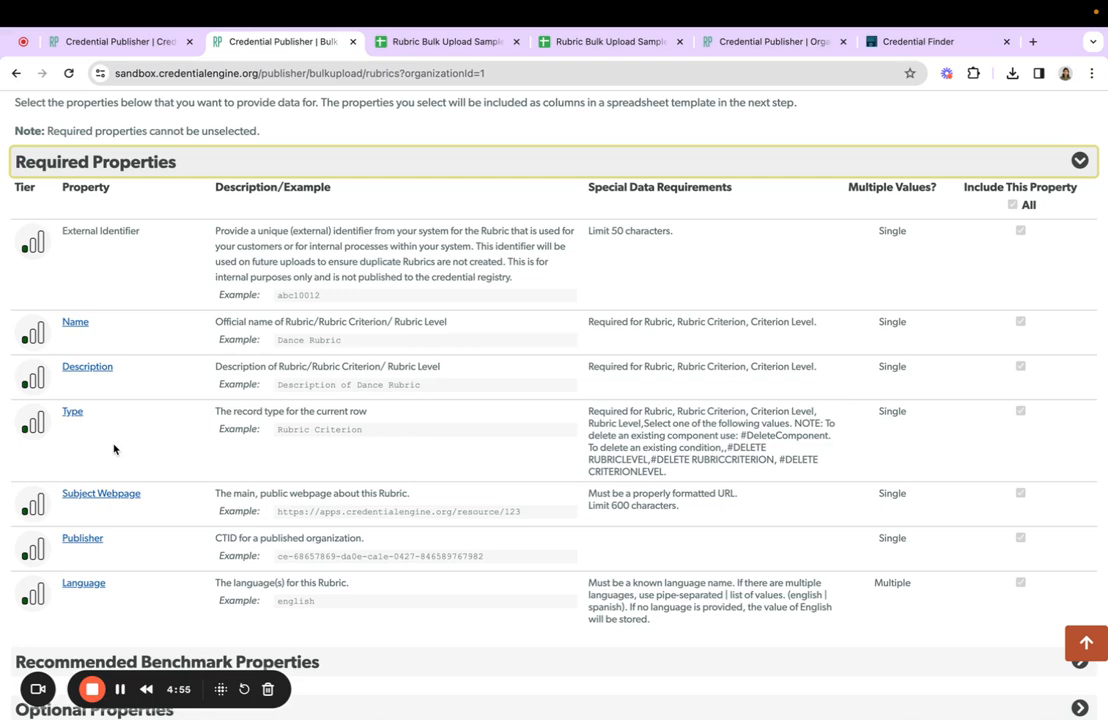
mouse_move(110, 540)
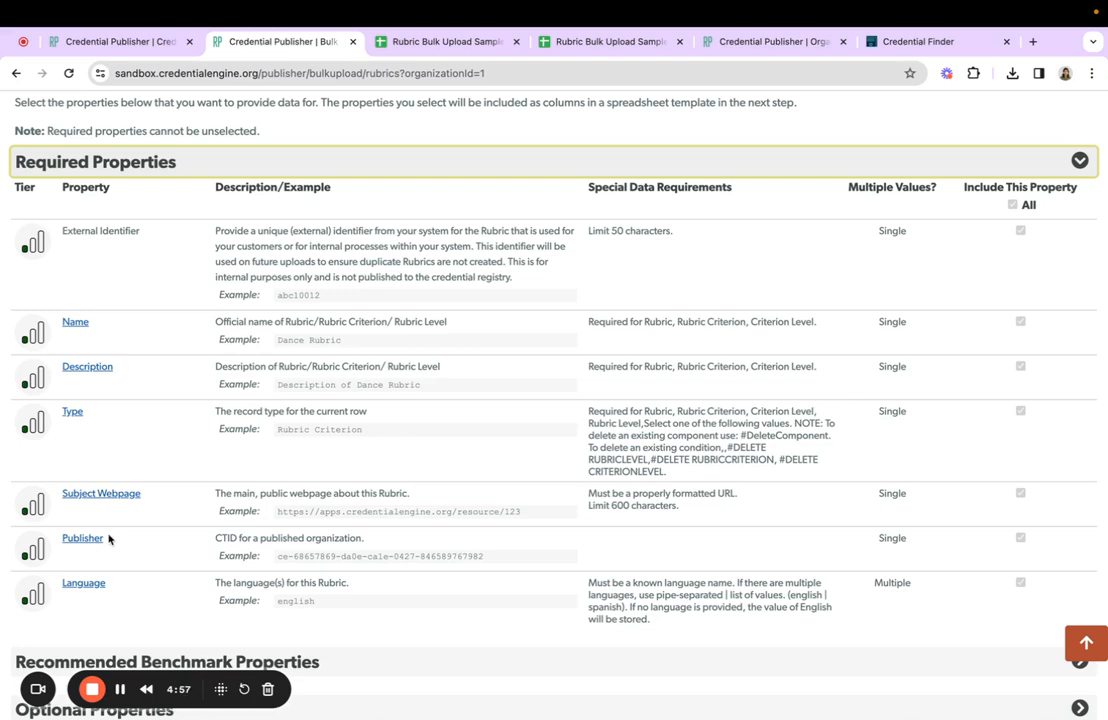
mouse_move(136, 552)
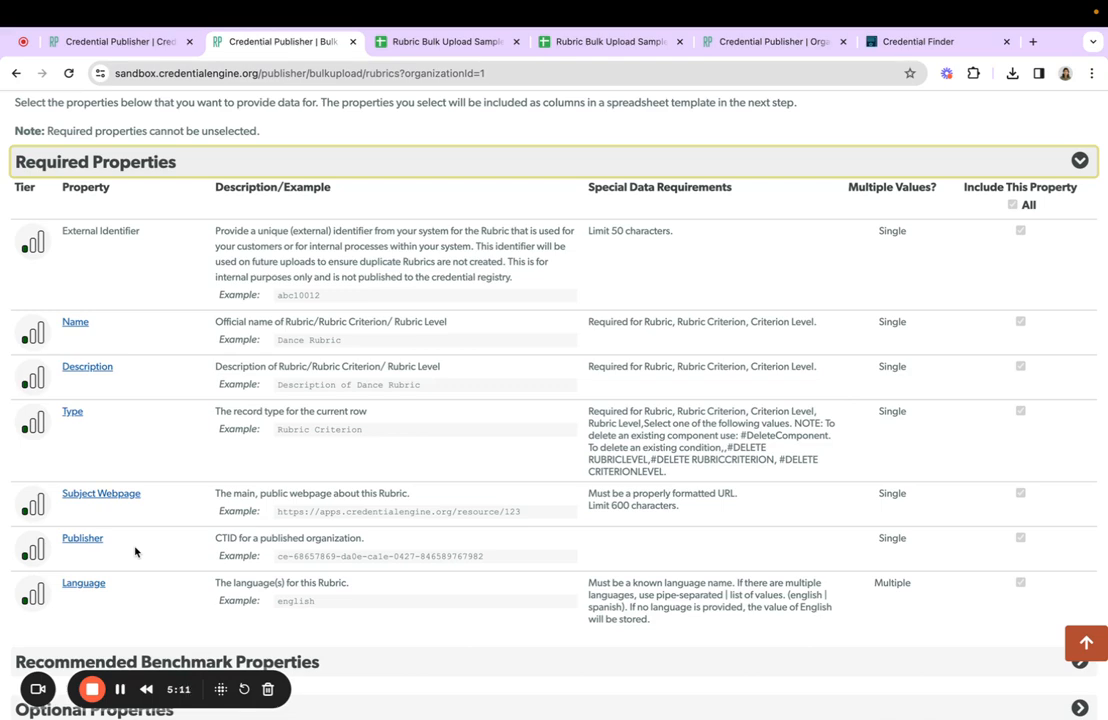
mouse_move(100, 184)
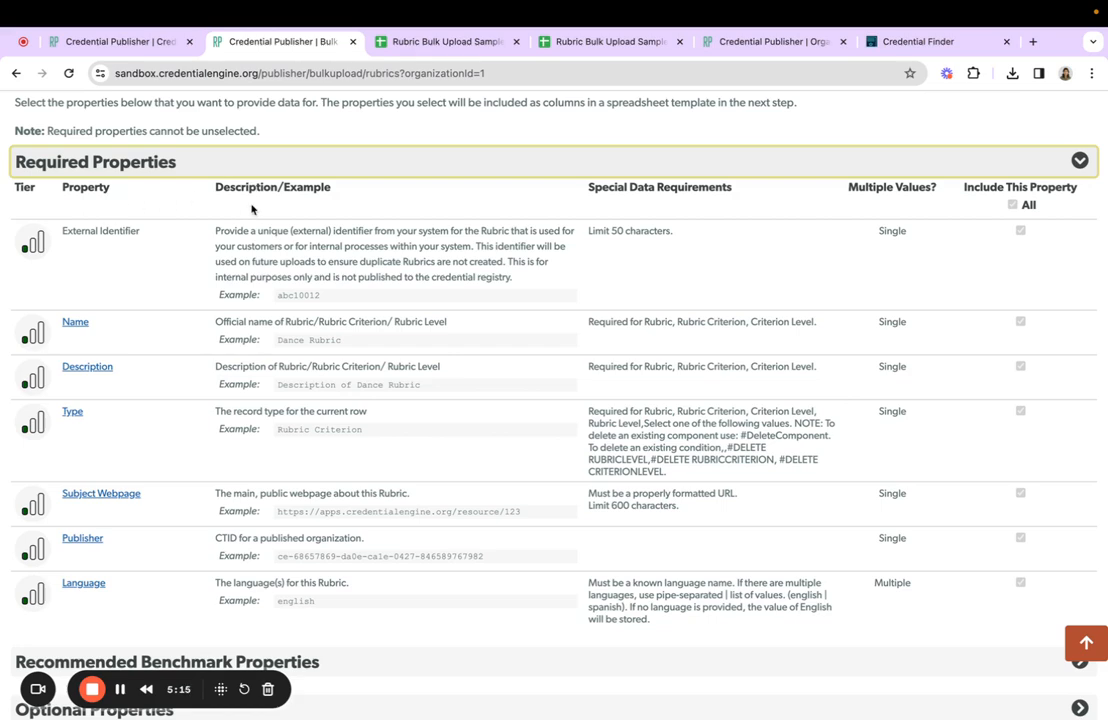
mouse_move(728, 232)
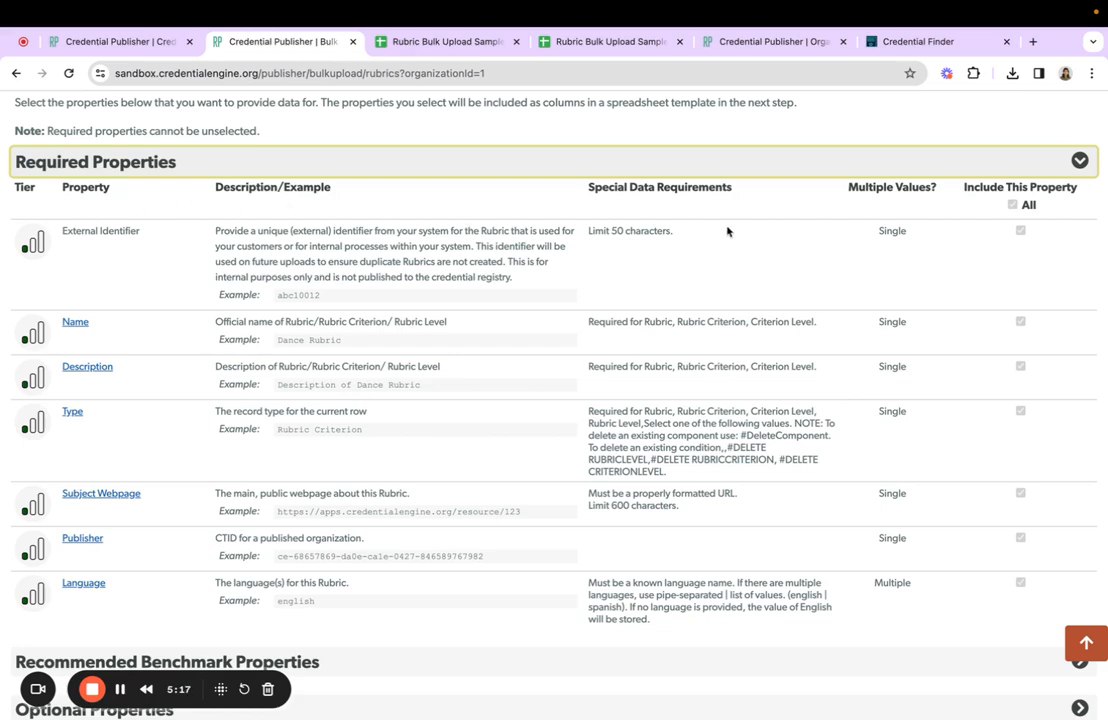
mouse_move(228, 292)
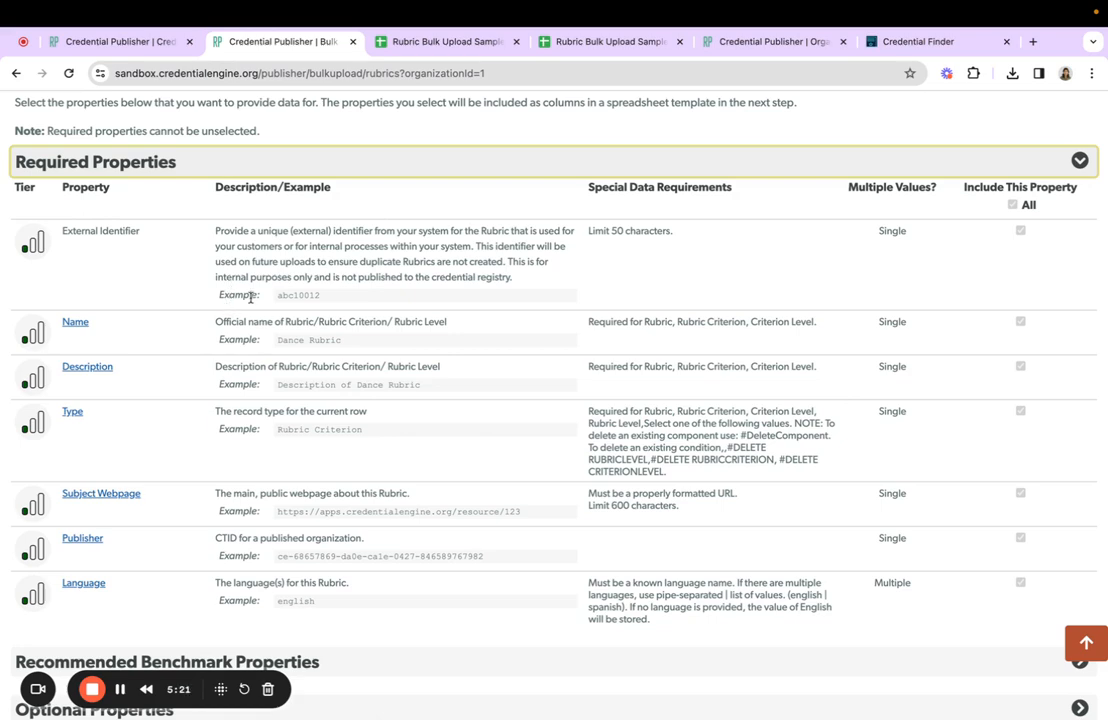
mouse_move(700, 208)
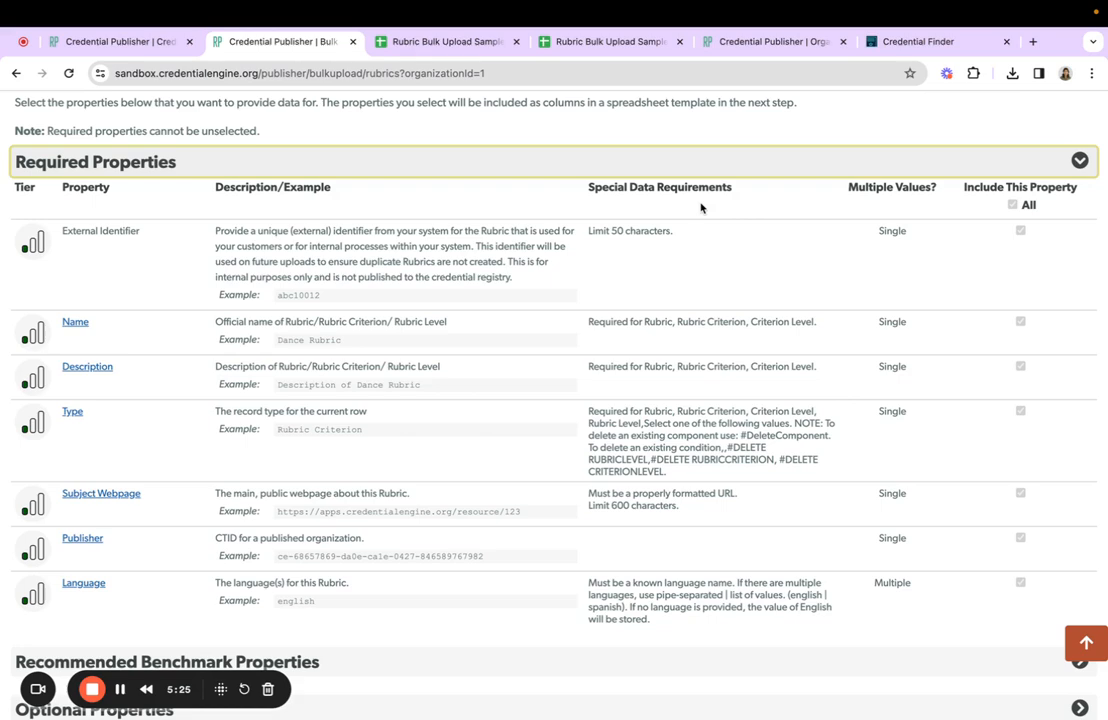
mouse_move(498, 404)
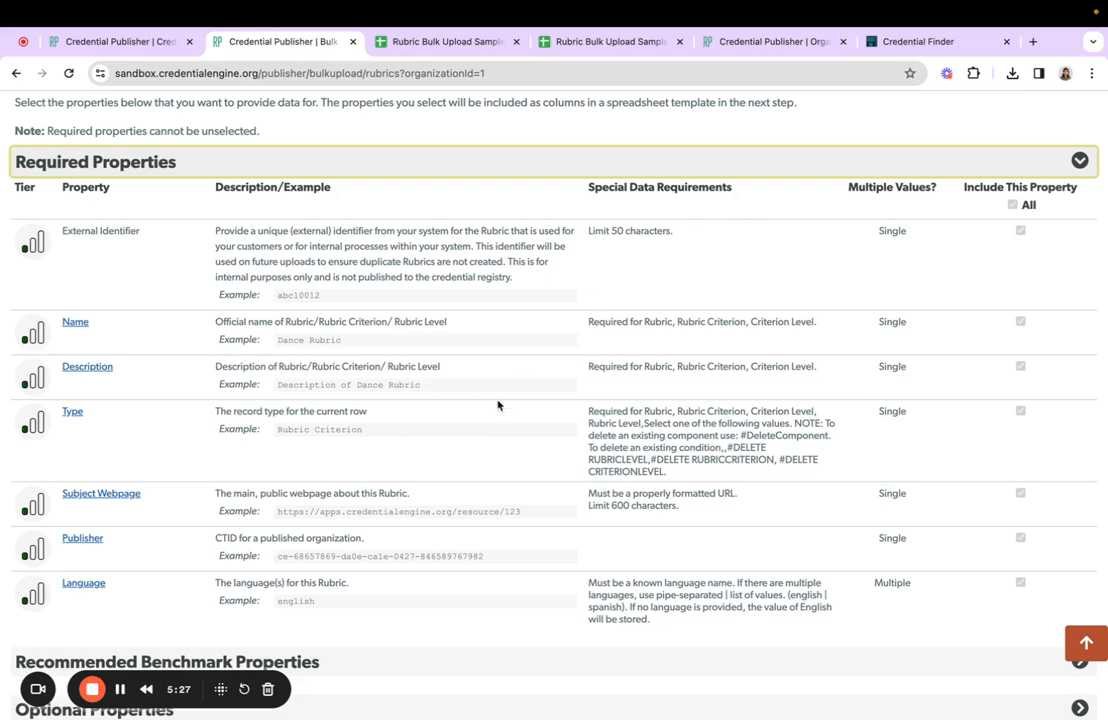
scroll(down, 3)
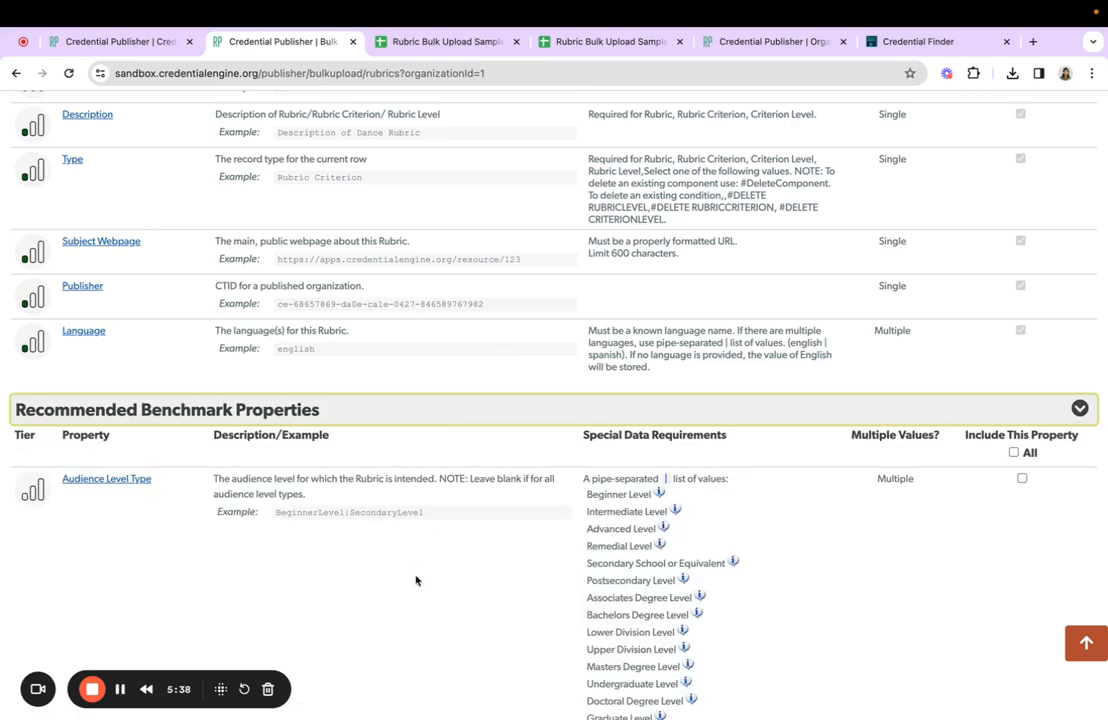
scroll(down, 3)
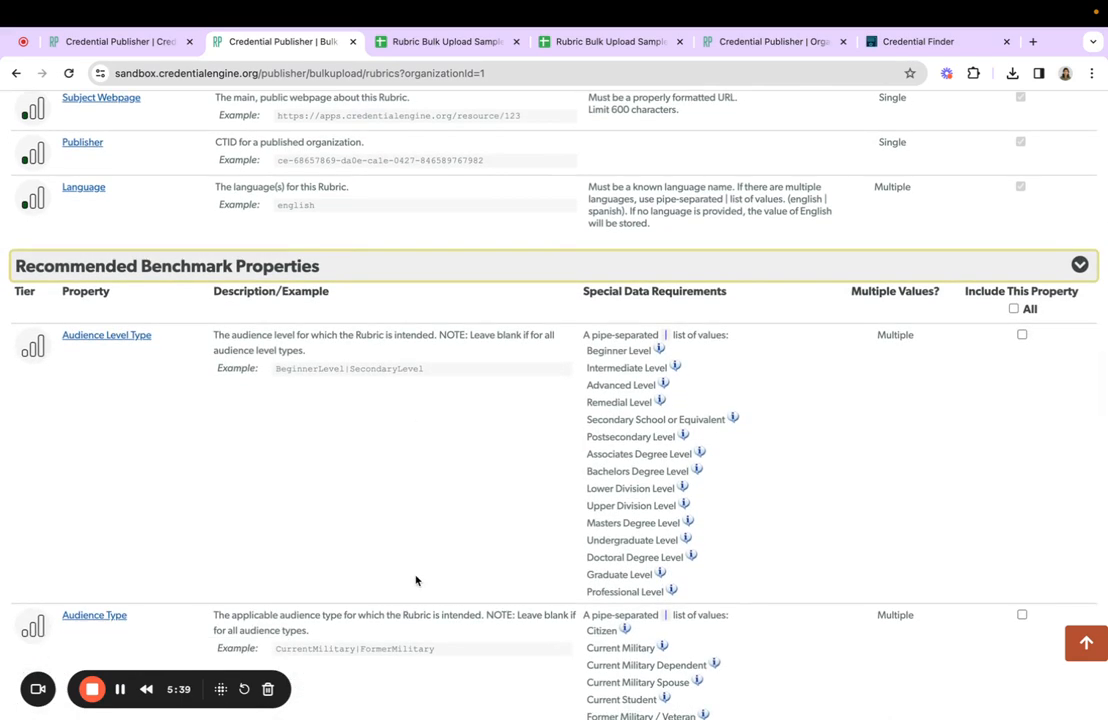
scroll(down, 3)
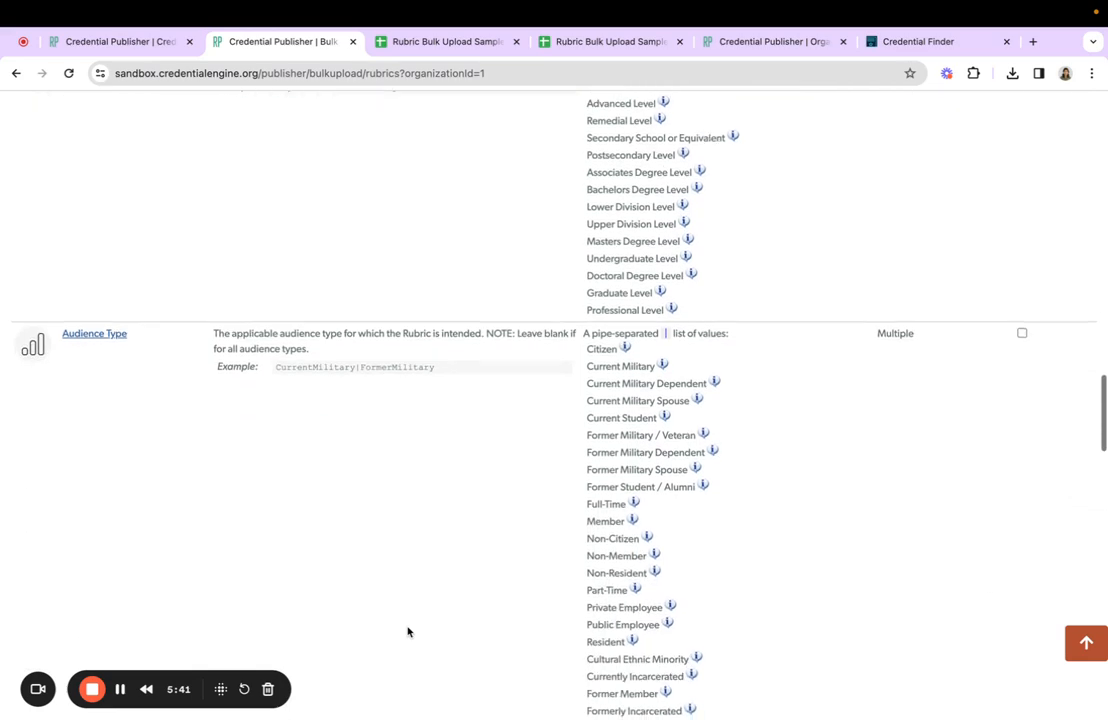
scroll(down, 3)
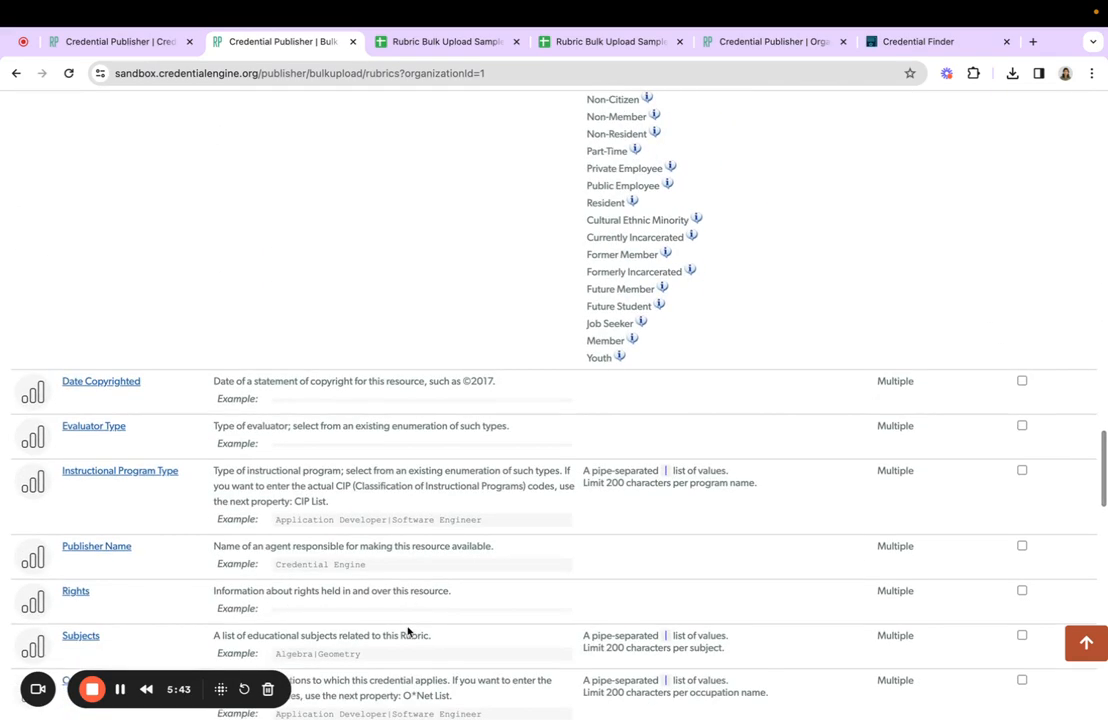
scroll(down, 3)
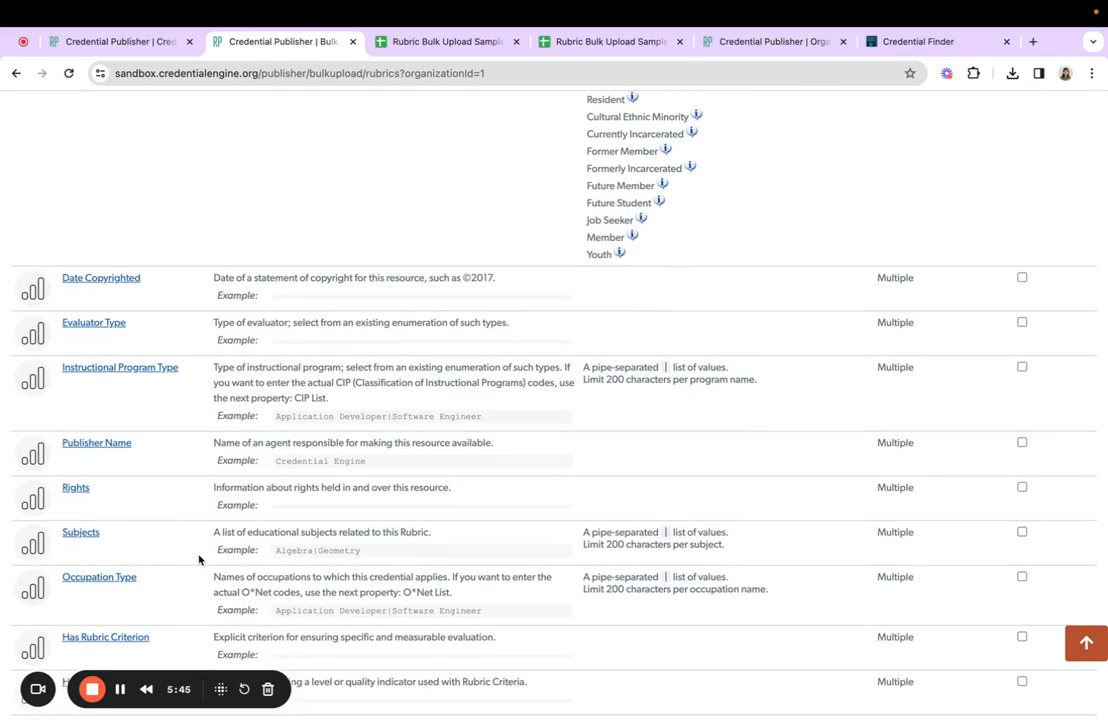
scroll(down, 3)
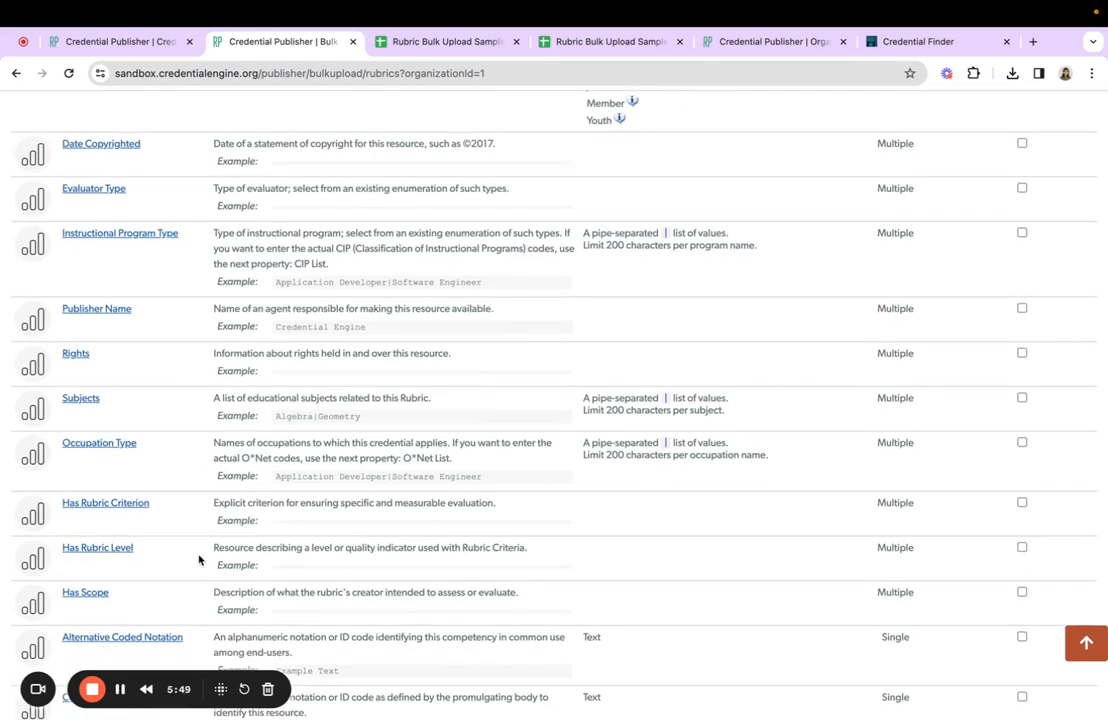
scroll(down, 3)
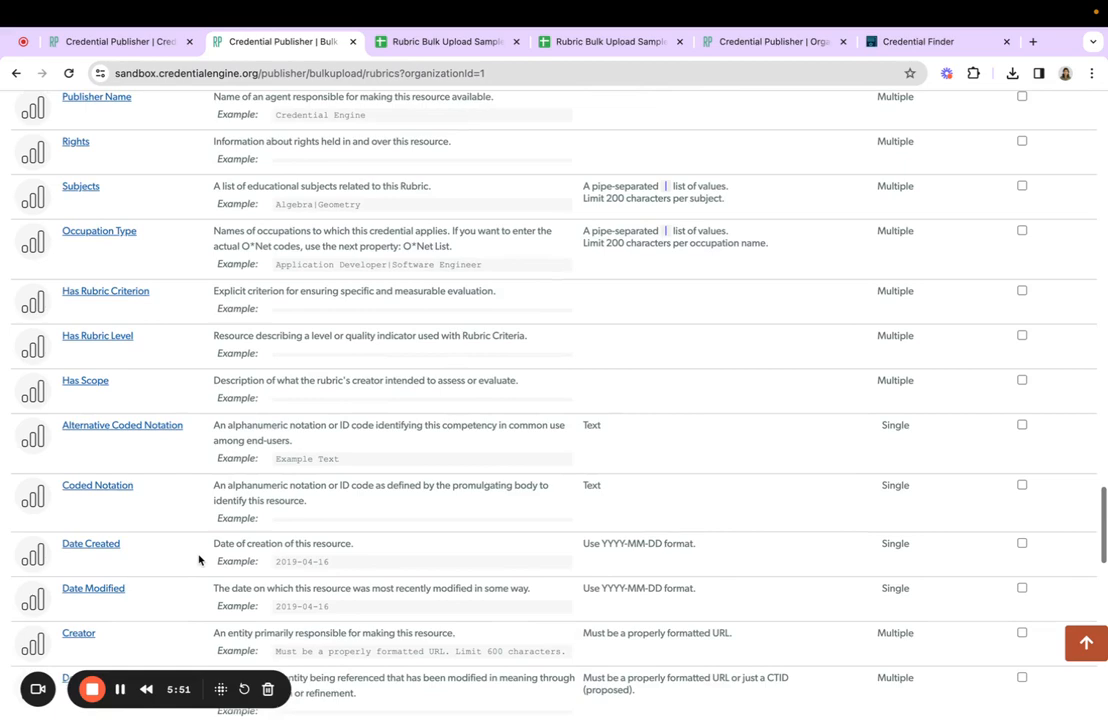
scroll(down, 3)
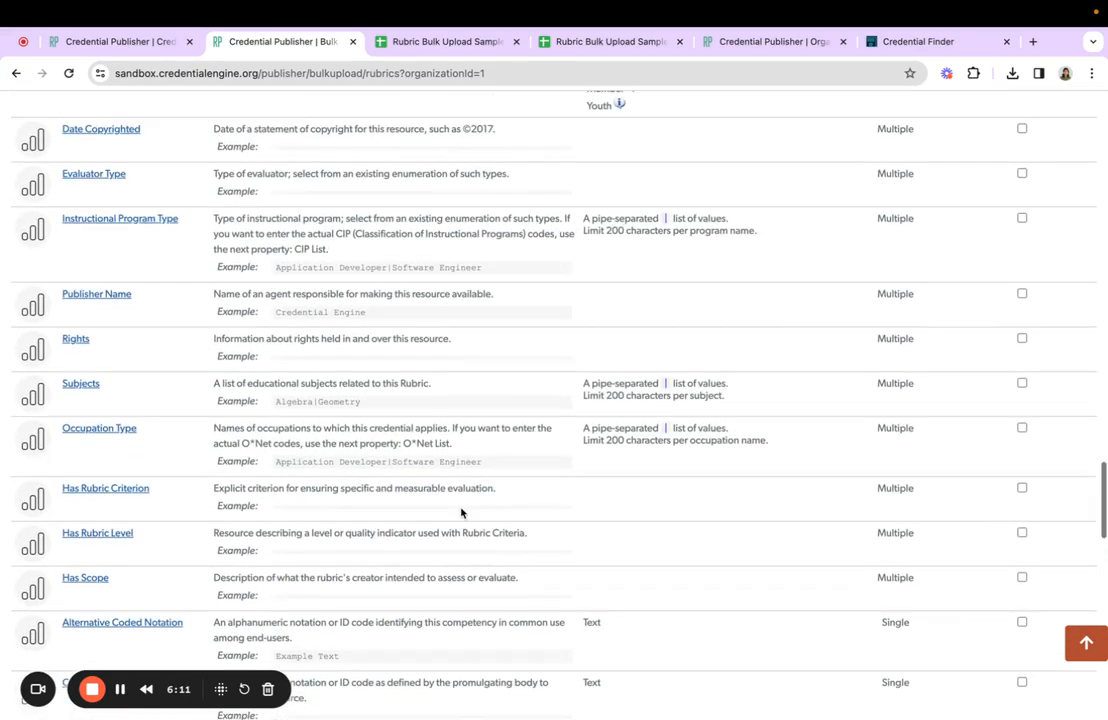
scroll(down, 3)
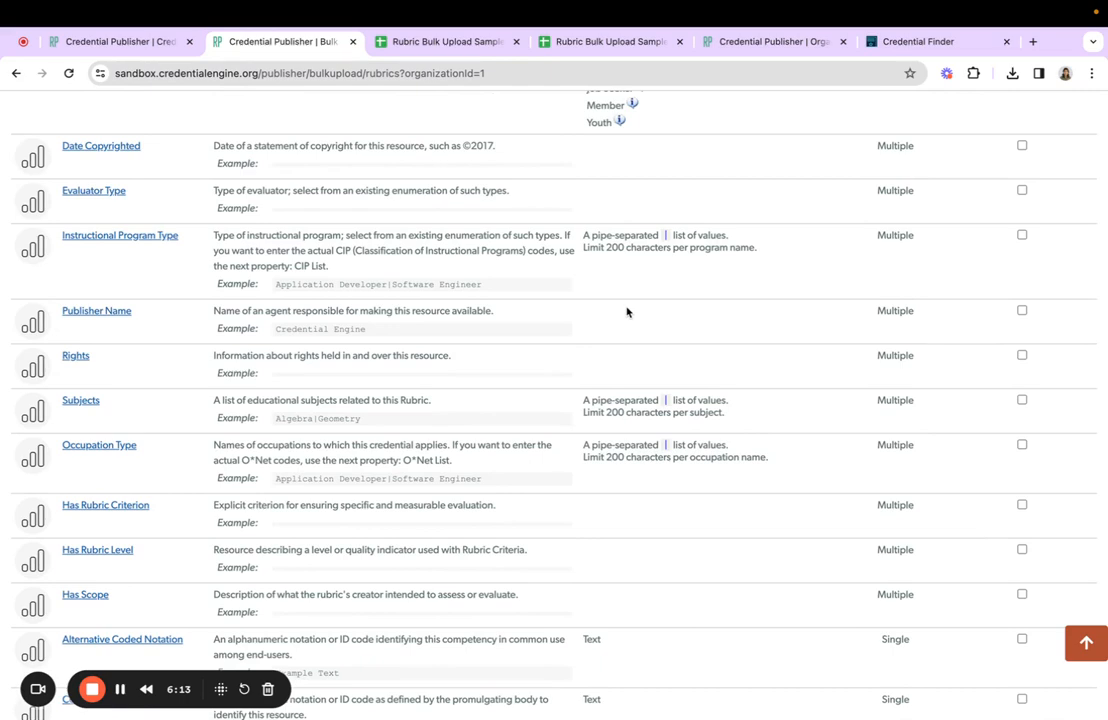
mouse_move(638, 312)
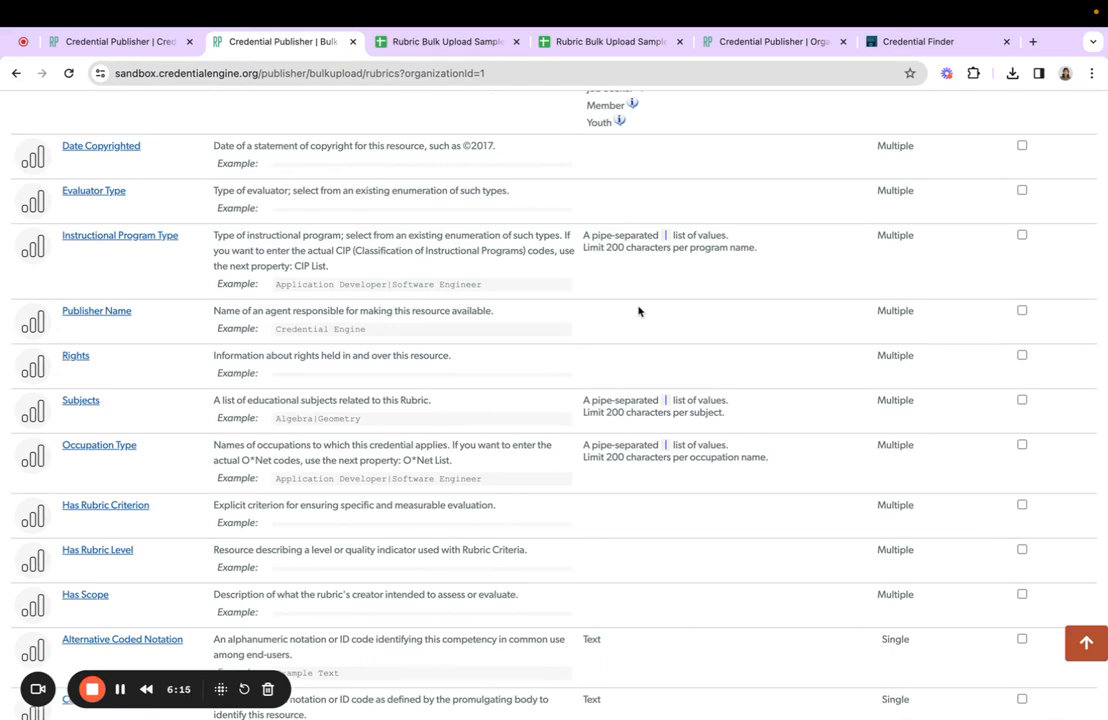
mouse_move(630, 456)
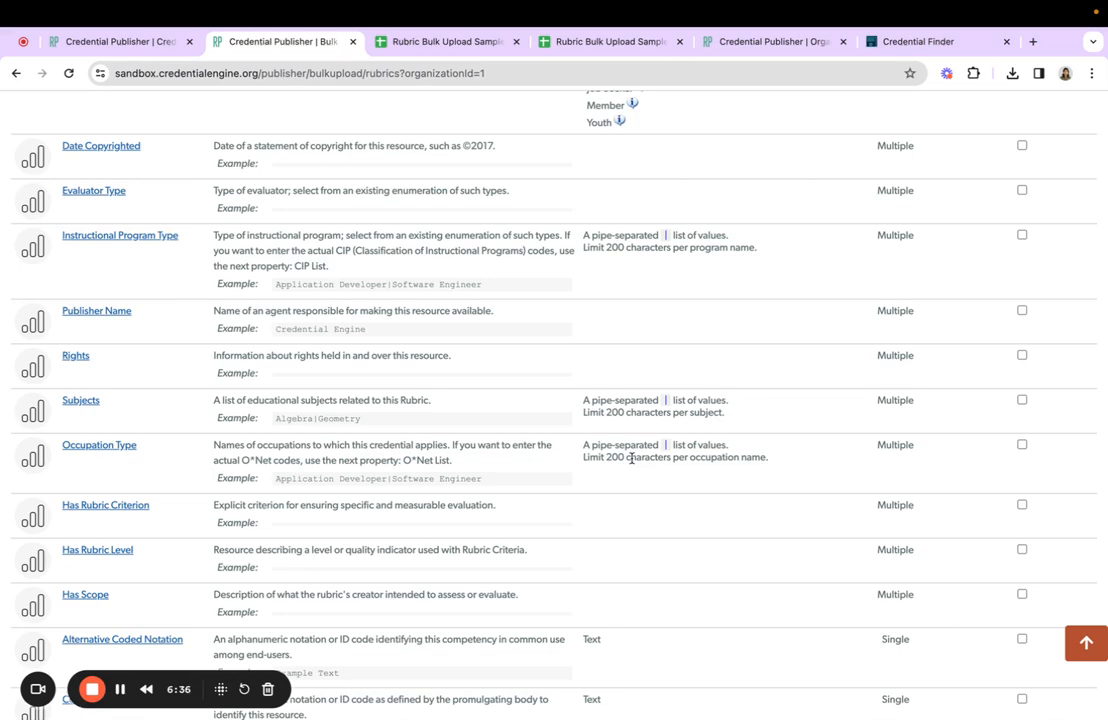
- Include Has Rubric Criterion and Has Rubric Level in the template and move on to Optional Properties
click(1020, 504)
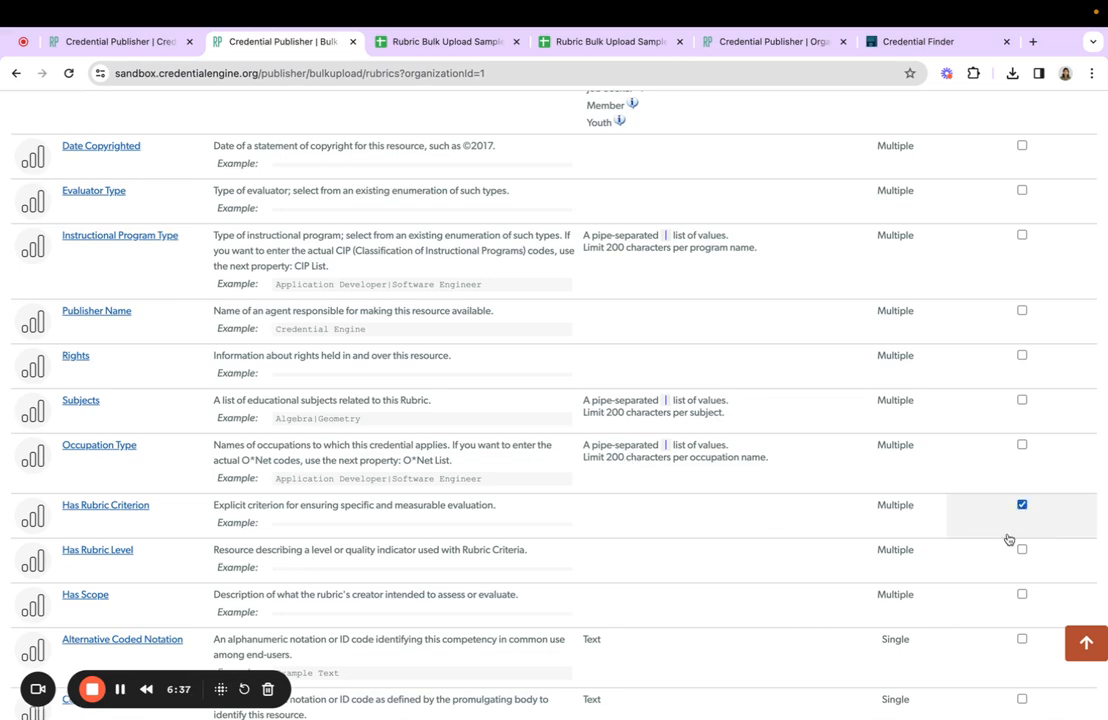
click(1020, 548)
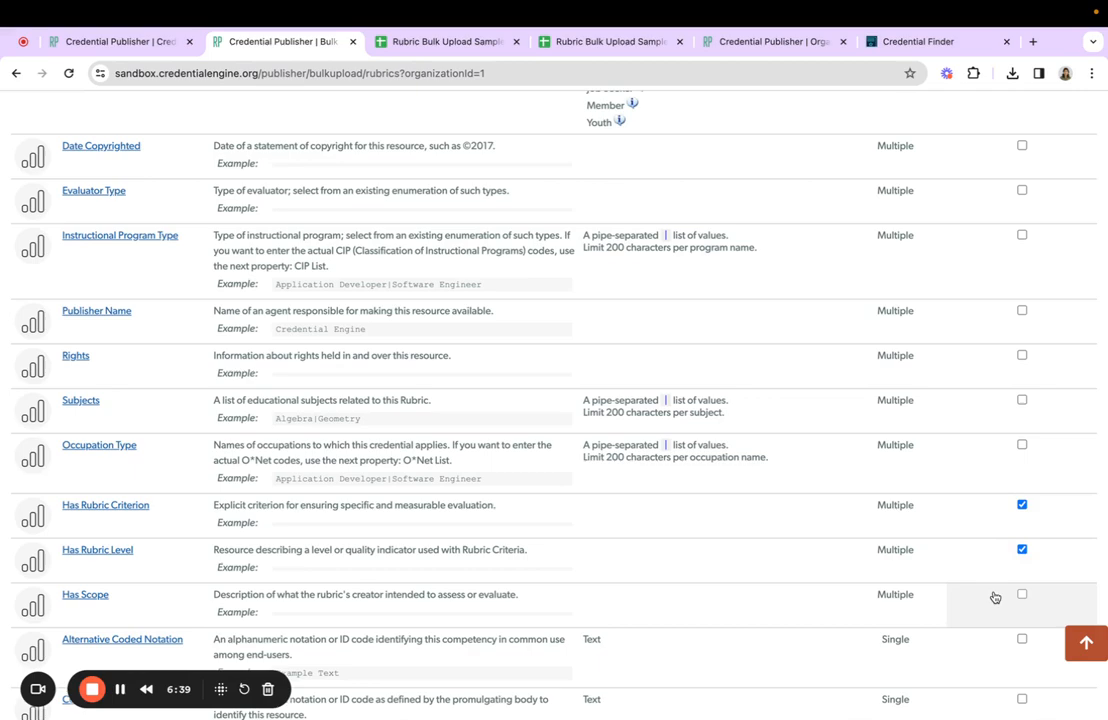
scroll(down, 3)
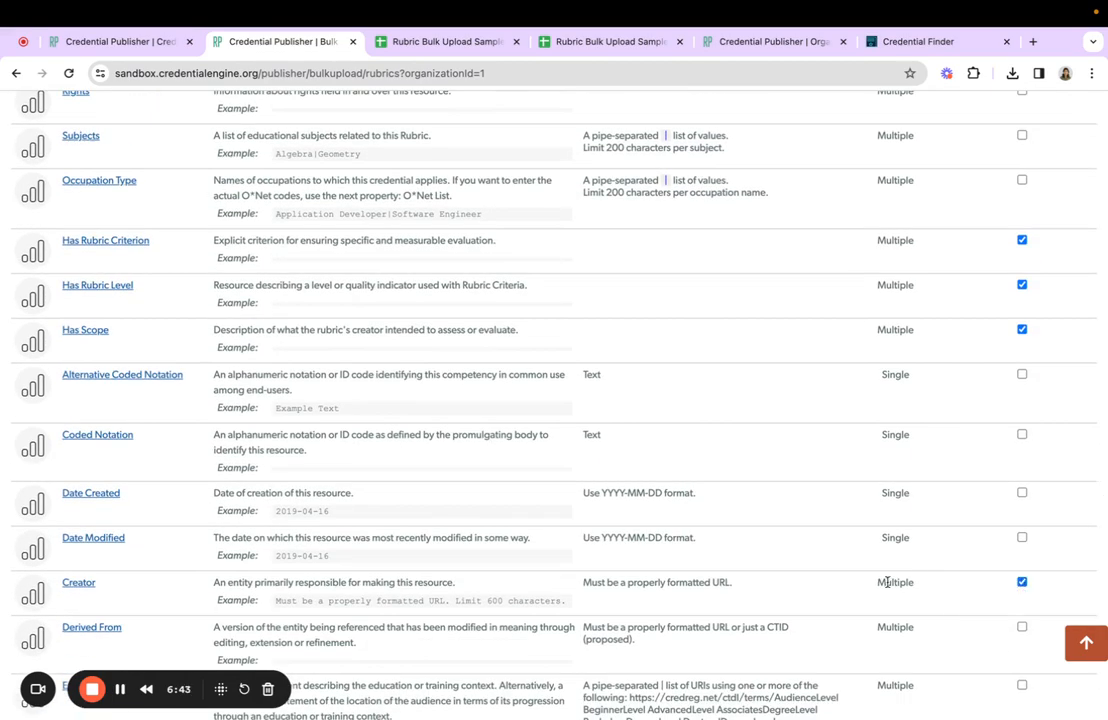
scroll(down, 3)
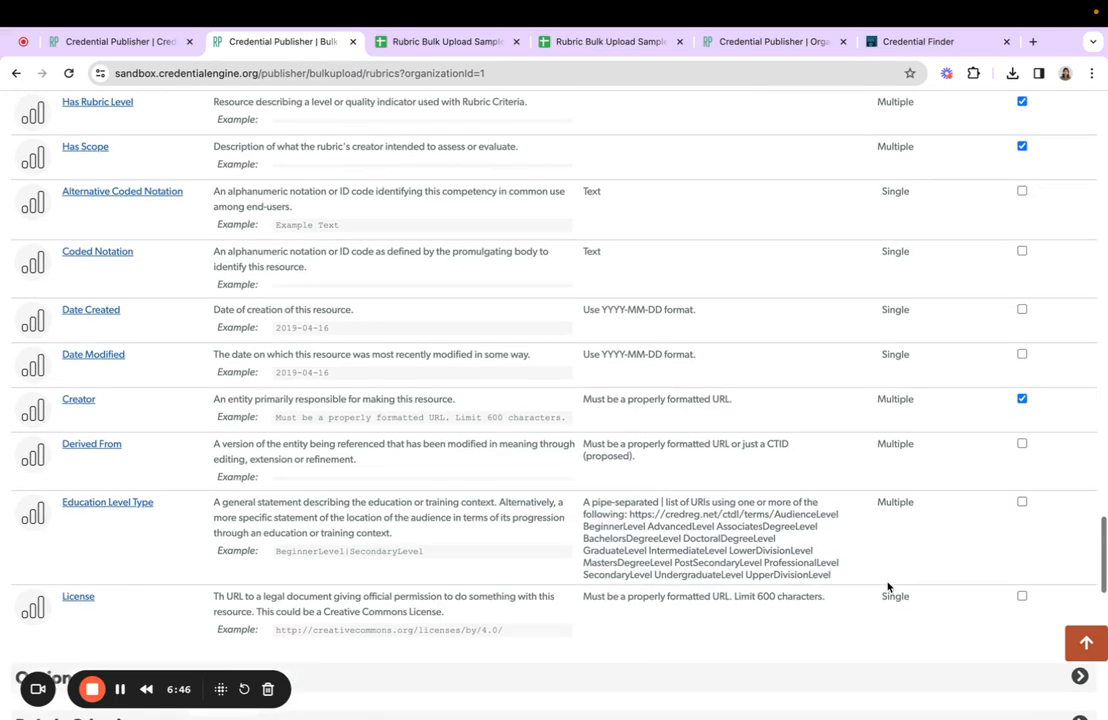
scroll(down, 3)
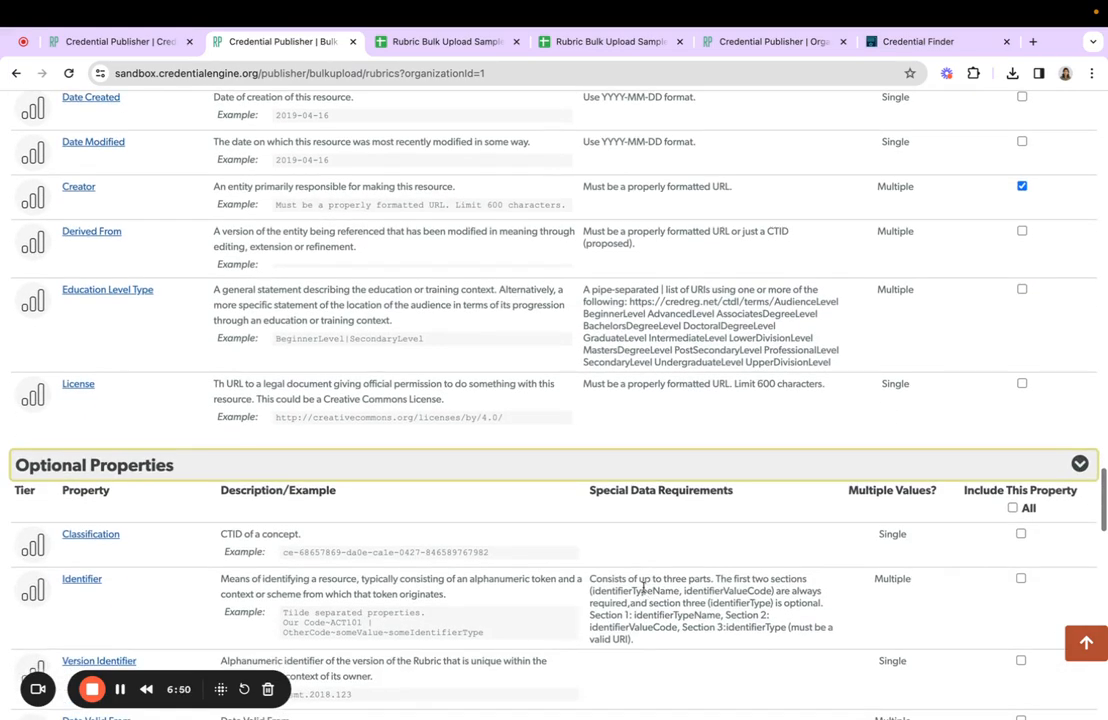
- Scroll past the optional rubric properties to Step 3: Download Your Template Spreadsheet
scroll(down, 3)
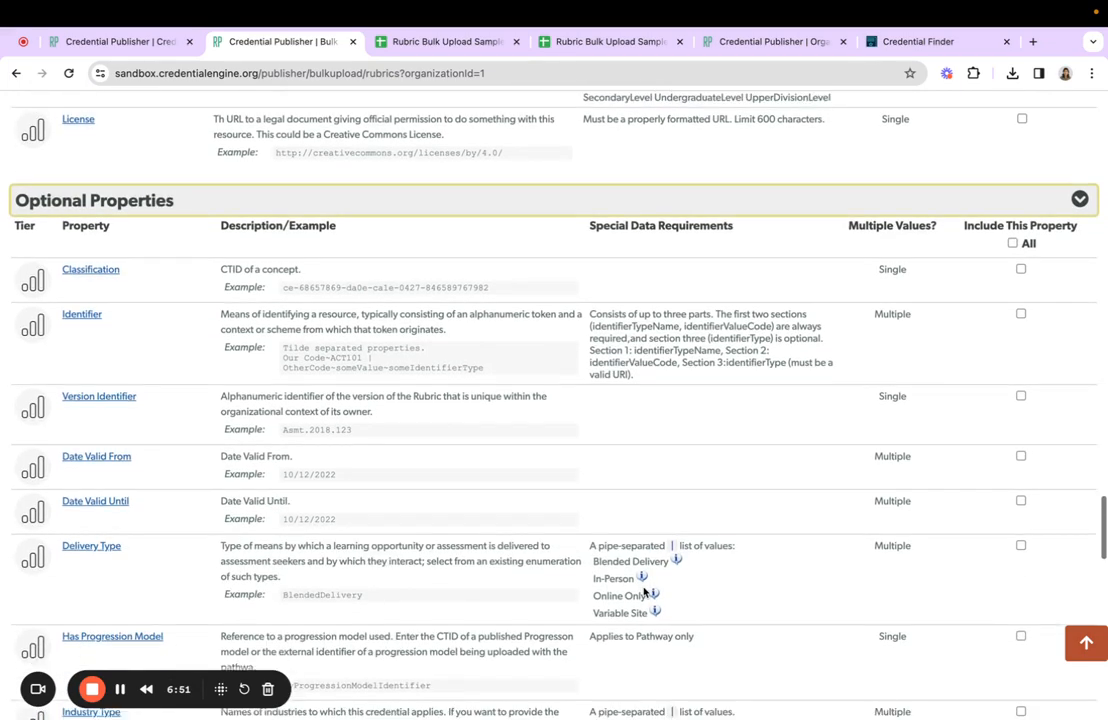
mouse_move(624, 560)
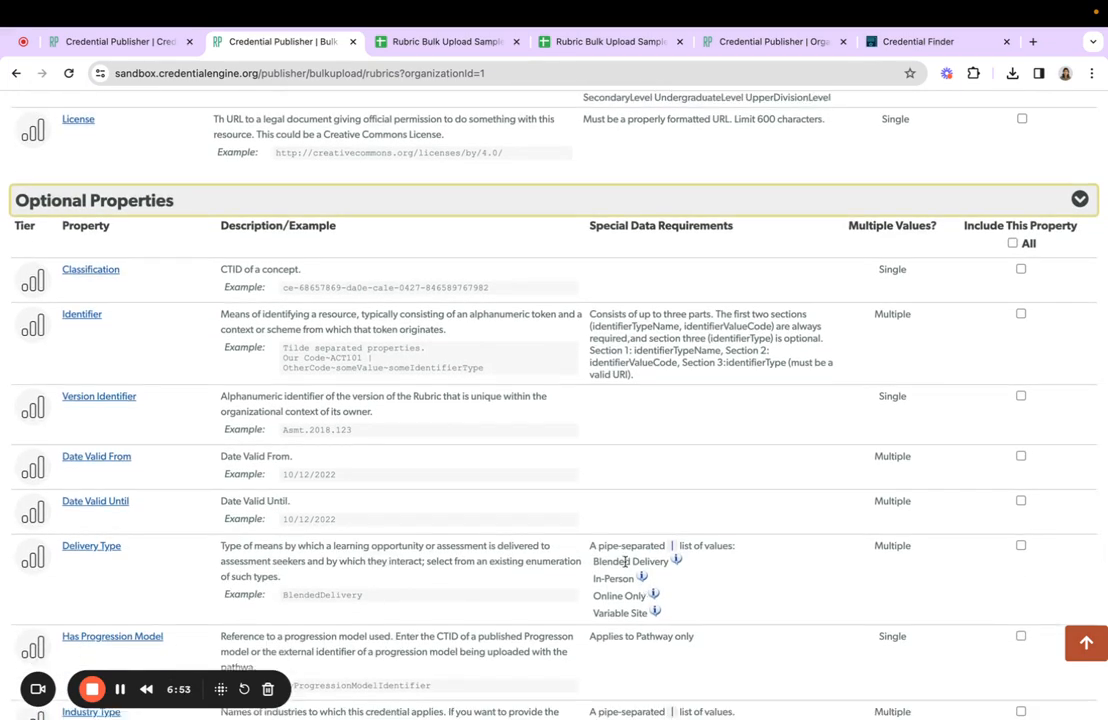
scroll(down, 3)
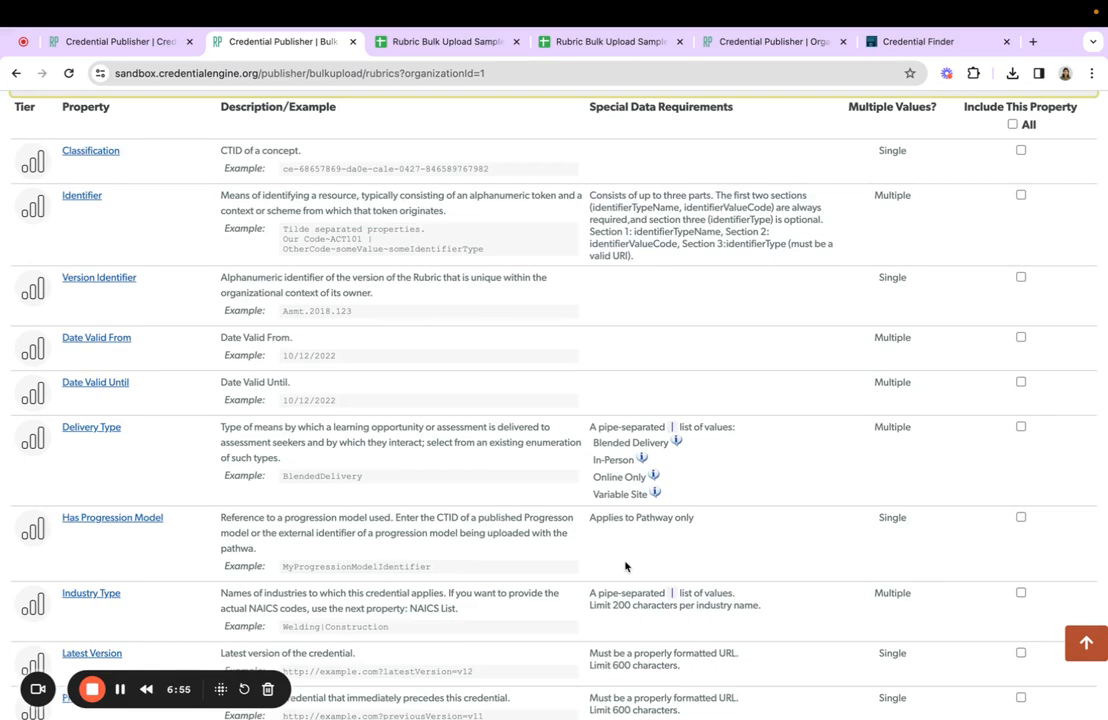
scroll(down, 3)
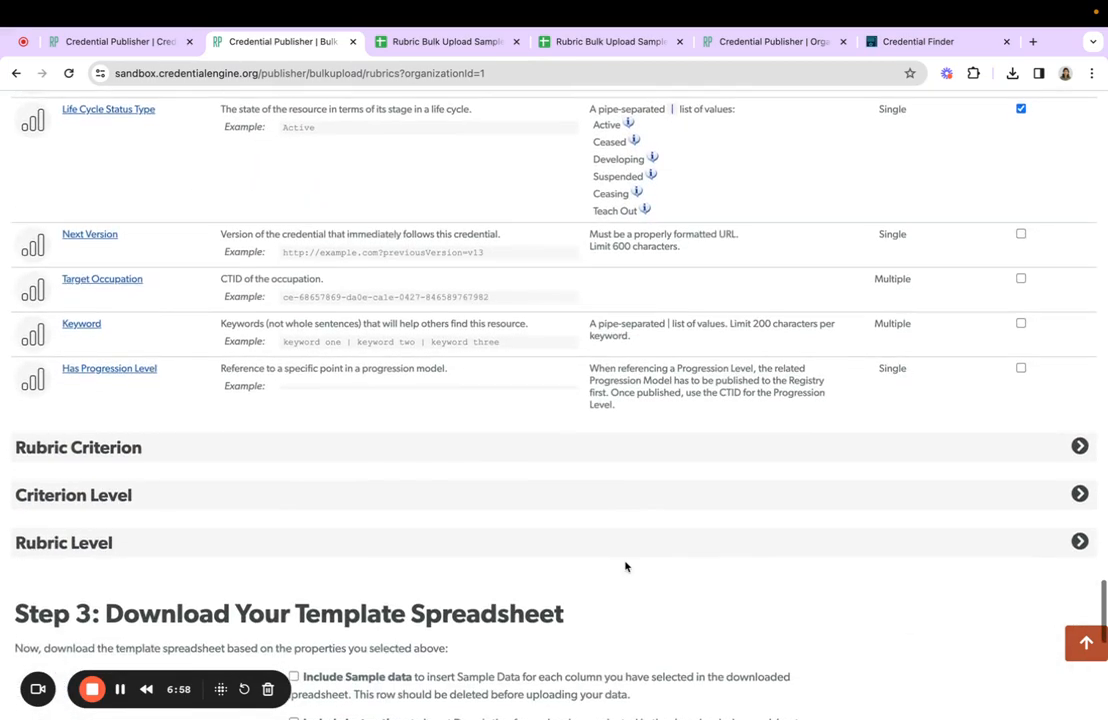
scroll(down, 3)
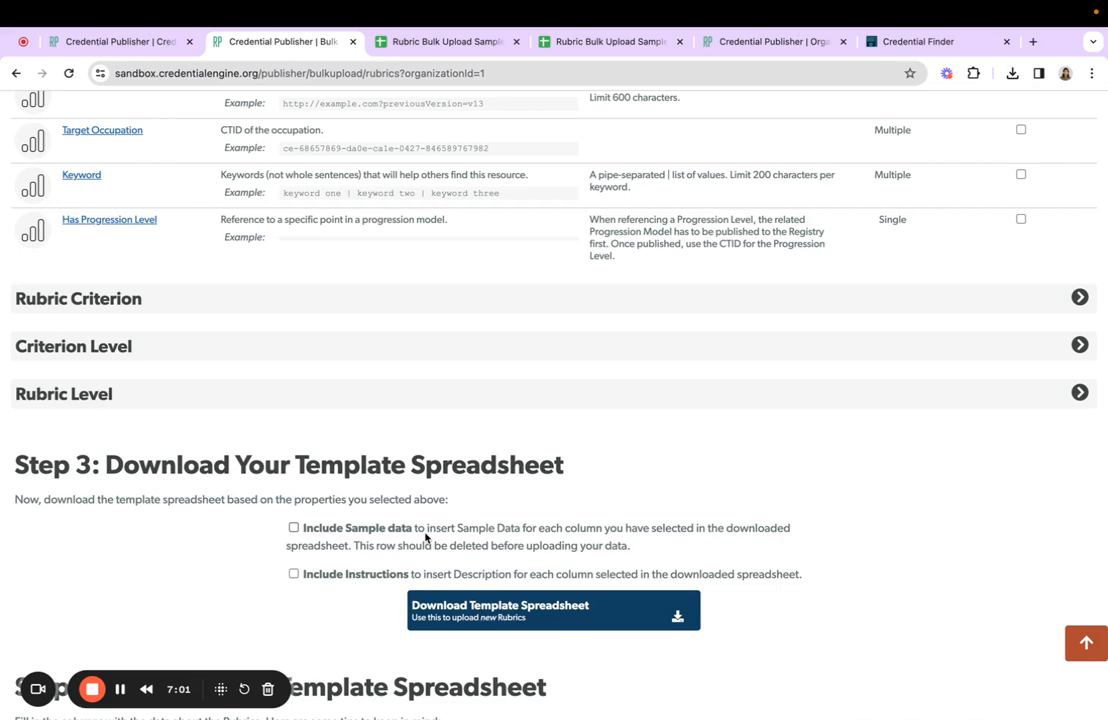
- Download the rubric template spreadsheet with sample data and column instructions included
click(294, 528)
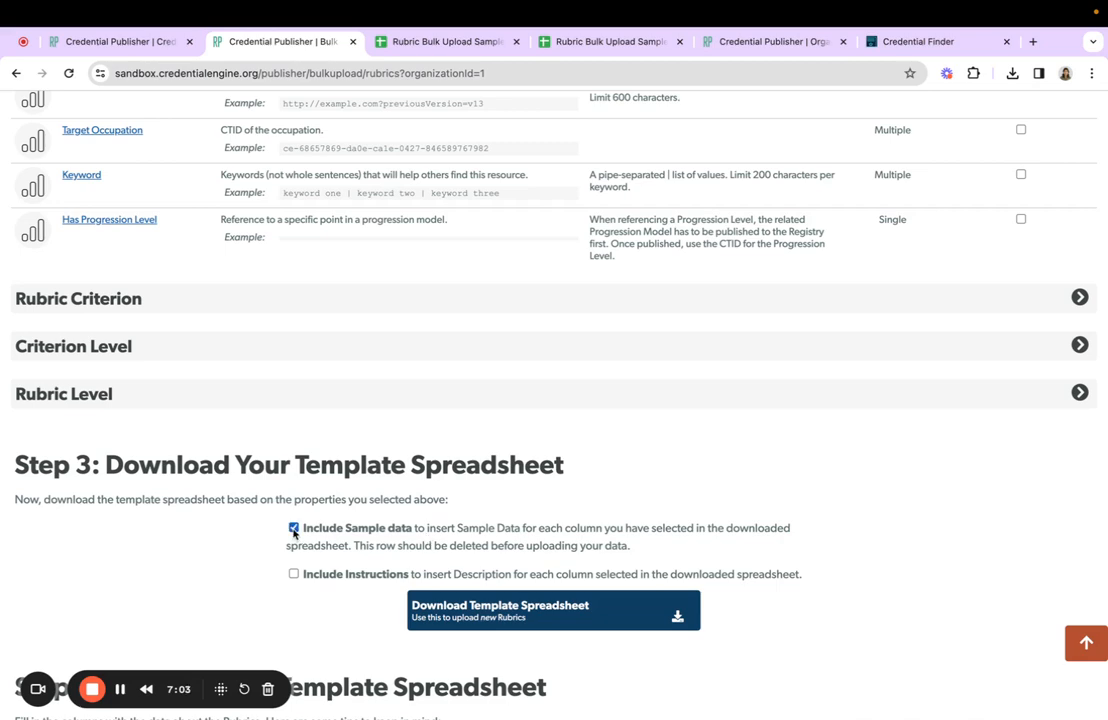
click(294, 572)
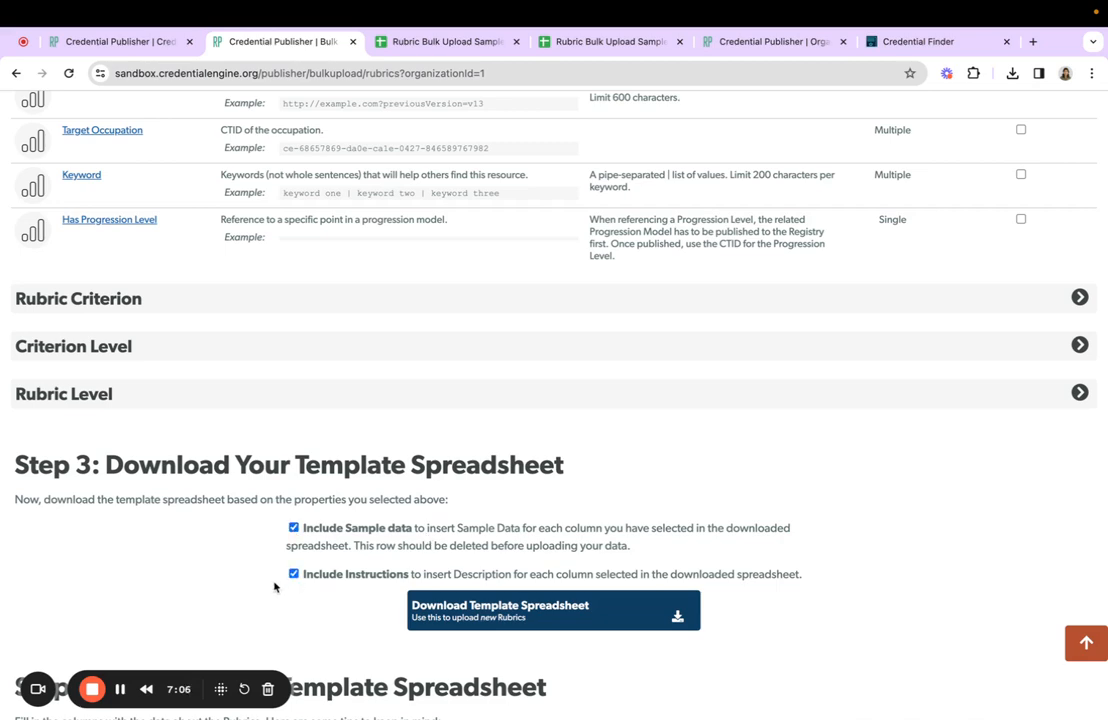
mouse_move(244, 590)
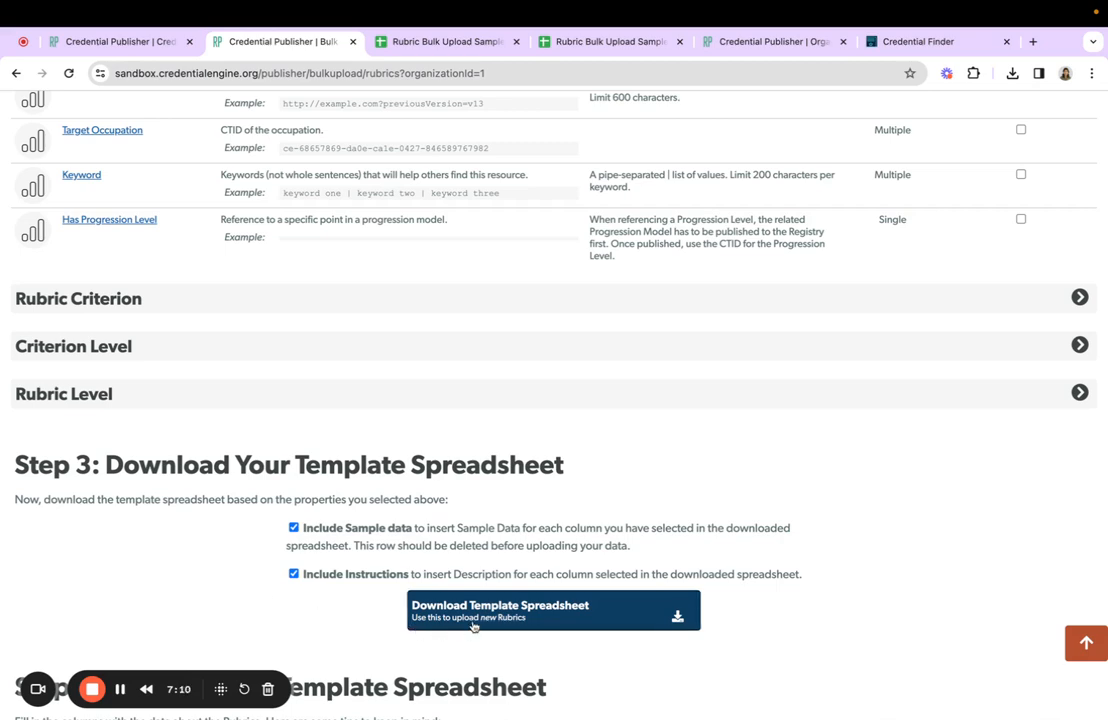
click(552, 610)
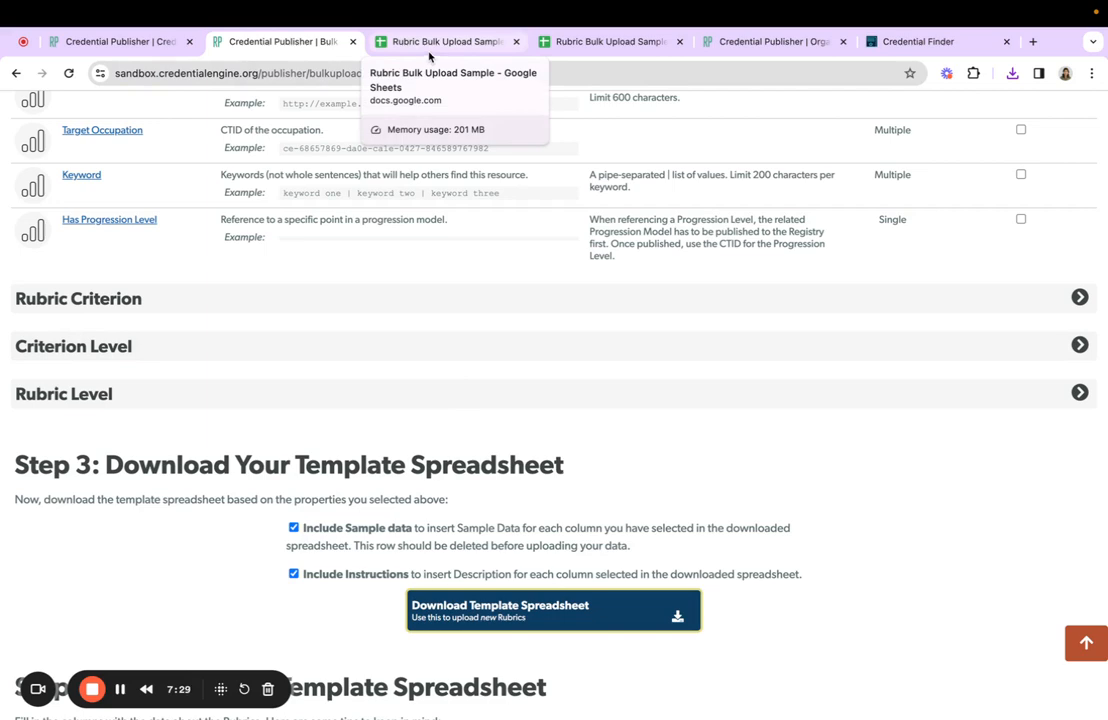
- Review the template's Sample Data and Instructions rows, then switch to the completed Civic Engagement Value Rubric sheet
click(448, 40)
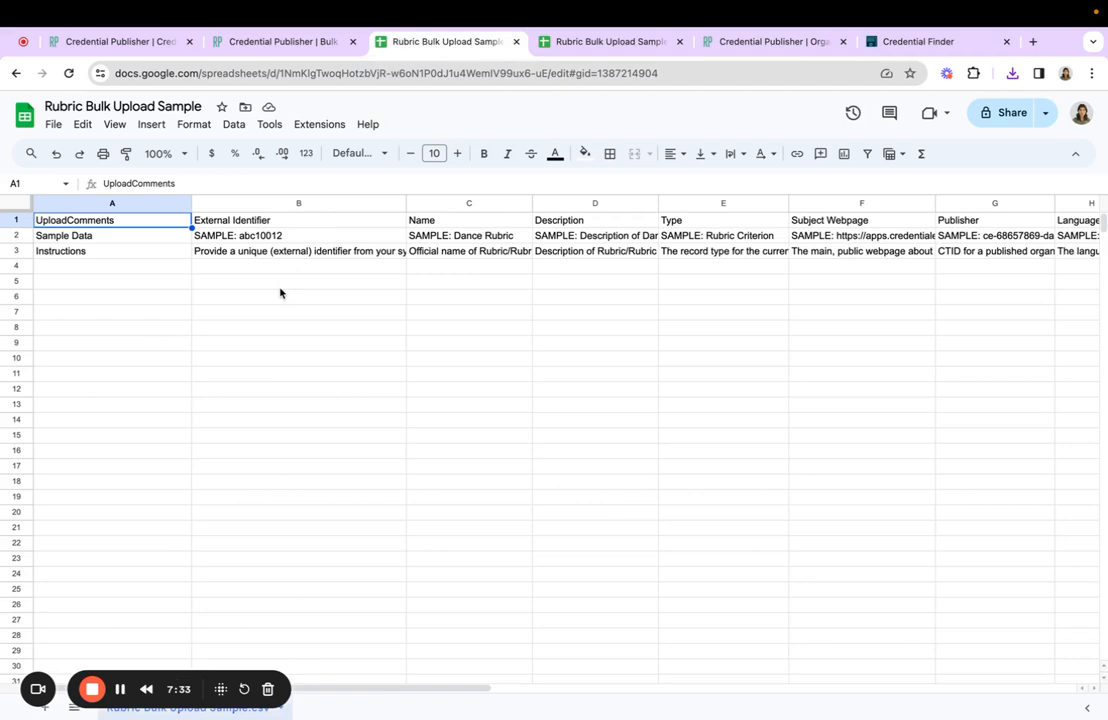
mouse_move(134, 244)
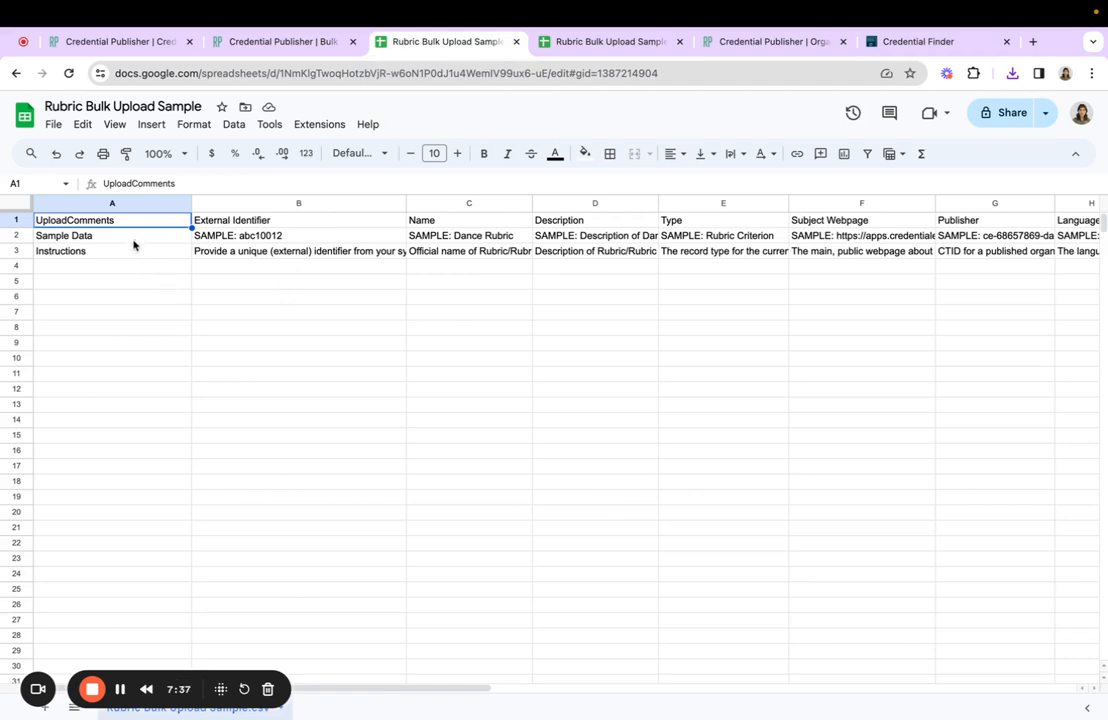
click(112, 236)
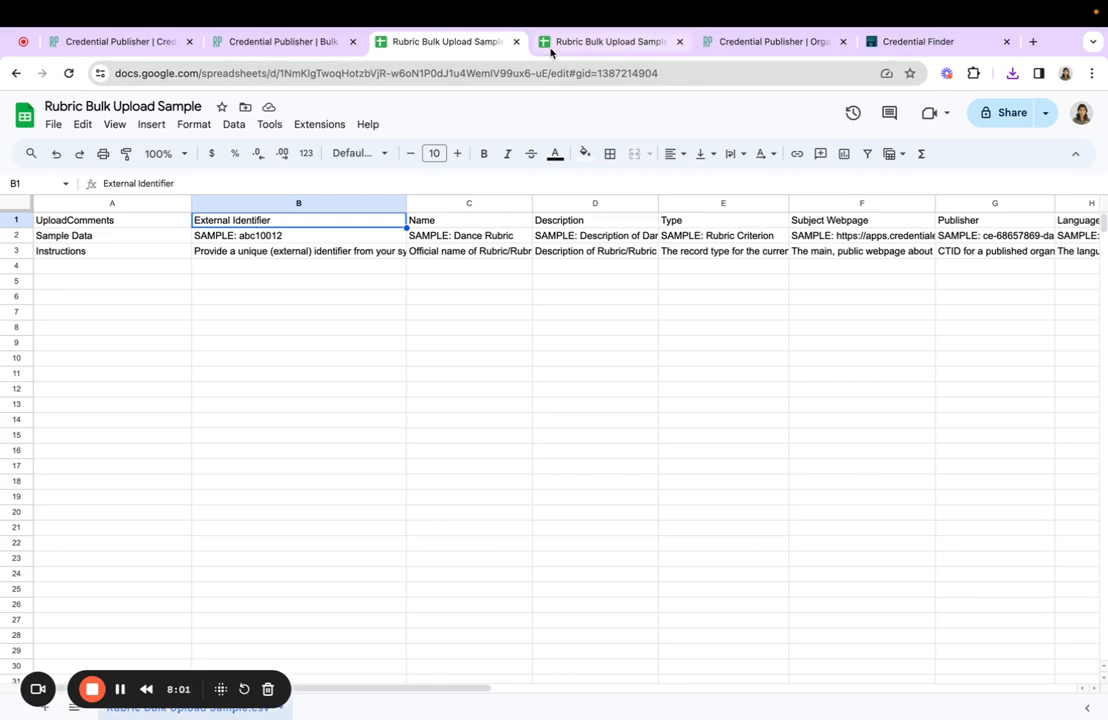
click(610, 40)
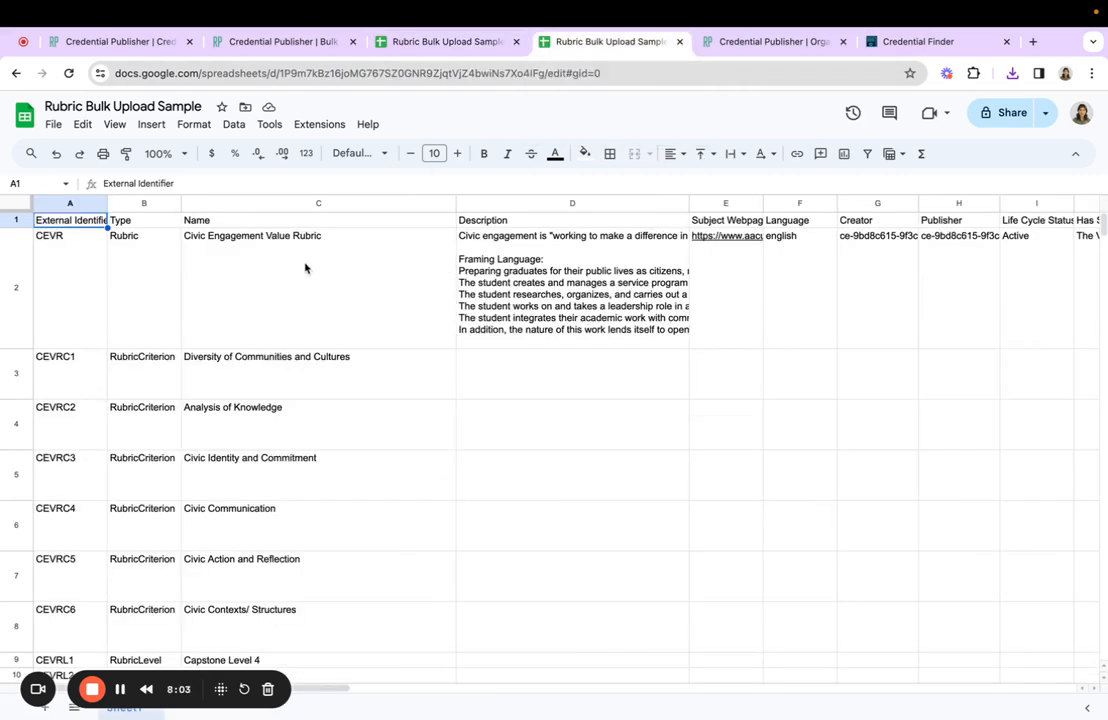
click(318, 220)
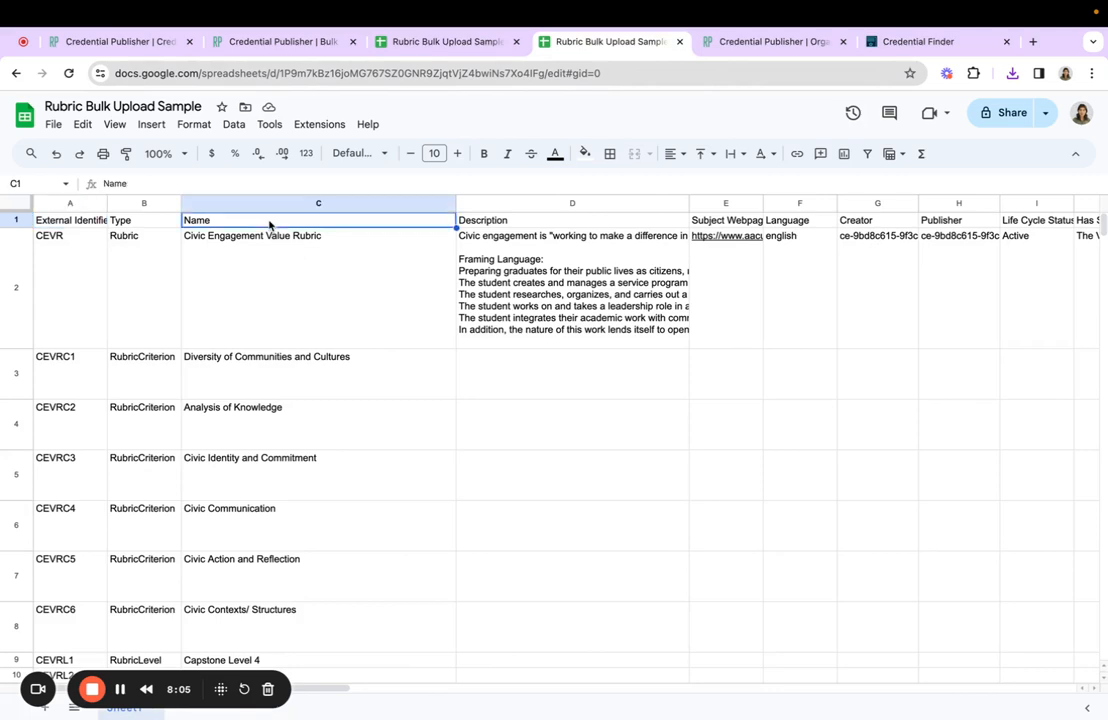
mouse_move(82, 336)
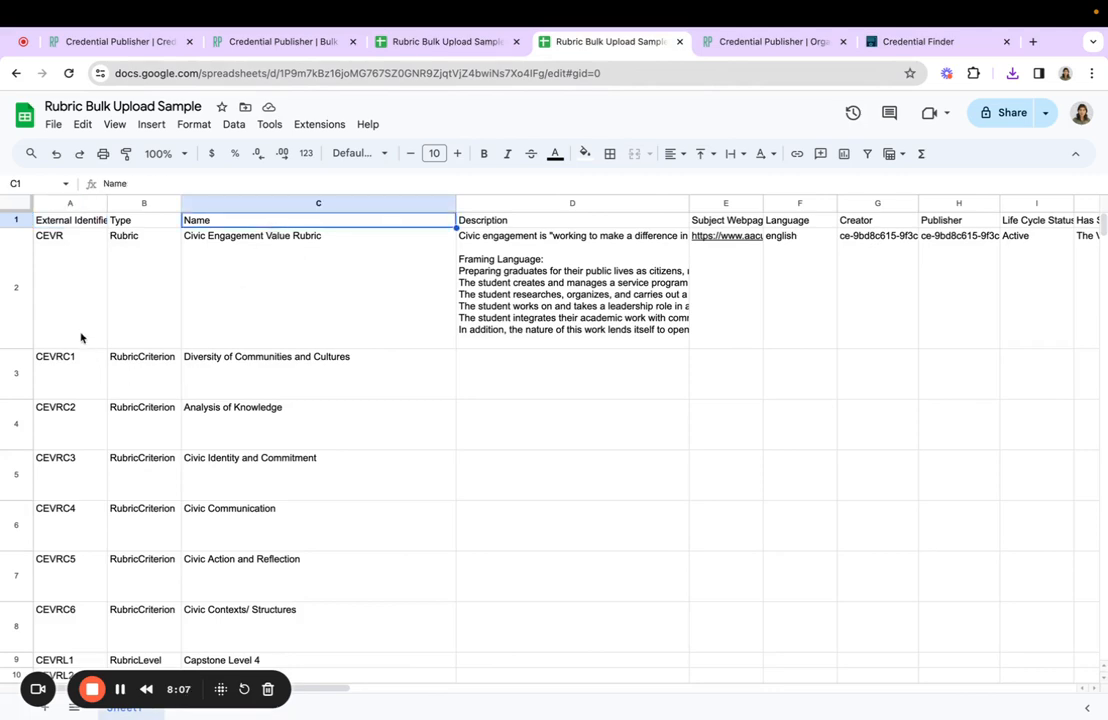
mouse_move(126, 388)
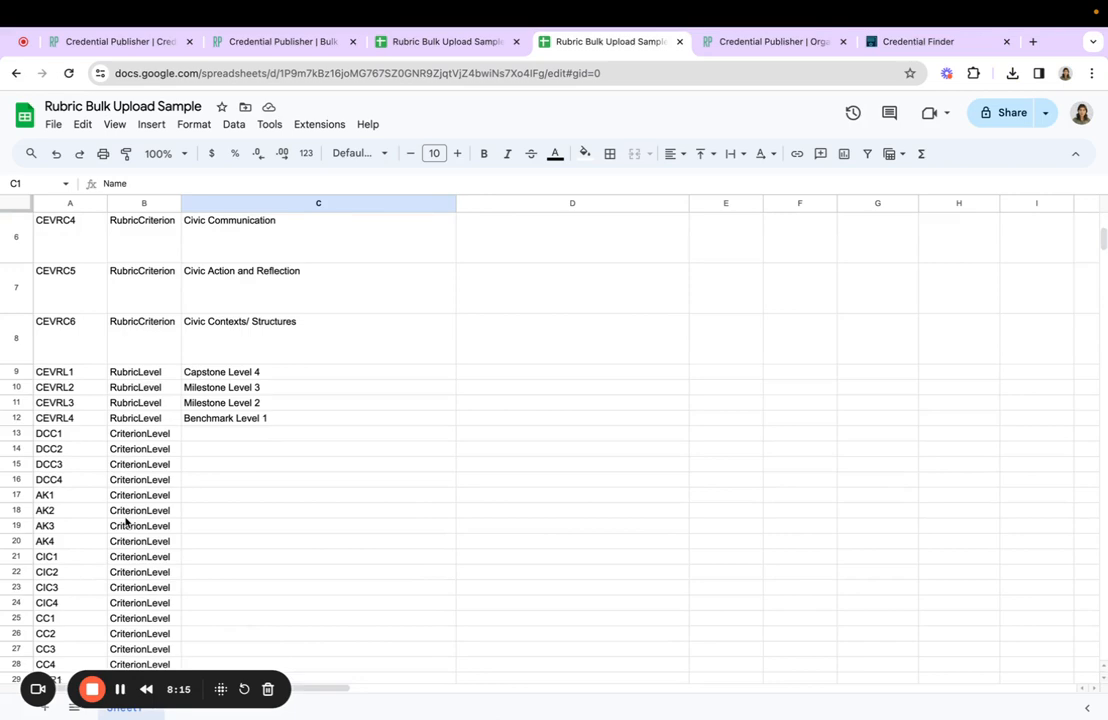
scroll(up, 3)
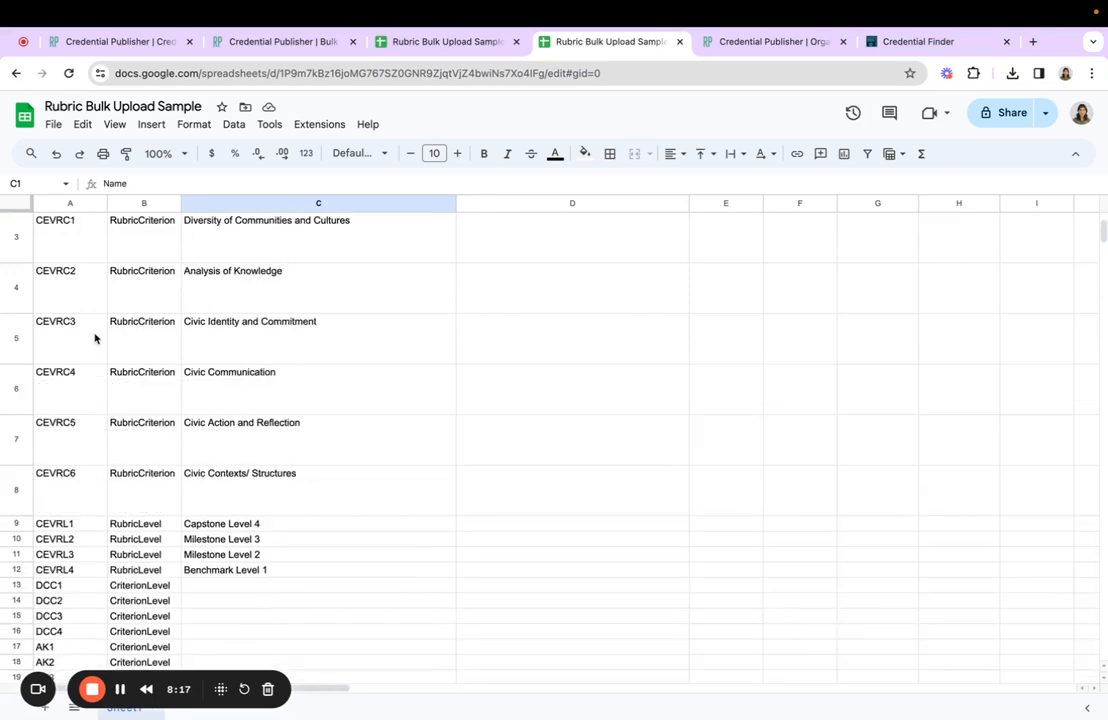
scroll(up, 3)
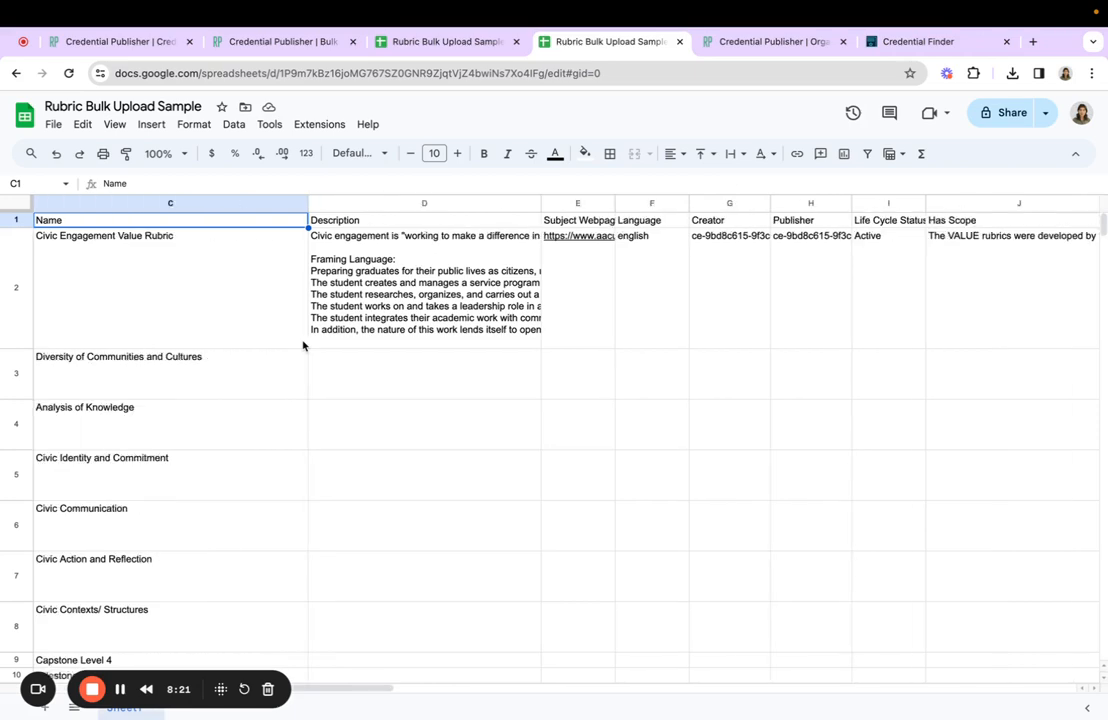
scroll(right, 3)
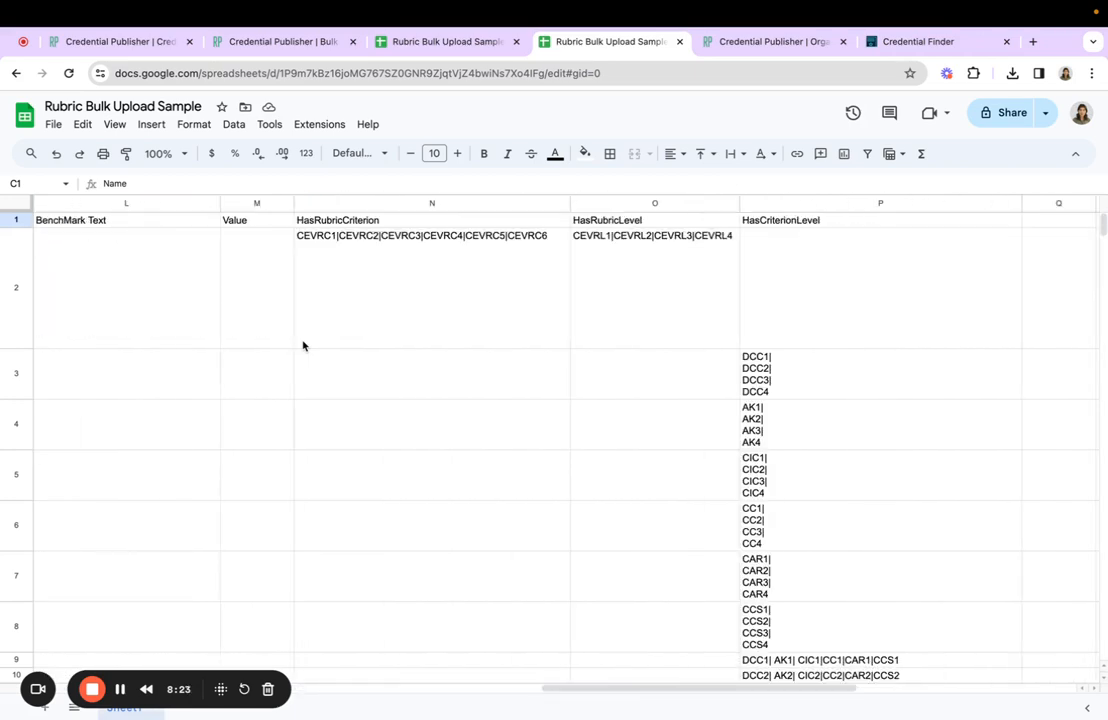
mouse_move(446, 308)
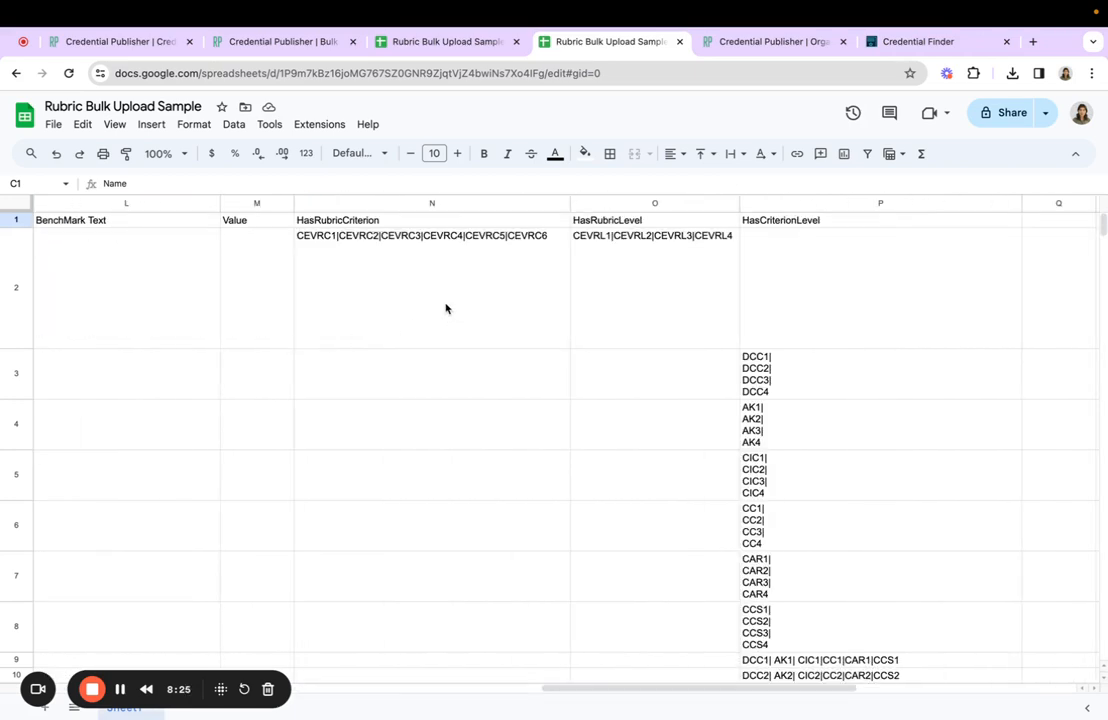
mouse_move(428, 340)
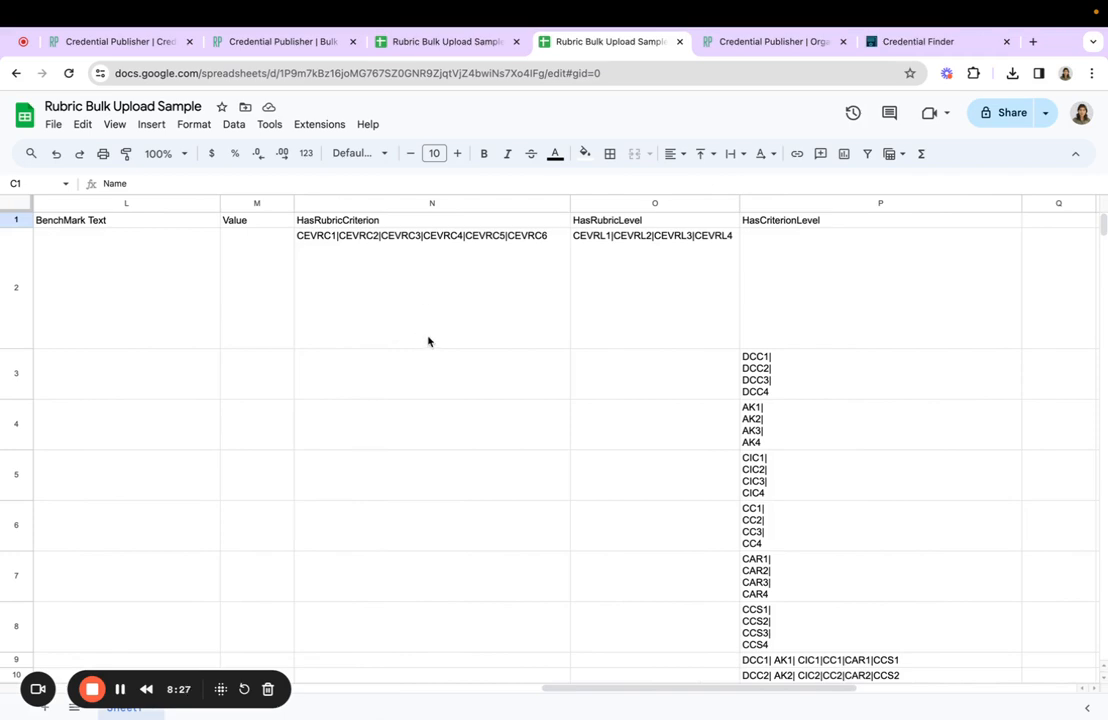
mouse_move(592, 318)
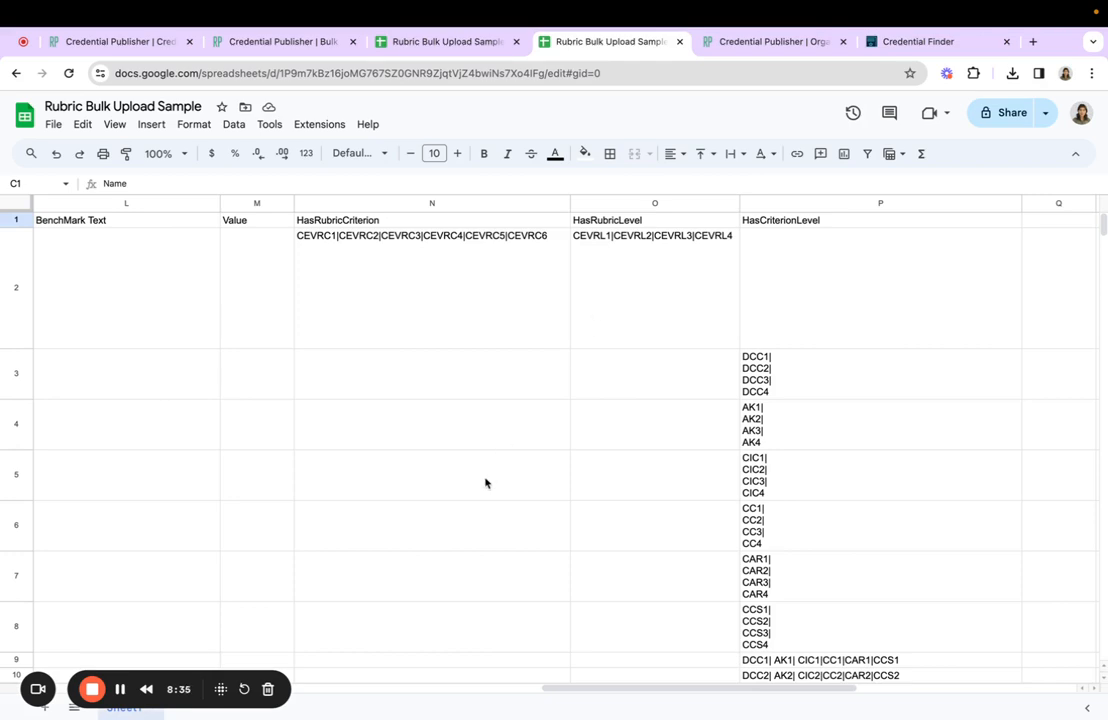
mouse_move(678, 496)
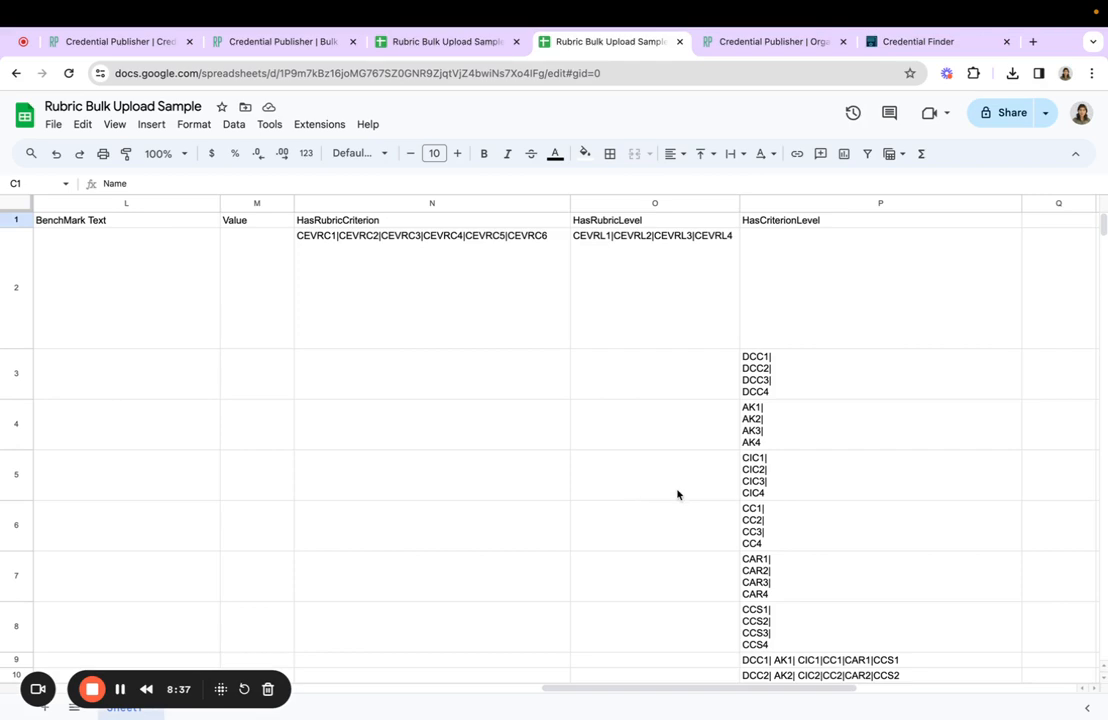
mouse_move(768, 536)
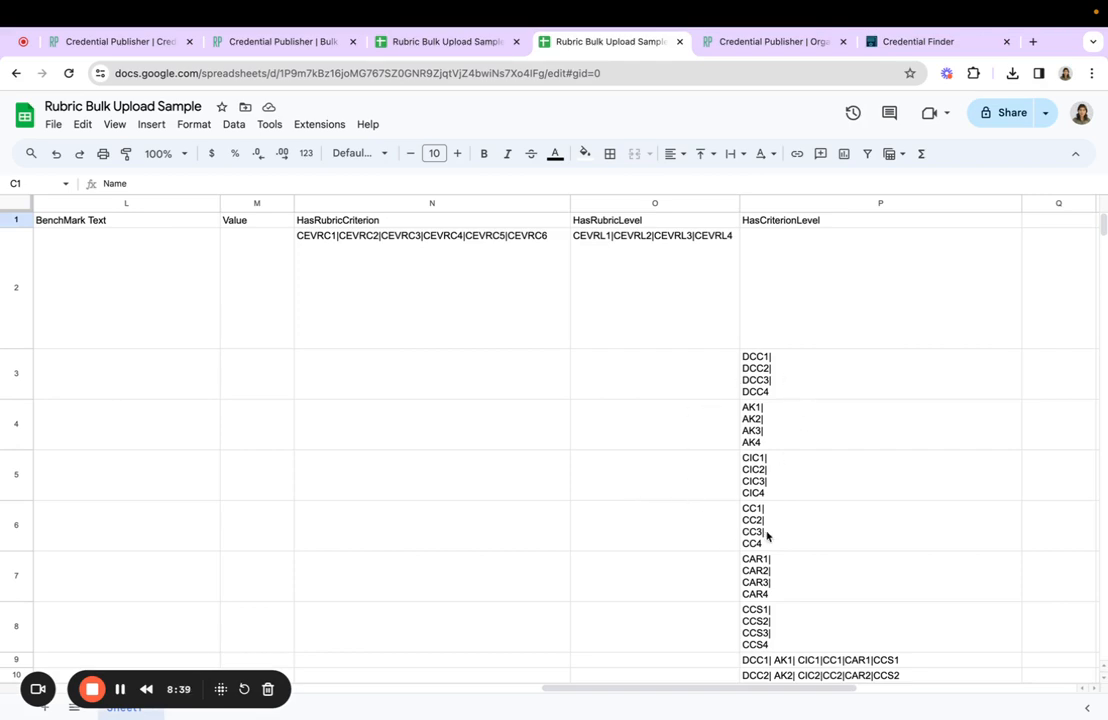
mouse_move(544, 458)
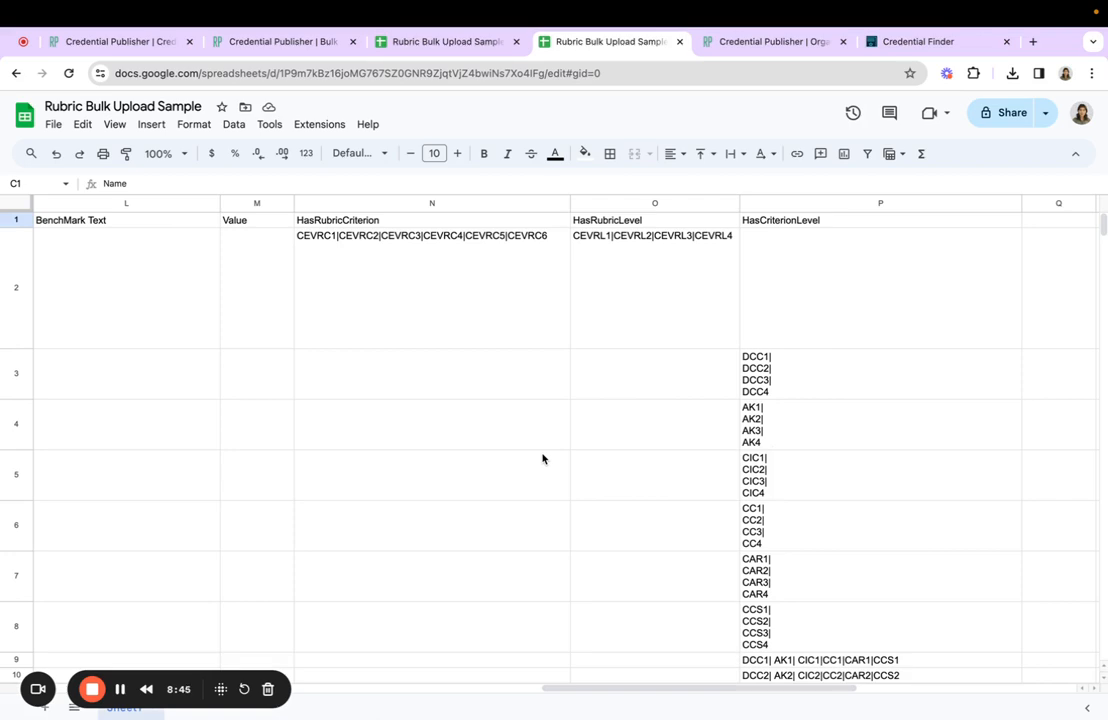
scroll(left, 3)
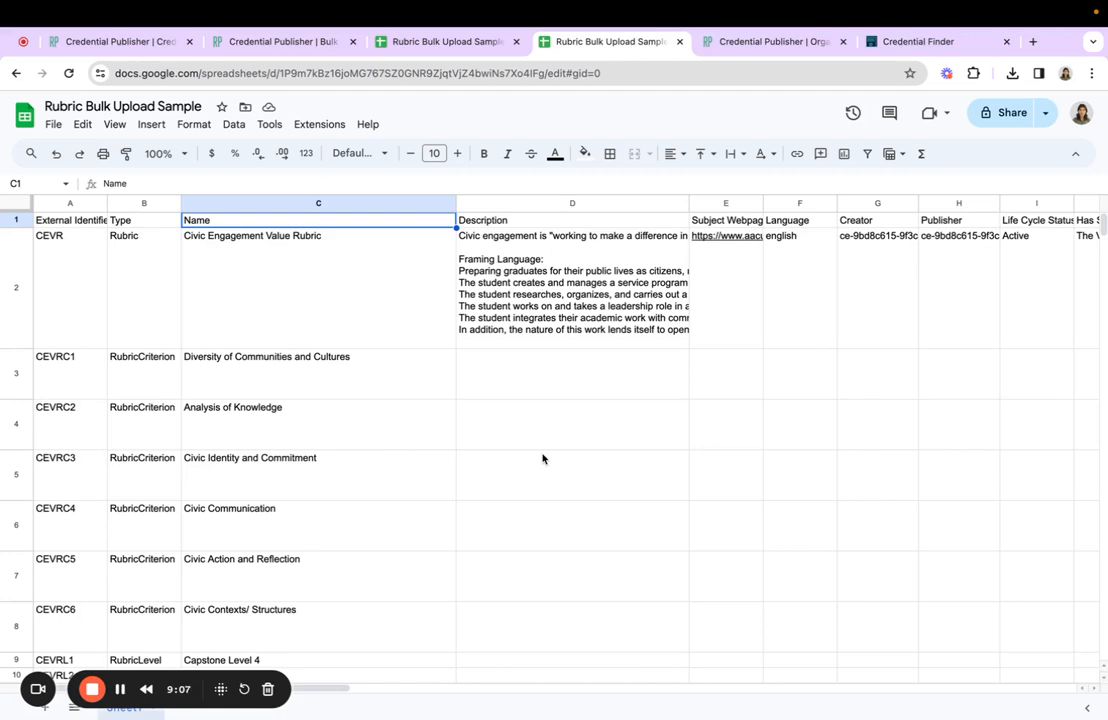
- Download the completed rubric sheet as Comma Separated Values (.csv)
click(52, 124)
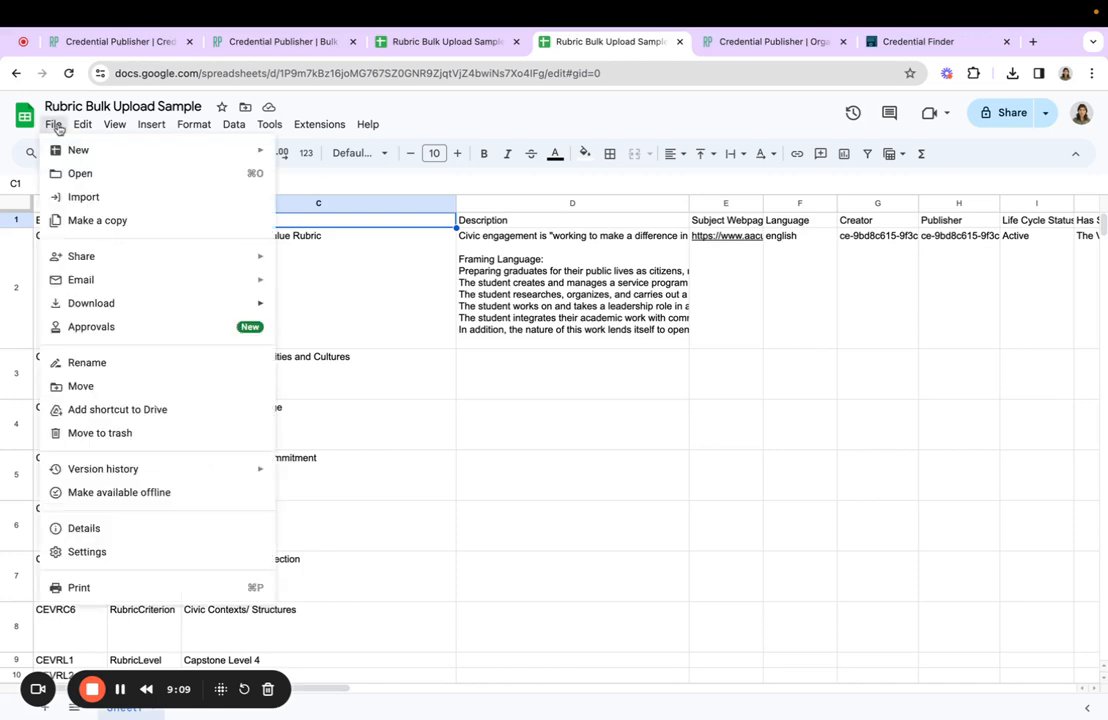
click(92, 304)
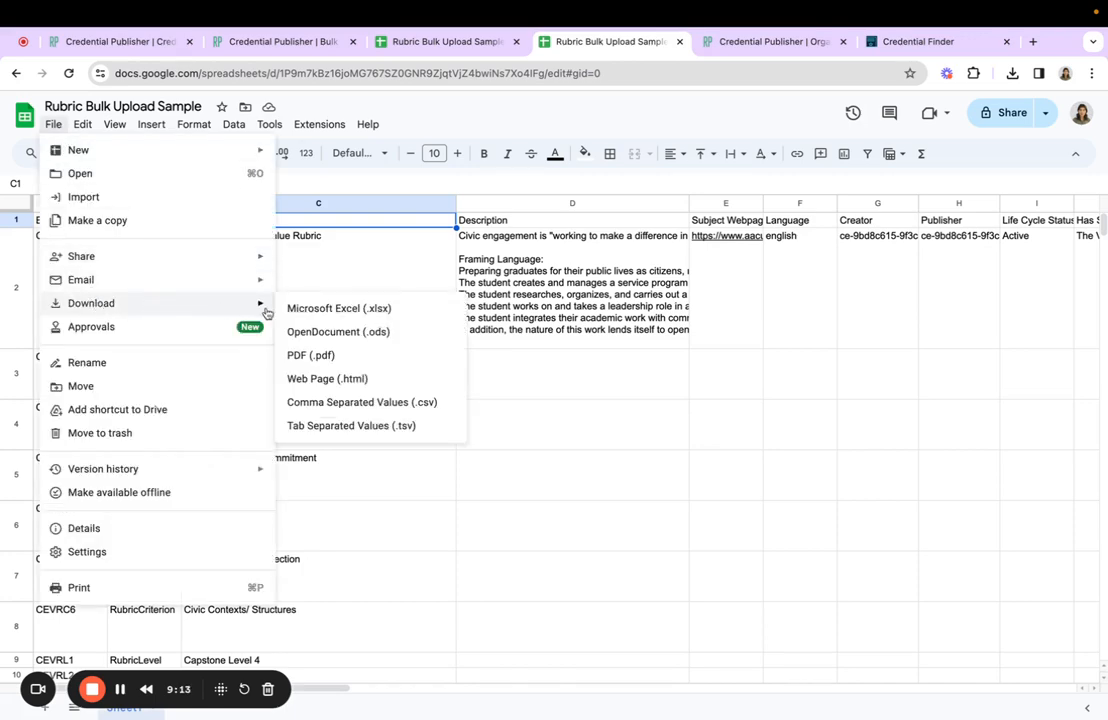
click(360, 402)
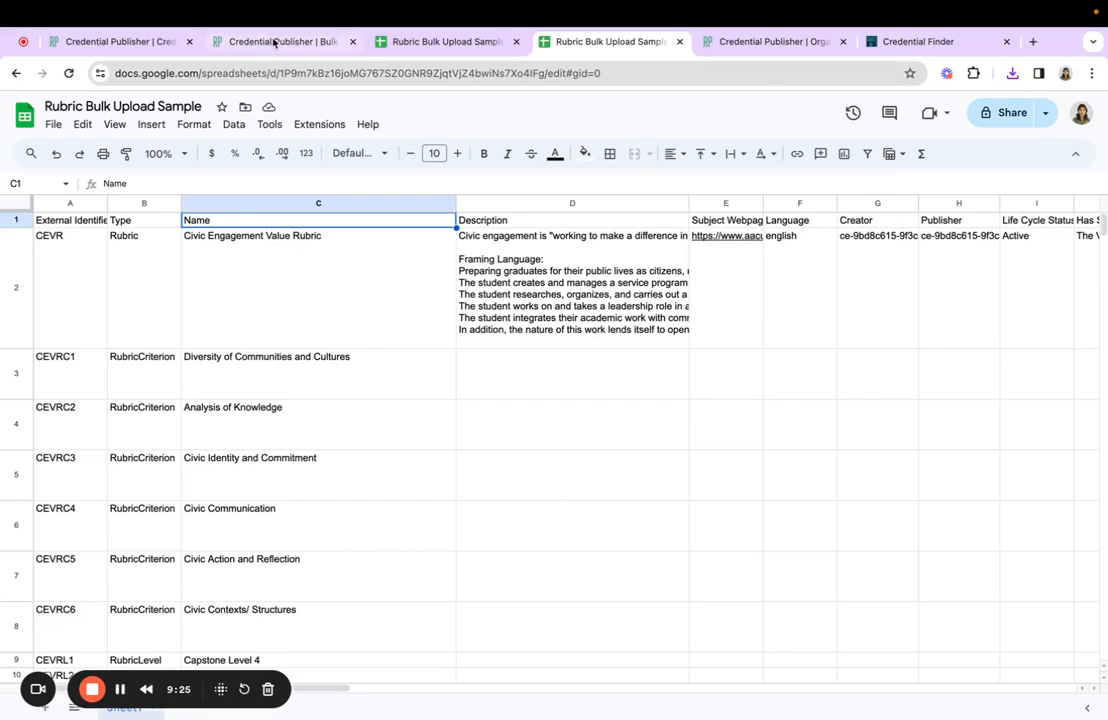
click(282, 40)
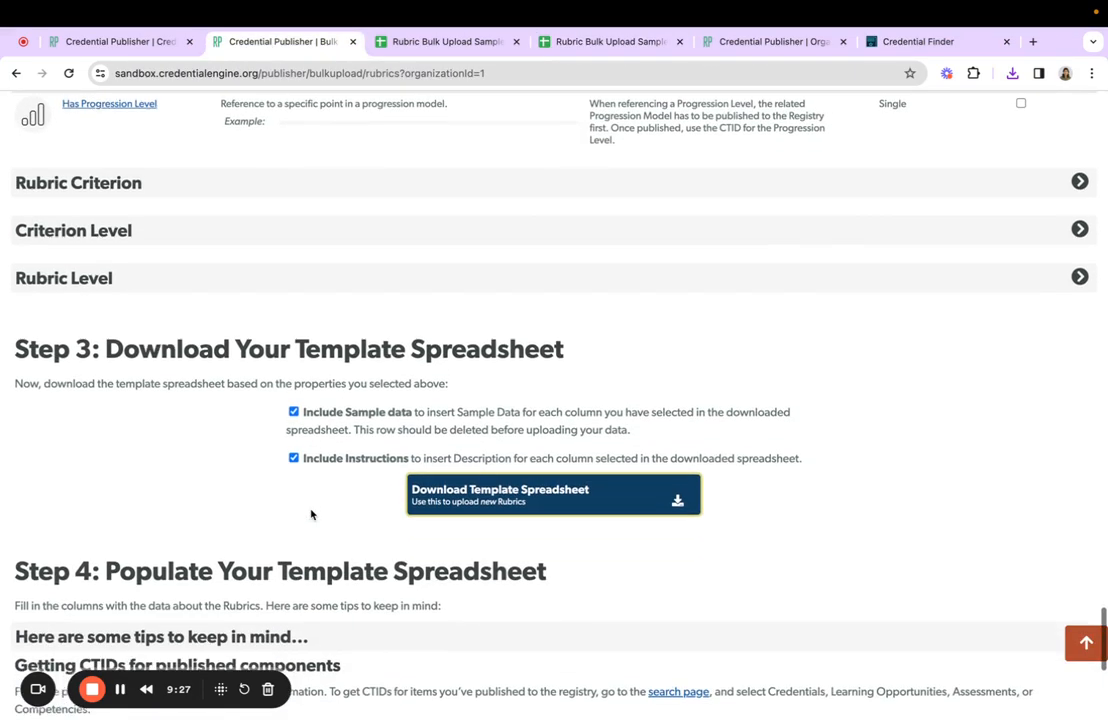
scroll(down, 3)
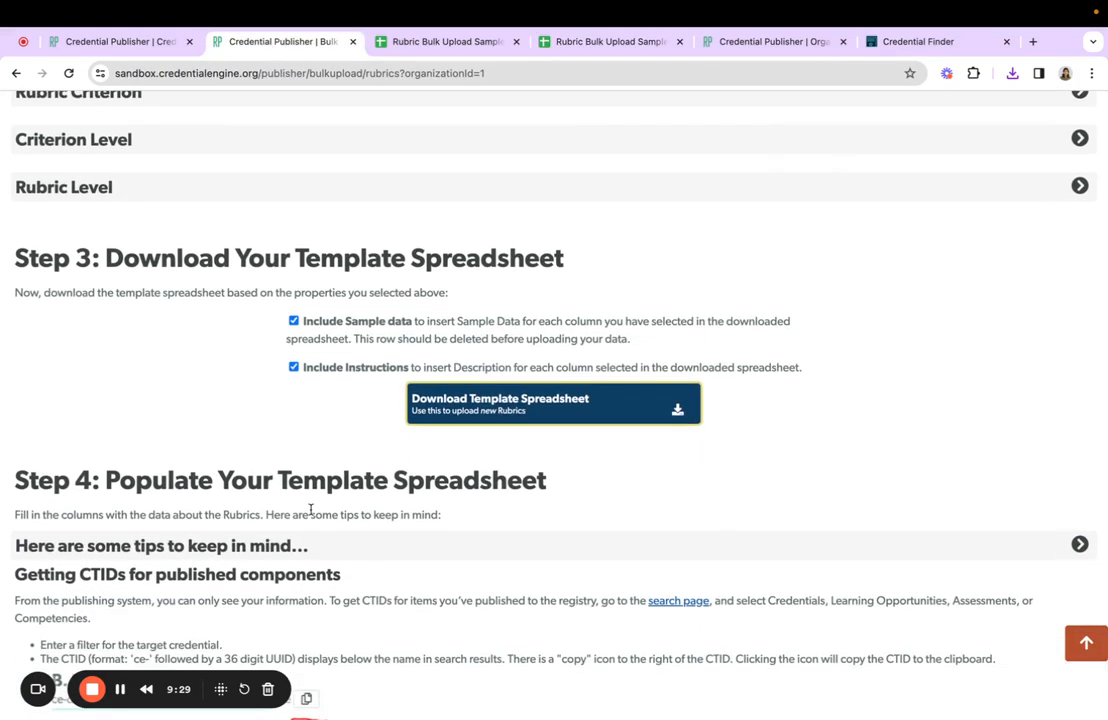
scroll(down, 3)
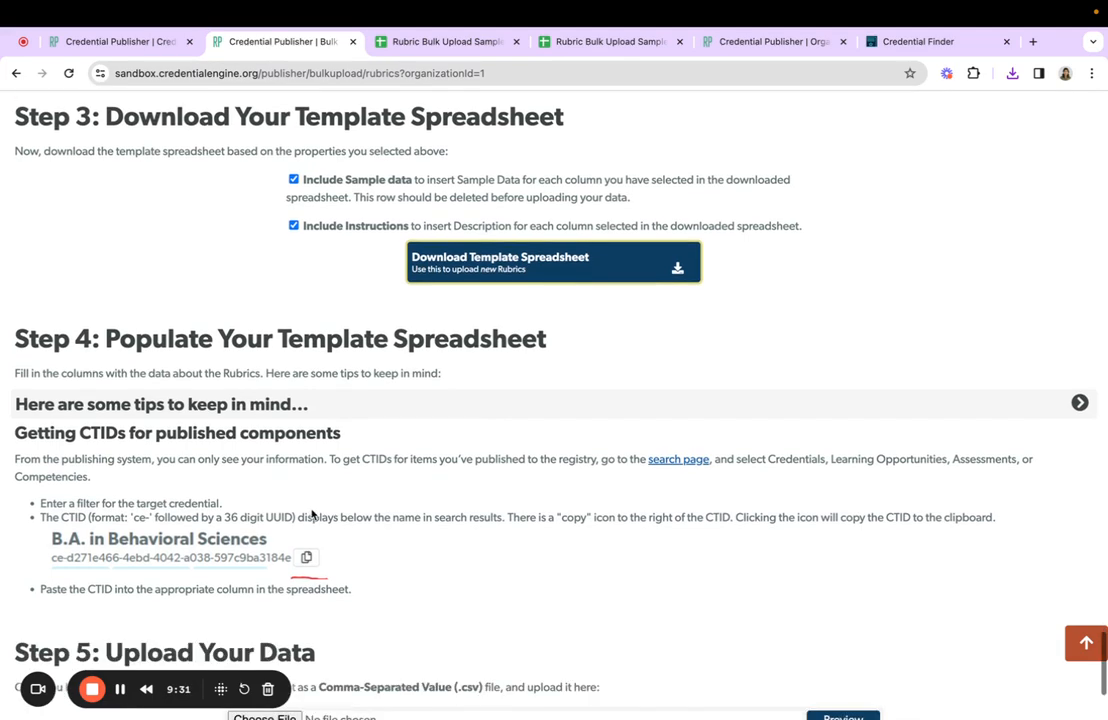
mouse_move(408, 548)
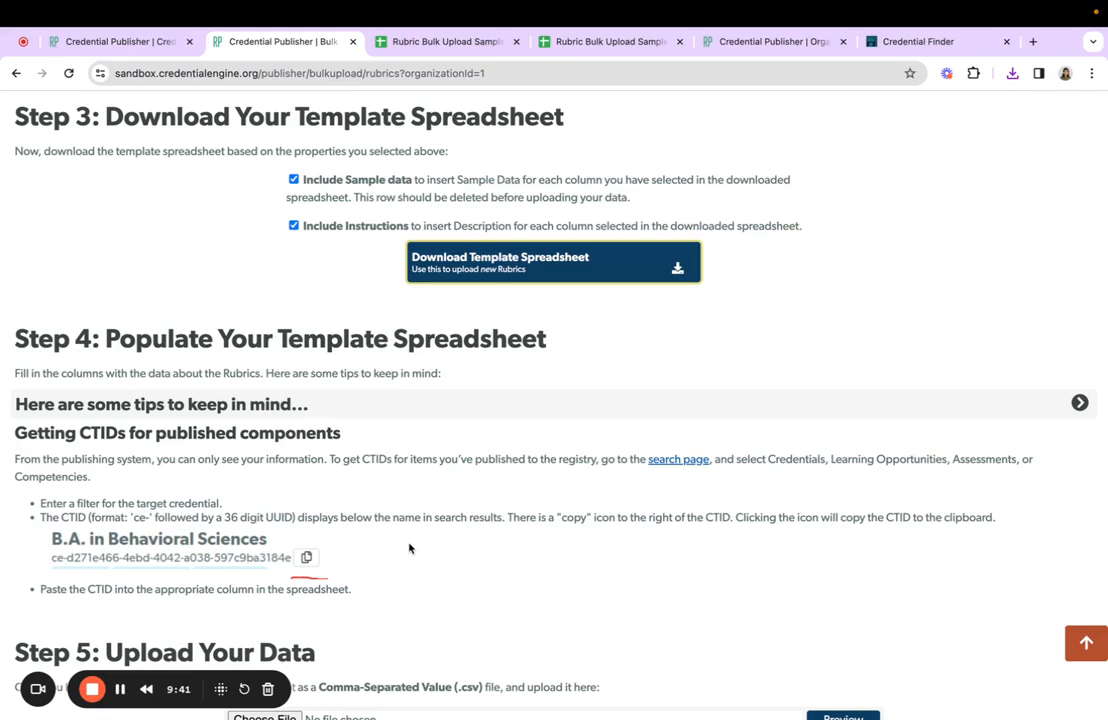
- Select 'Rubric Bulk Upload Sample - Sheet1.csv' from Downloads as the Step 5 upload file
click(264, 568)
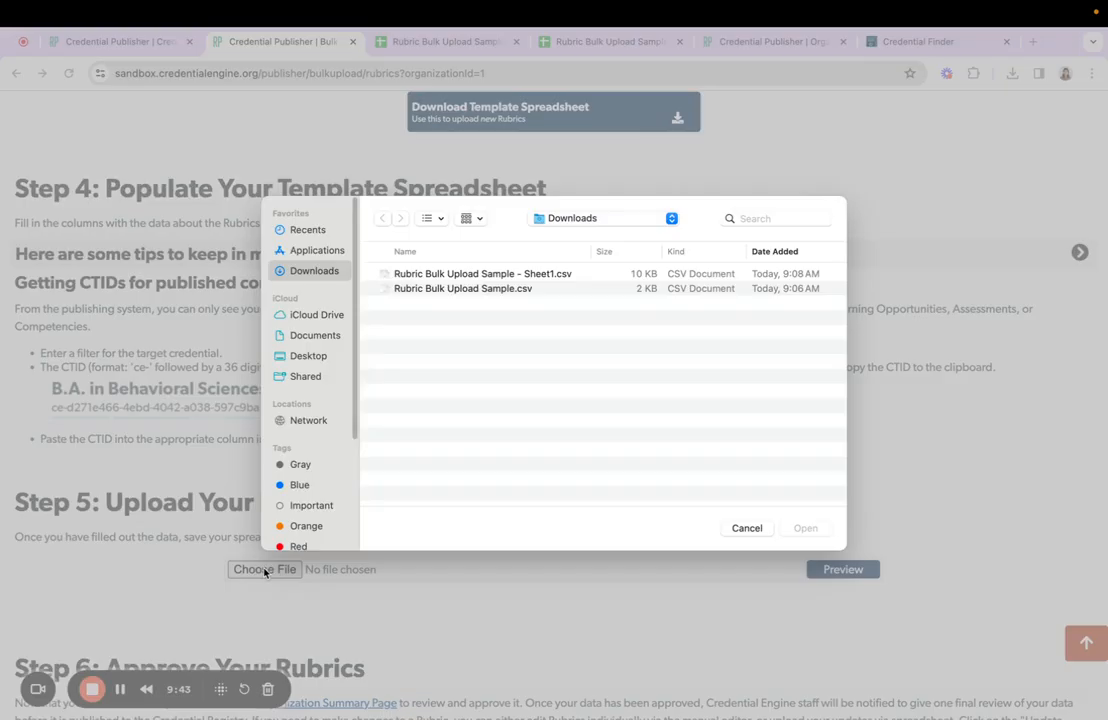
click(484, 272)
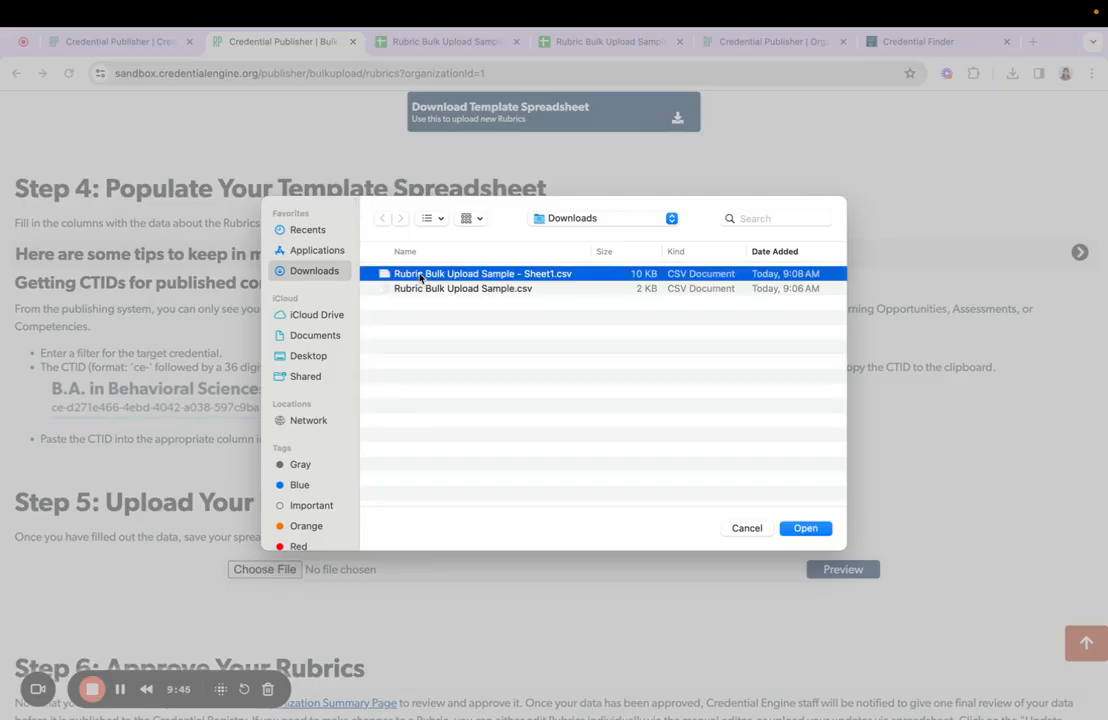
click(804, 528)
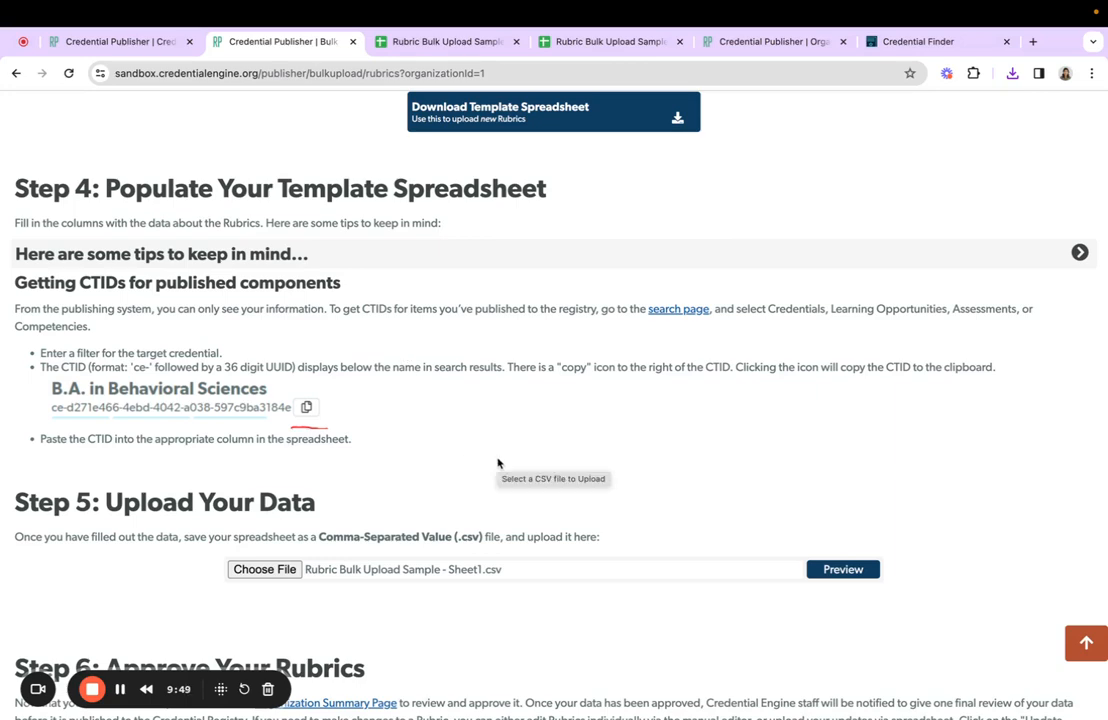
scroll(down, 3)
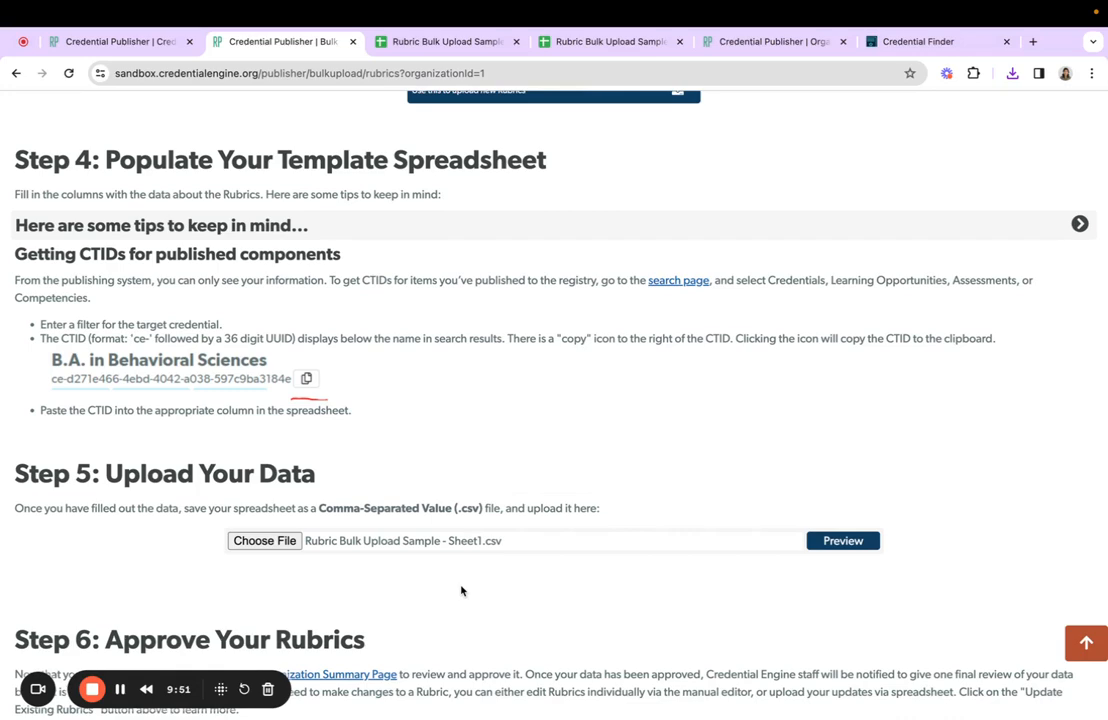
scroll(down, 3)
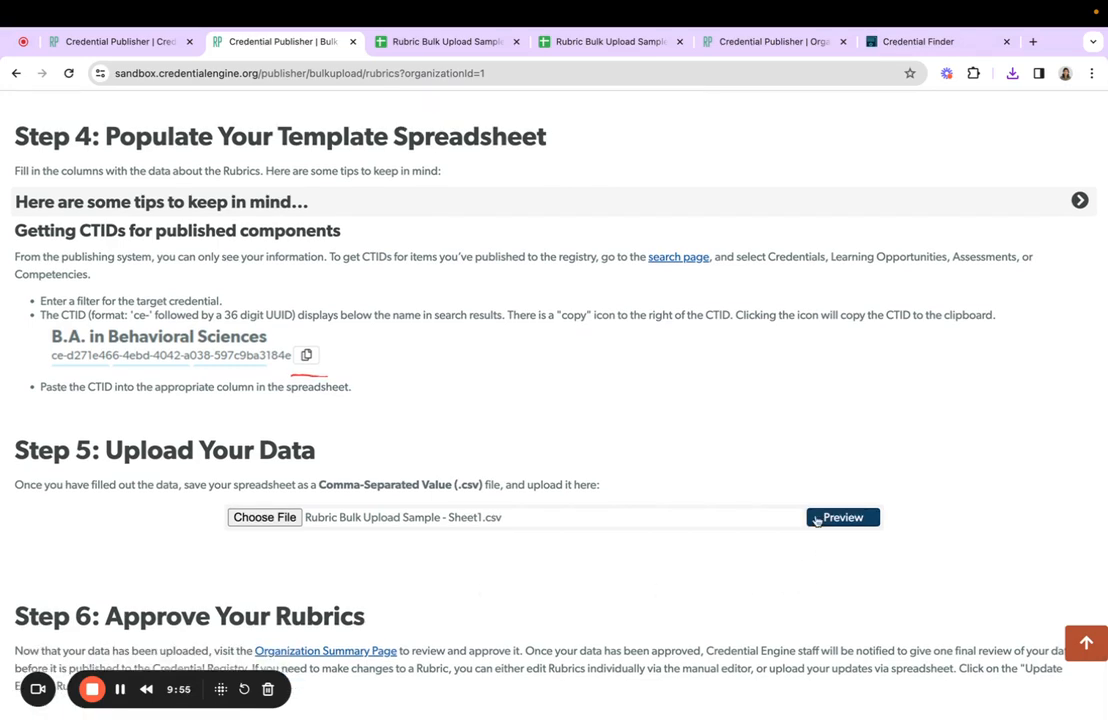
- Preview the CSV in the review table and save the rubric data to the Publisher
click(842, 516)
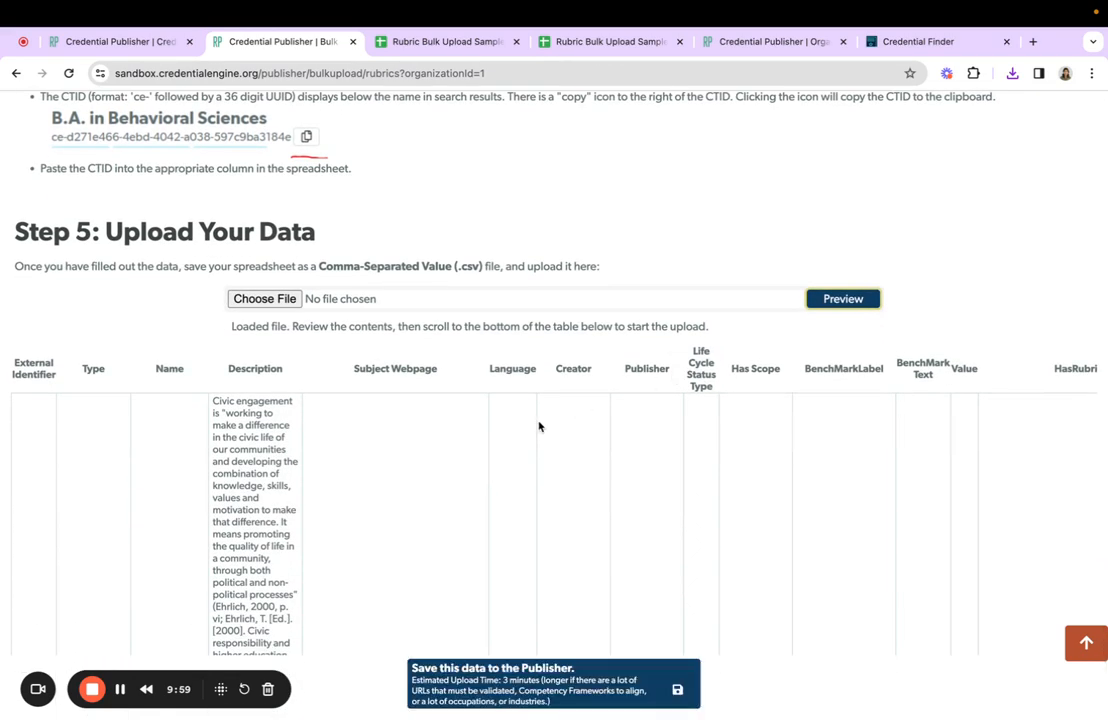
mouse_move(90, 480)
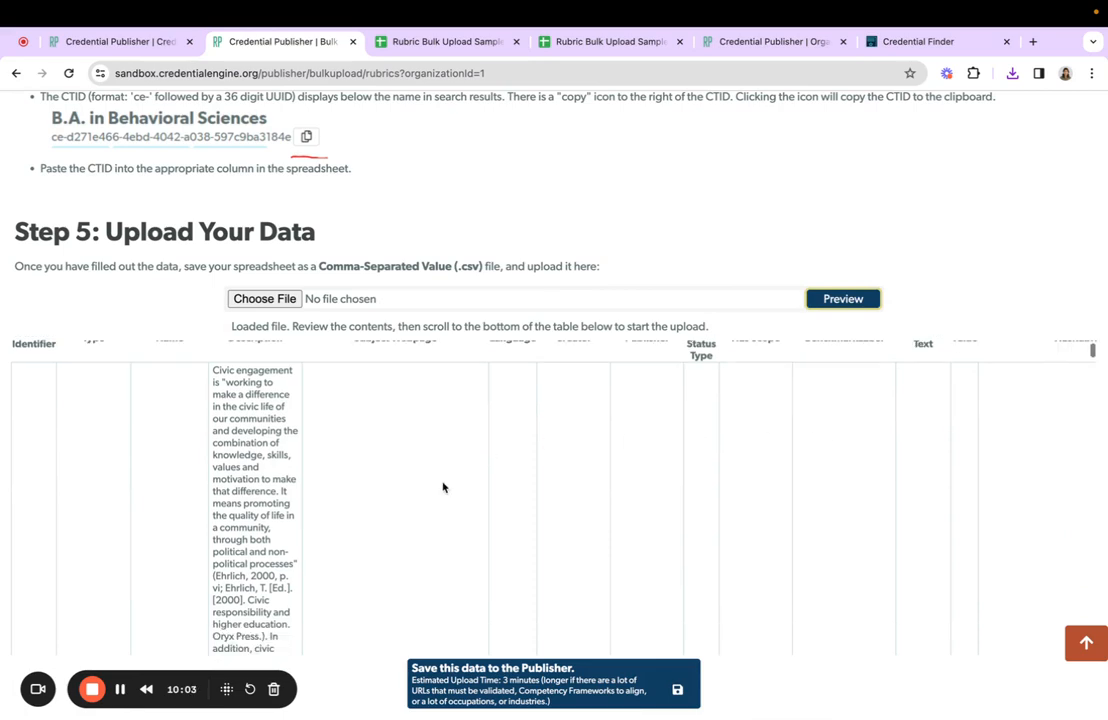
scroll(down, 3)
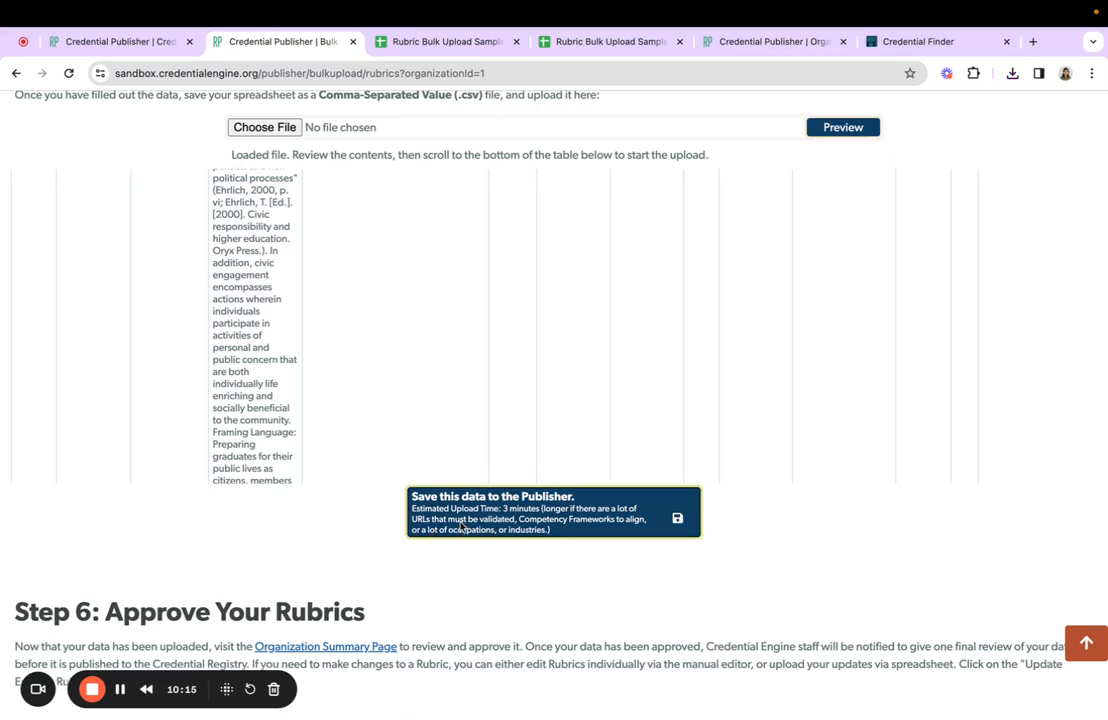
click(676, 518)
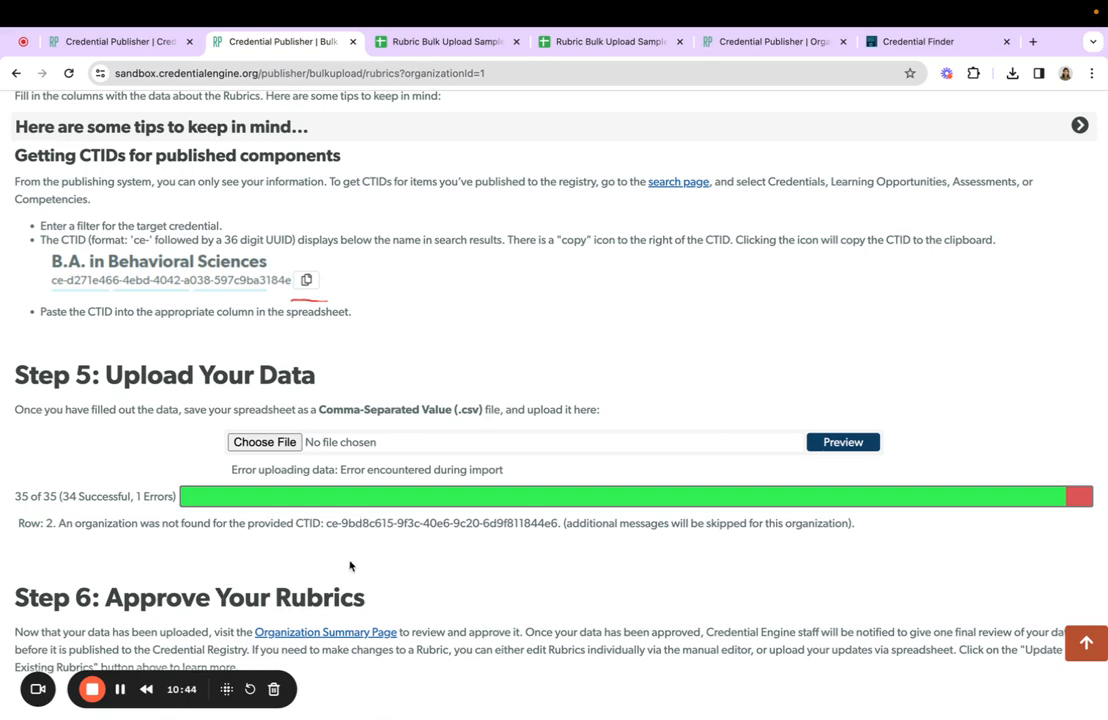
mouse_move(324, 636)
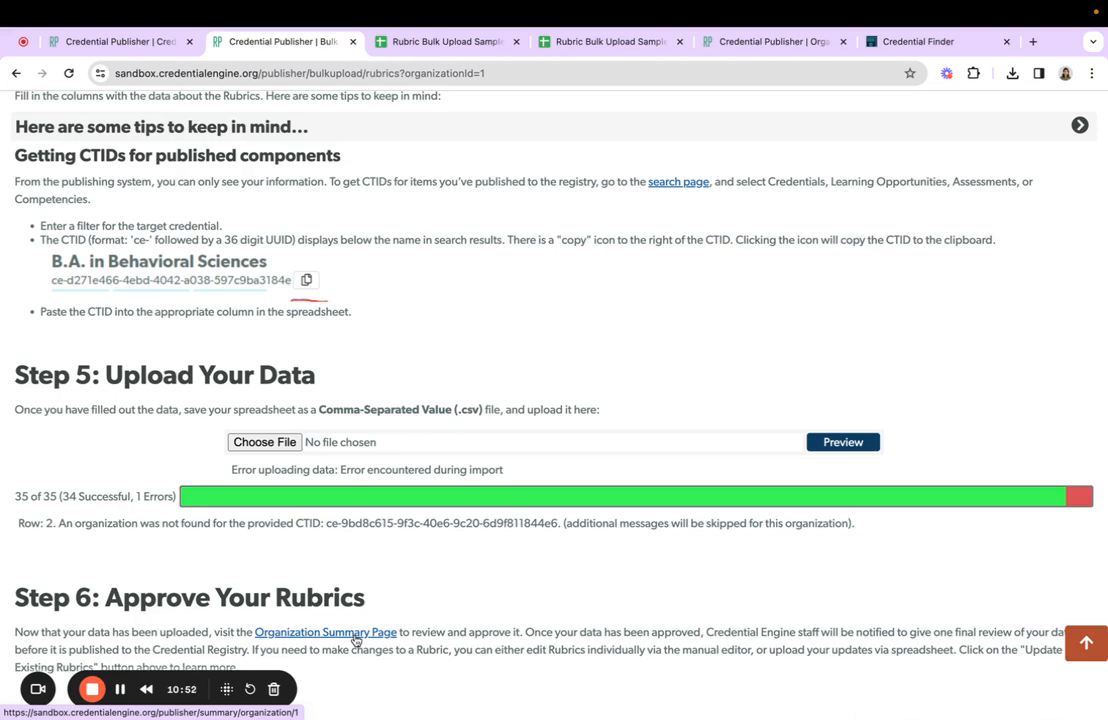
- Open the Organization Summary's 11 Rubrics tab listing the uploaded, unapproved rubrics
click(324, 632)
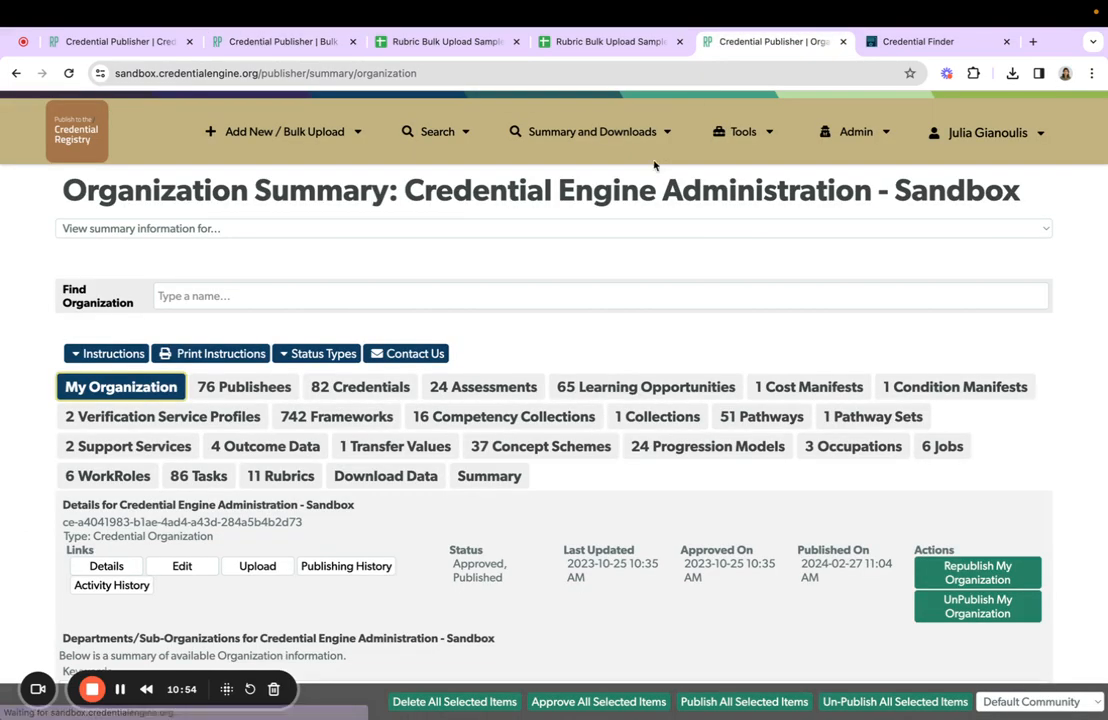
mouse_move(600, 352)
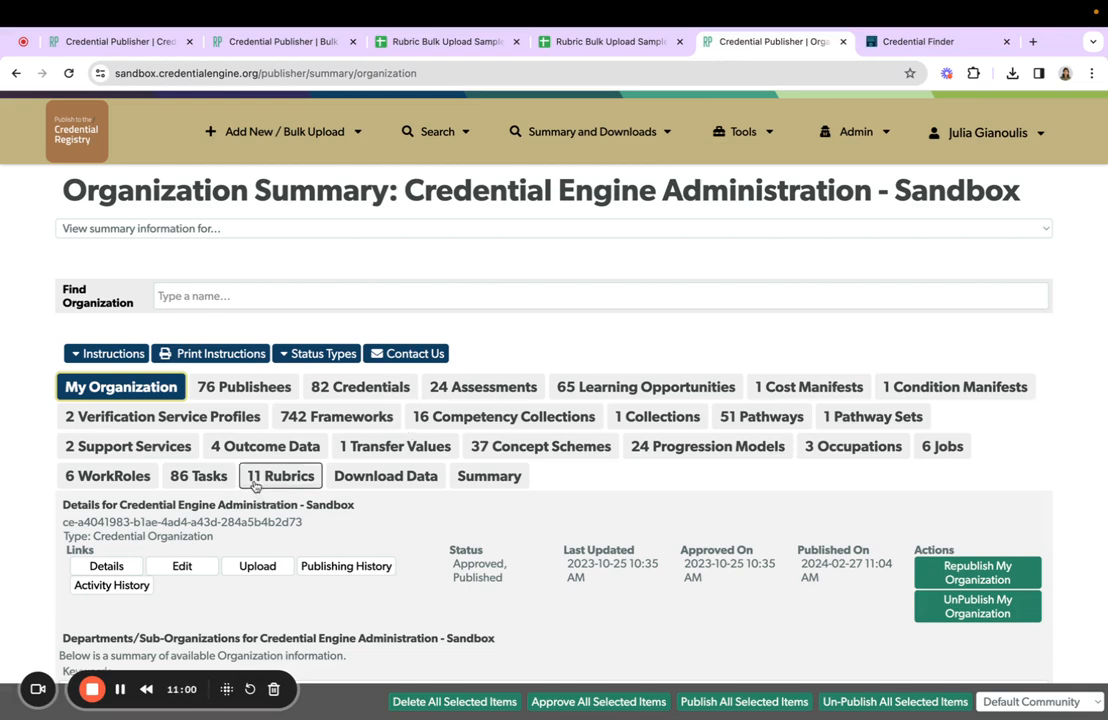
click(280, 476)
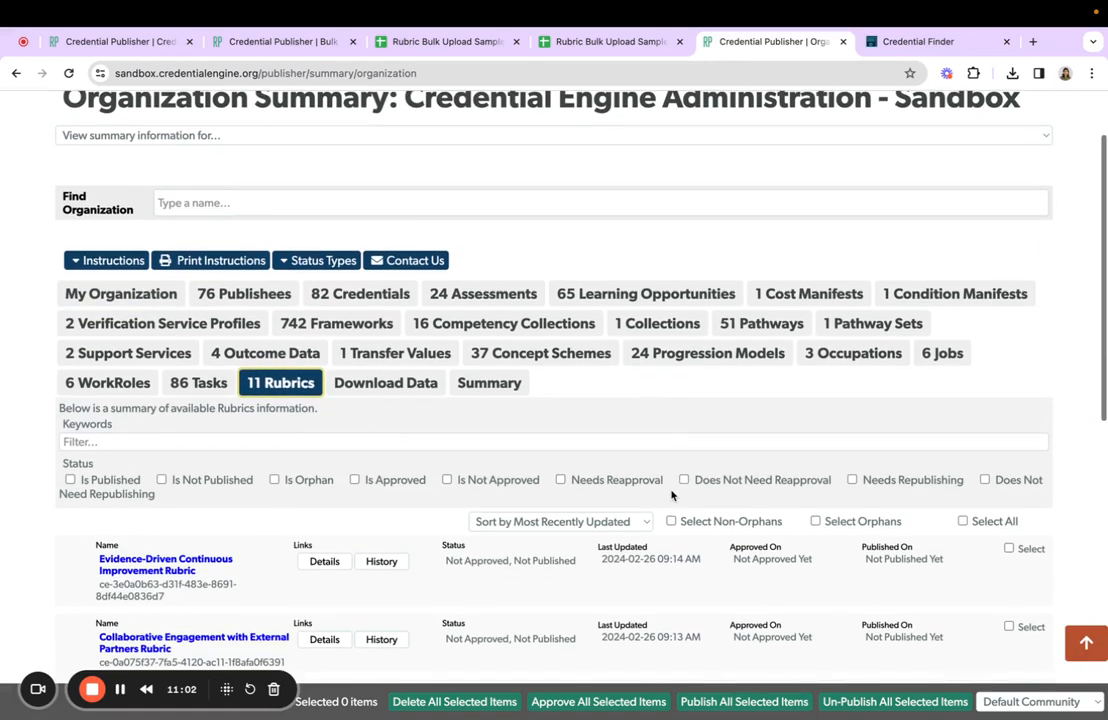
scroll(down, 3)
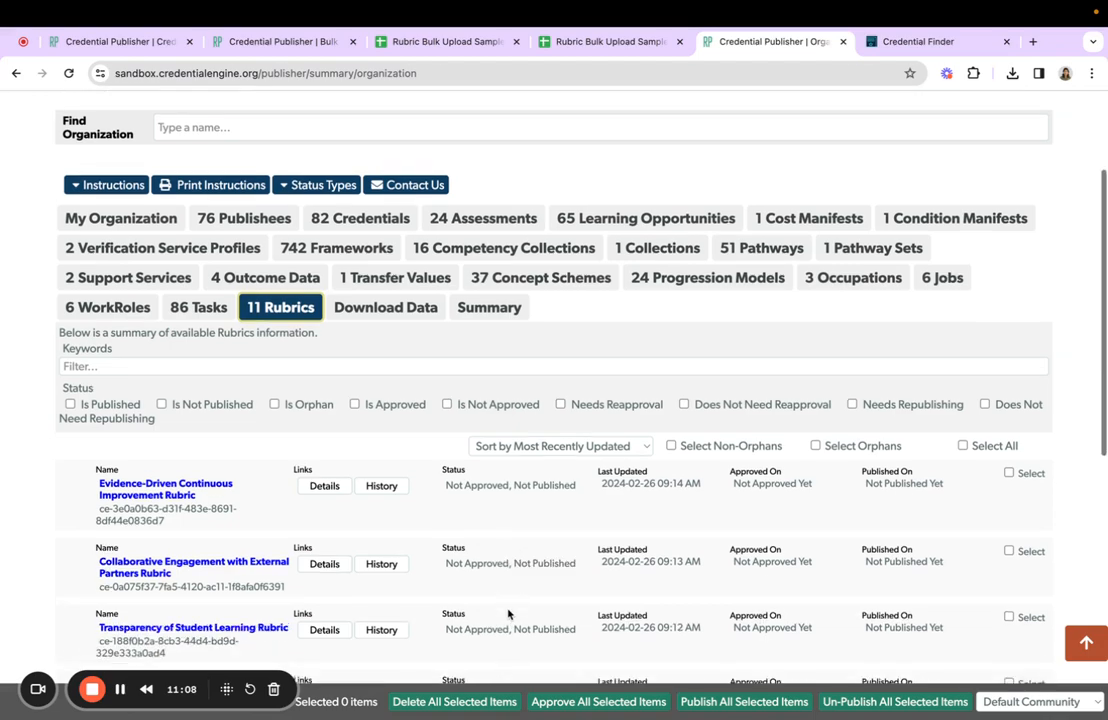
scroll(down, 3)
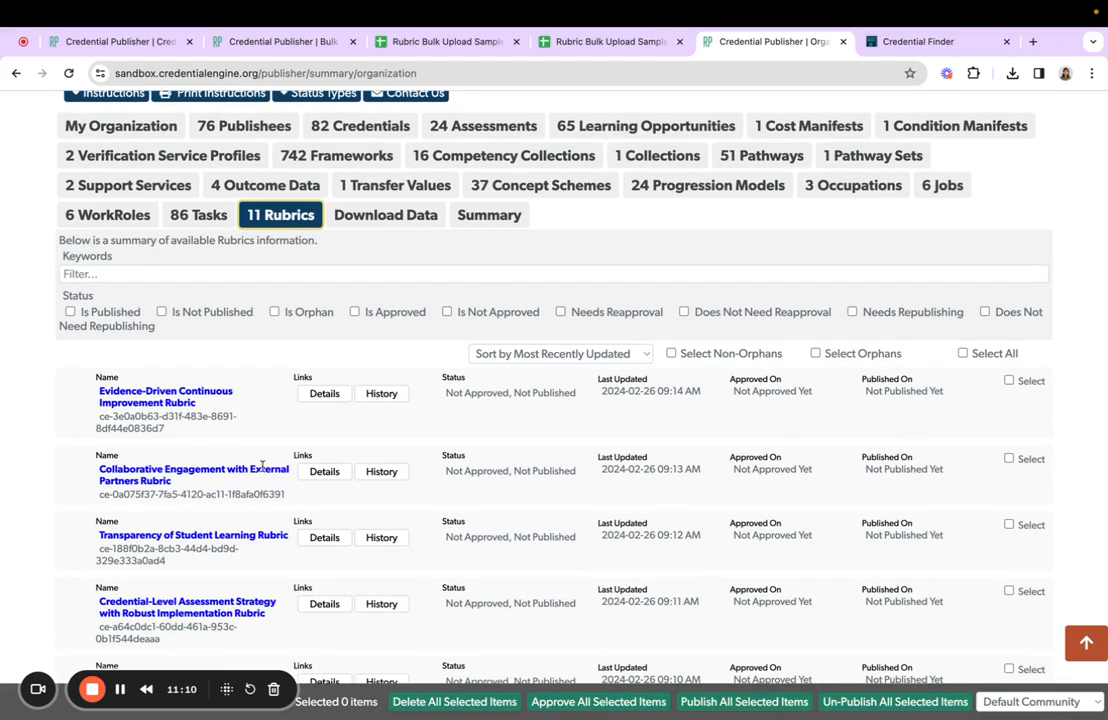
mouse_move(434, 426)
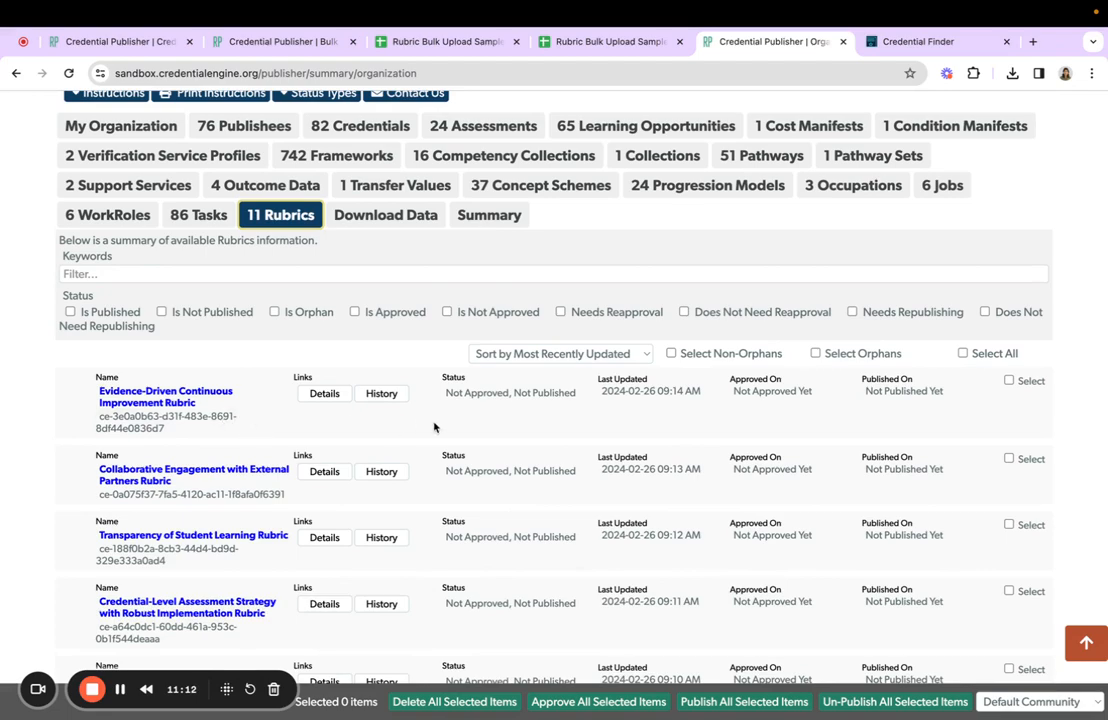
mouse_move(528, 416)
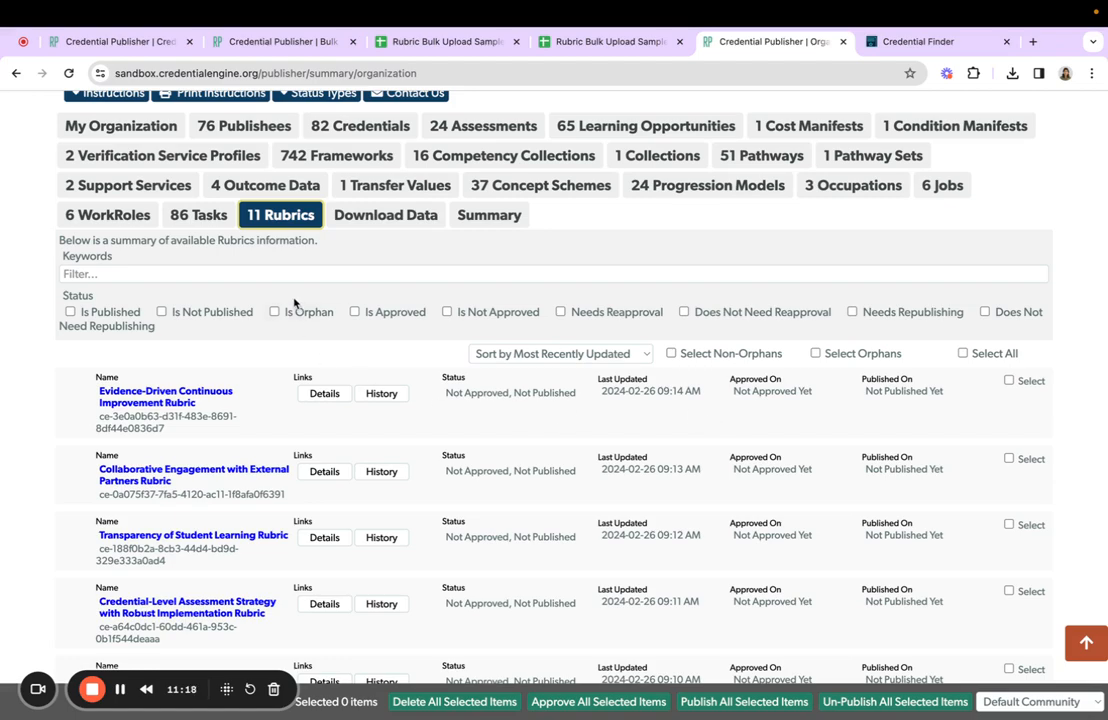
mouse_move(768, 484)
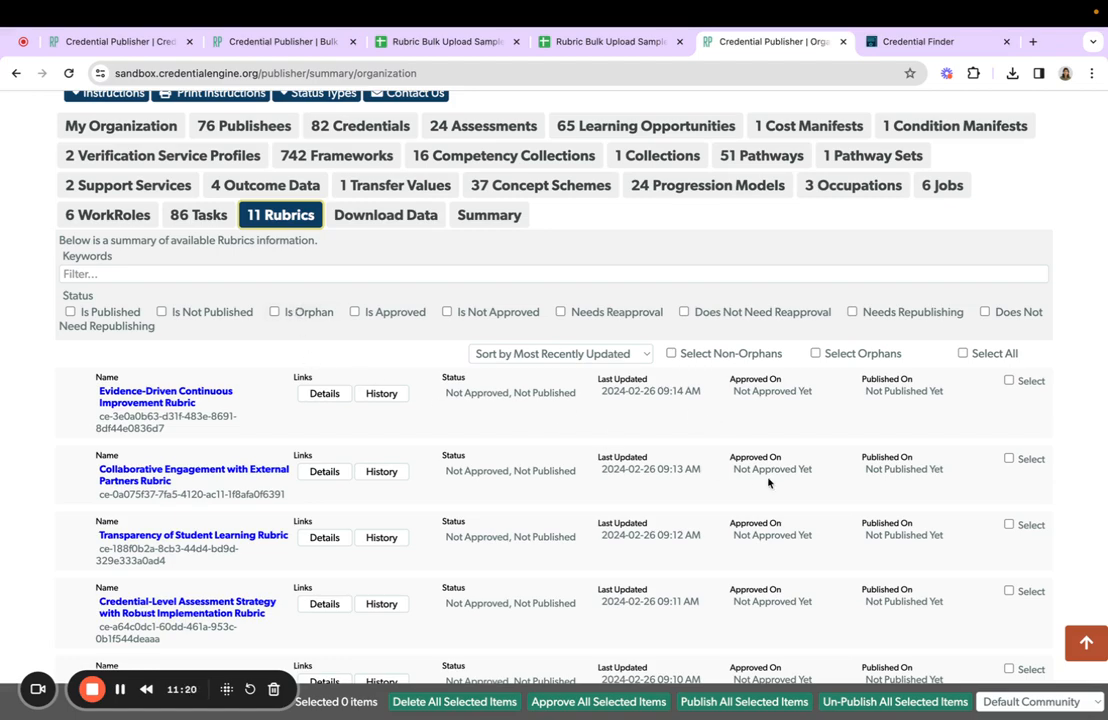
- Select all 11 rubrics in the Rubrics list via the Select All checkbox
click(962, 352)
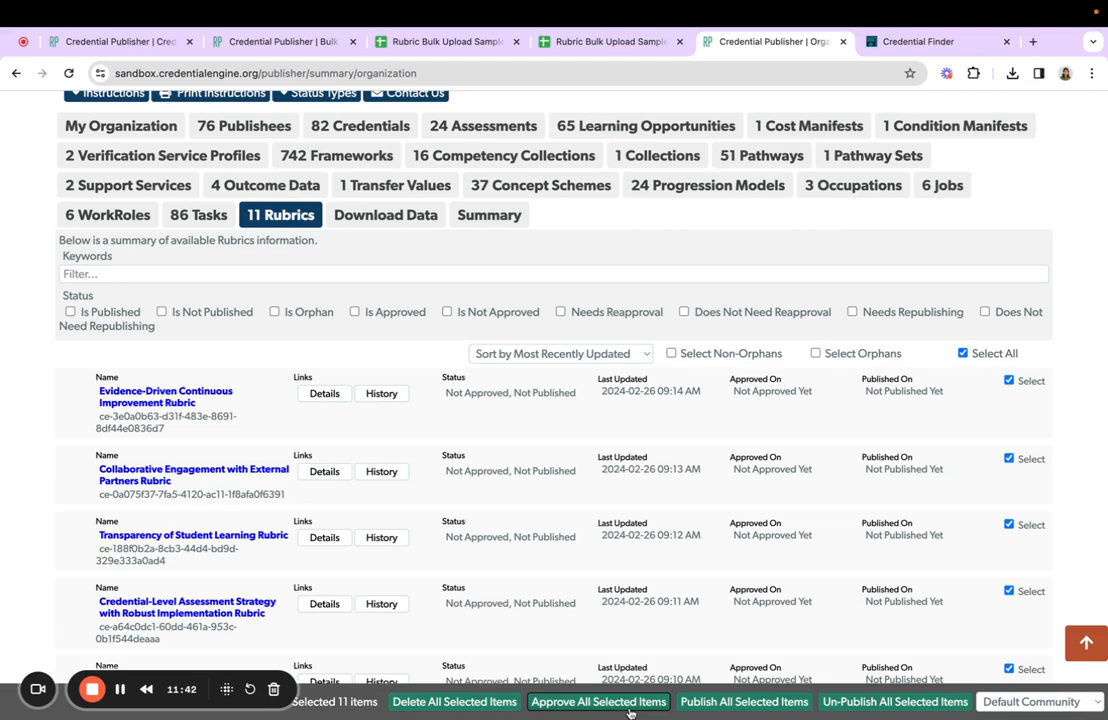
mouse_move(680, 558)
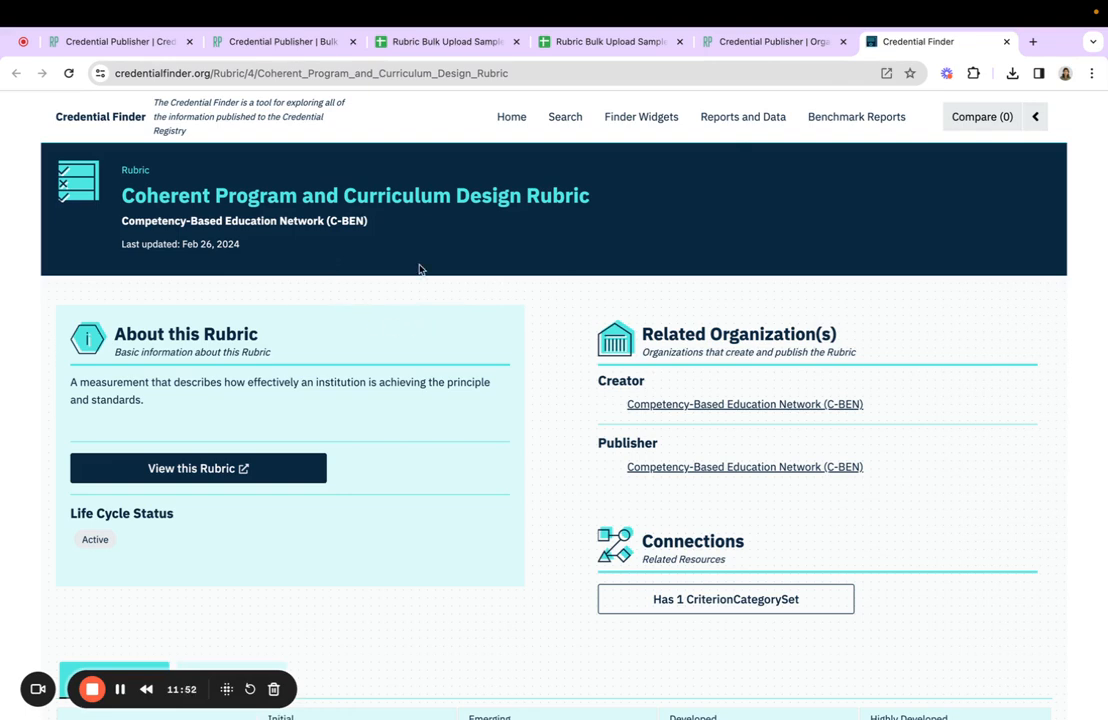
mouse_move(184, 344)
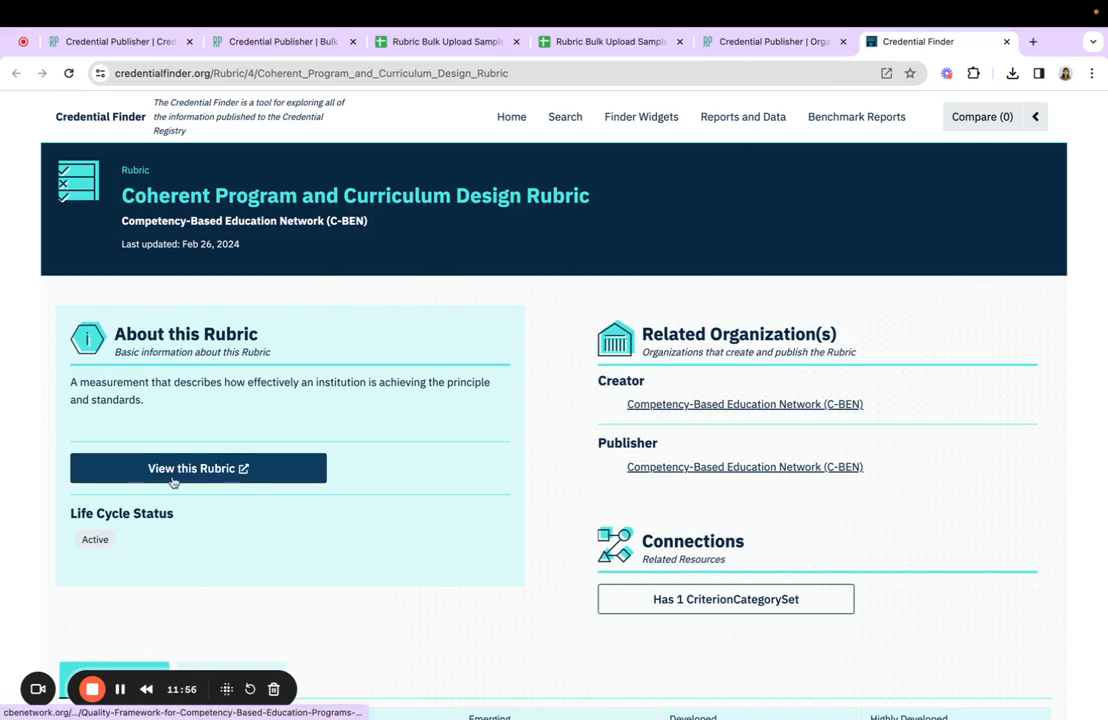
- Scroll the rubric page down to the Rubric criteria table with level descriptions
scroll(down, 3)
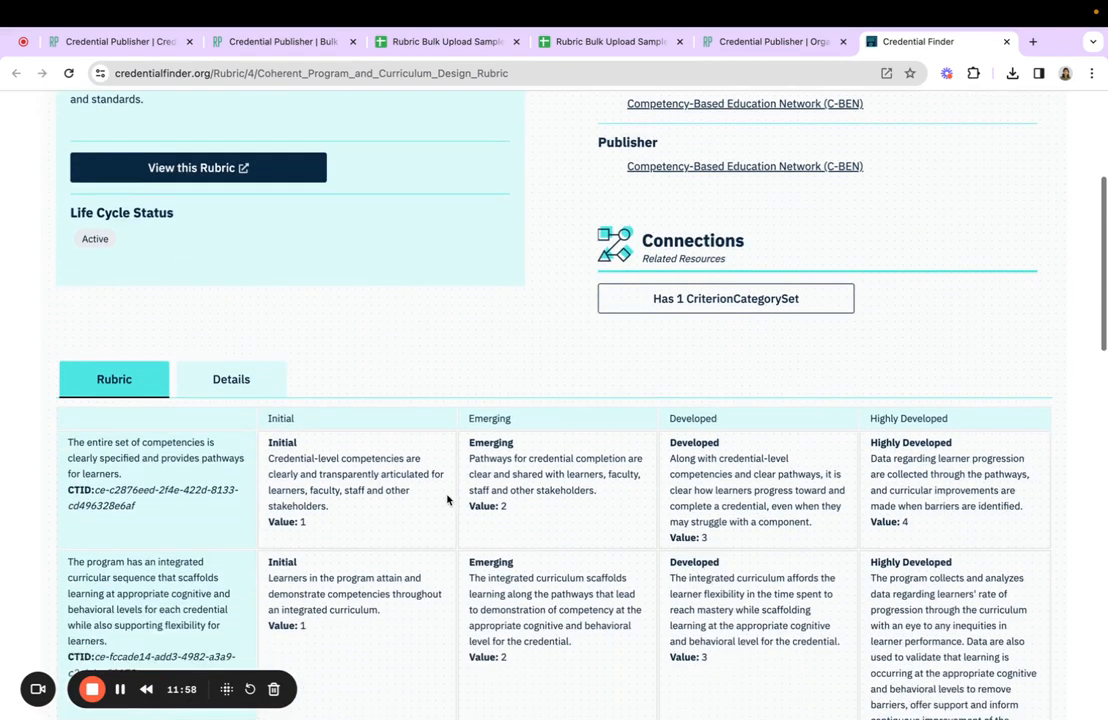
scroll(down, 3)
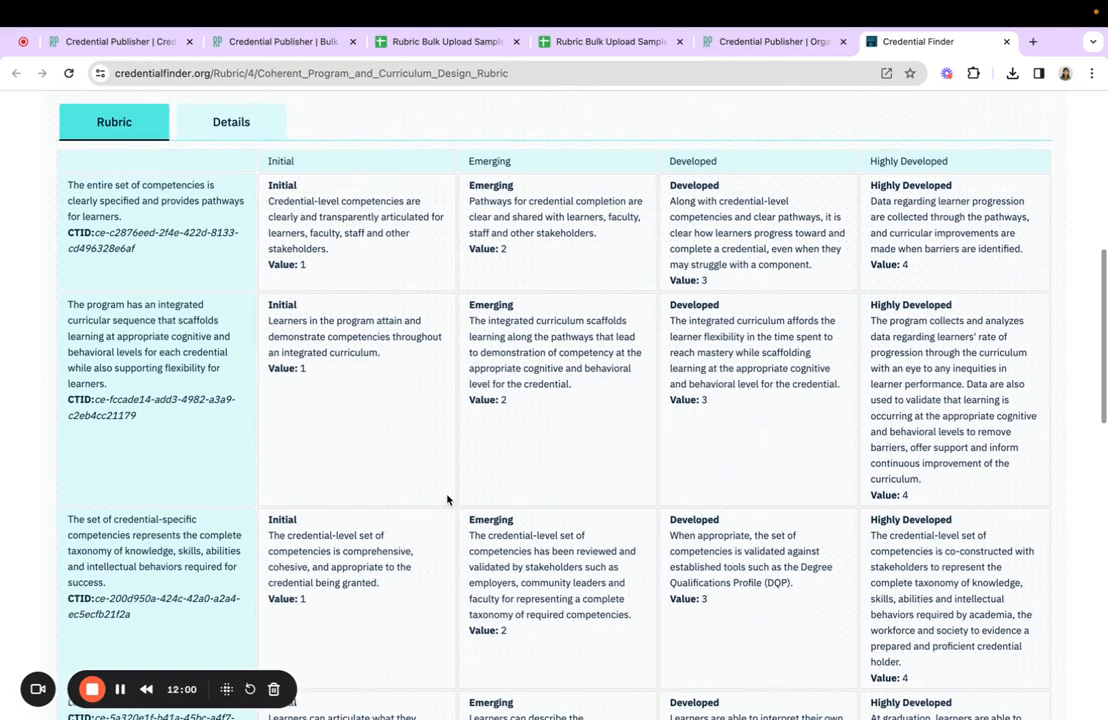
scroll(down, 3)
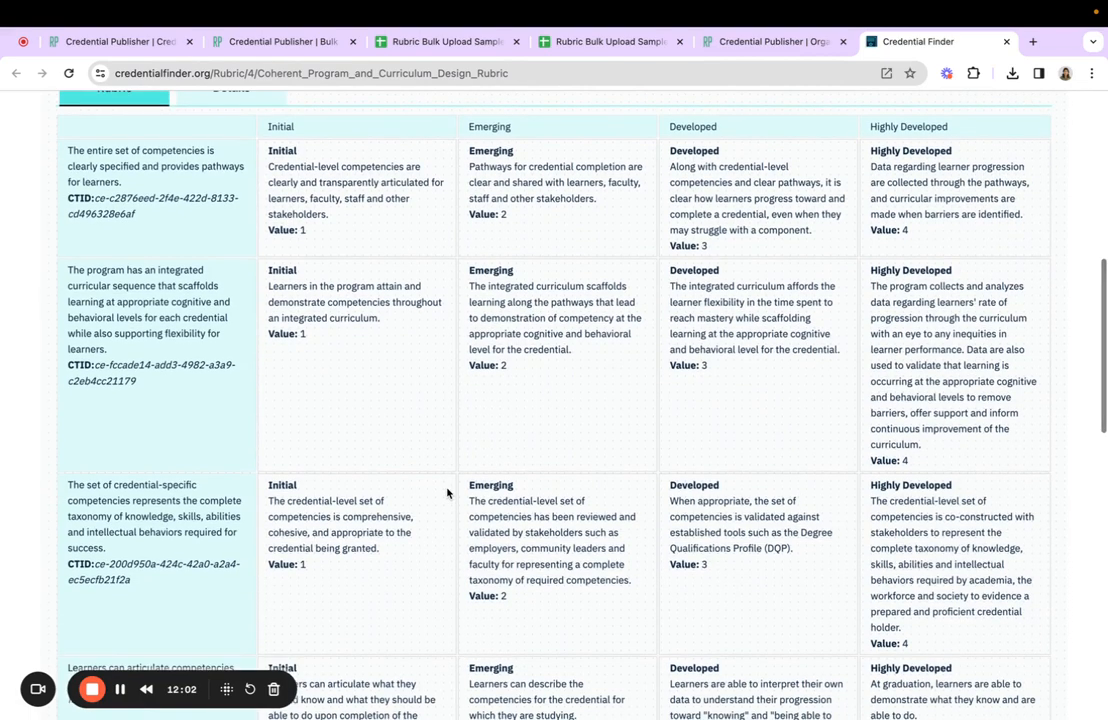
mouse_move(448, 492)
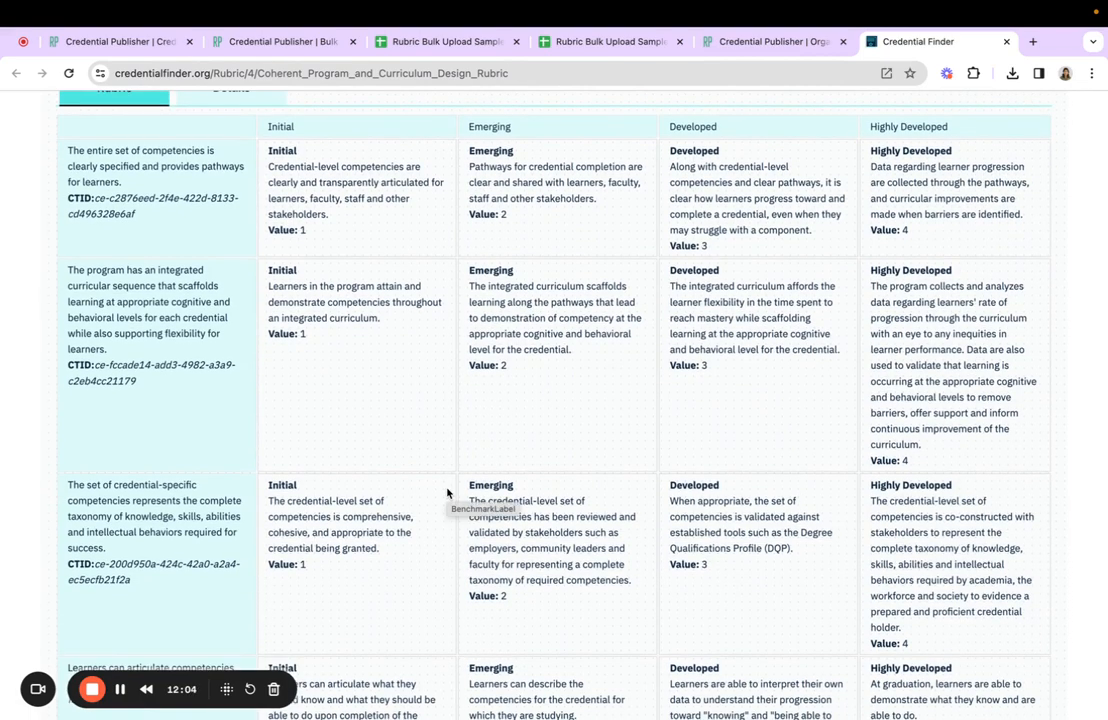